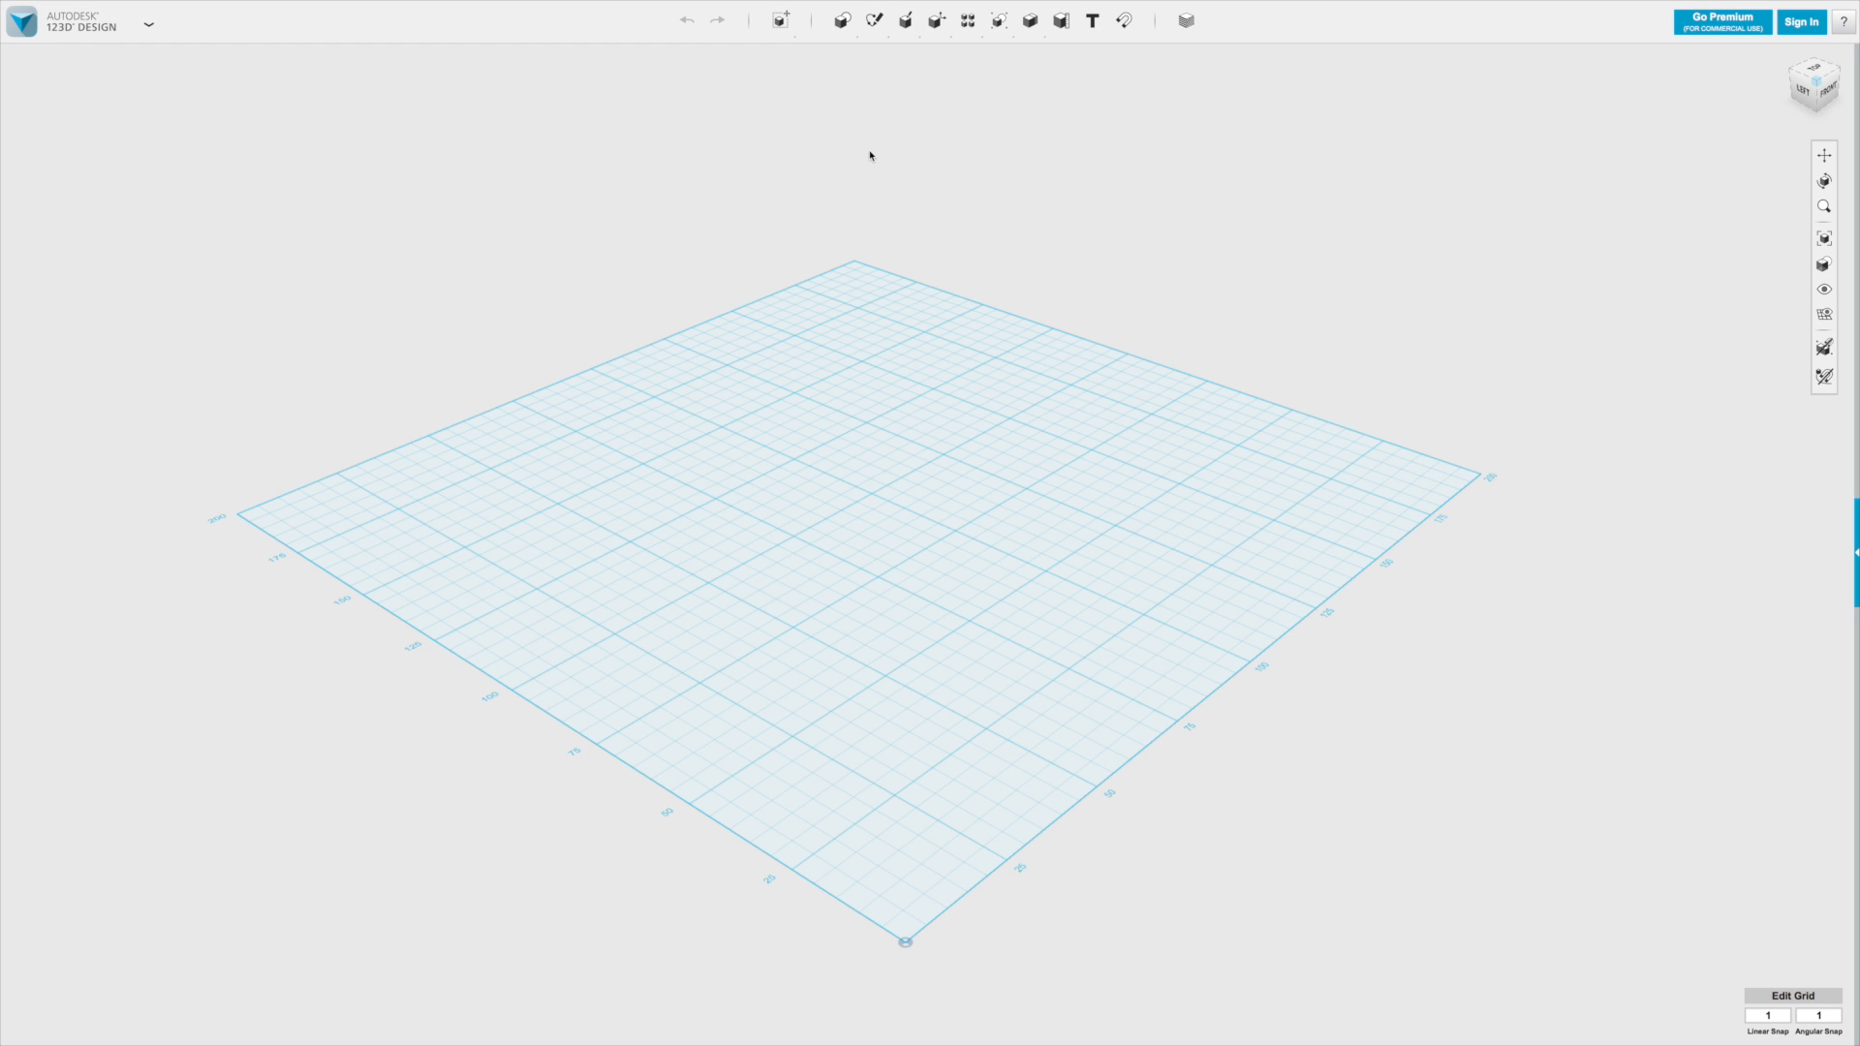
{"action": "mouse_move", "coordinate": [919, 154]}
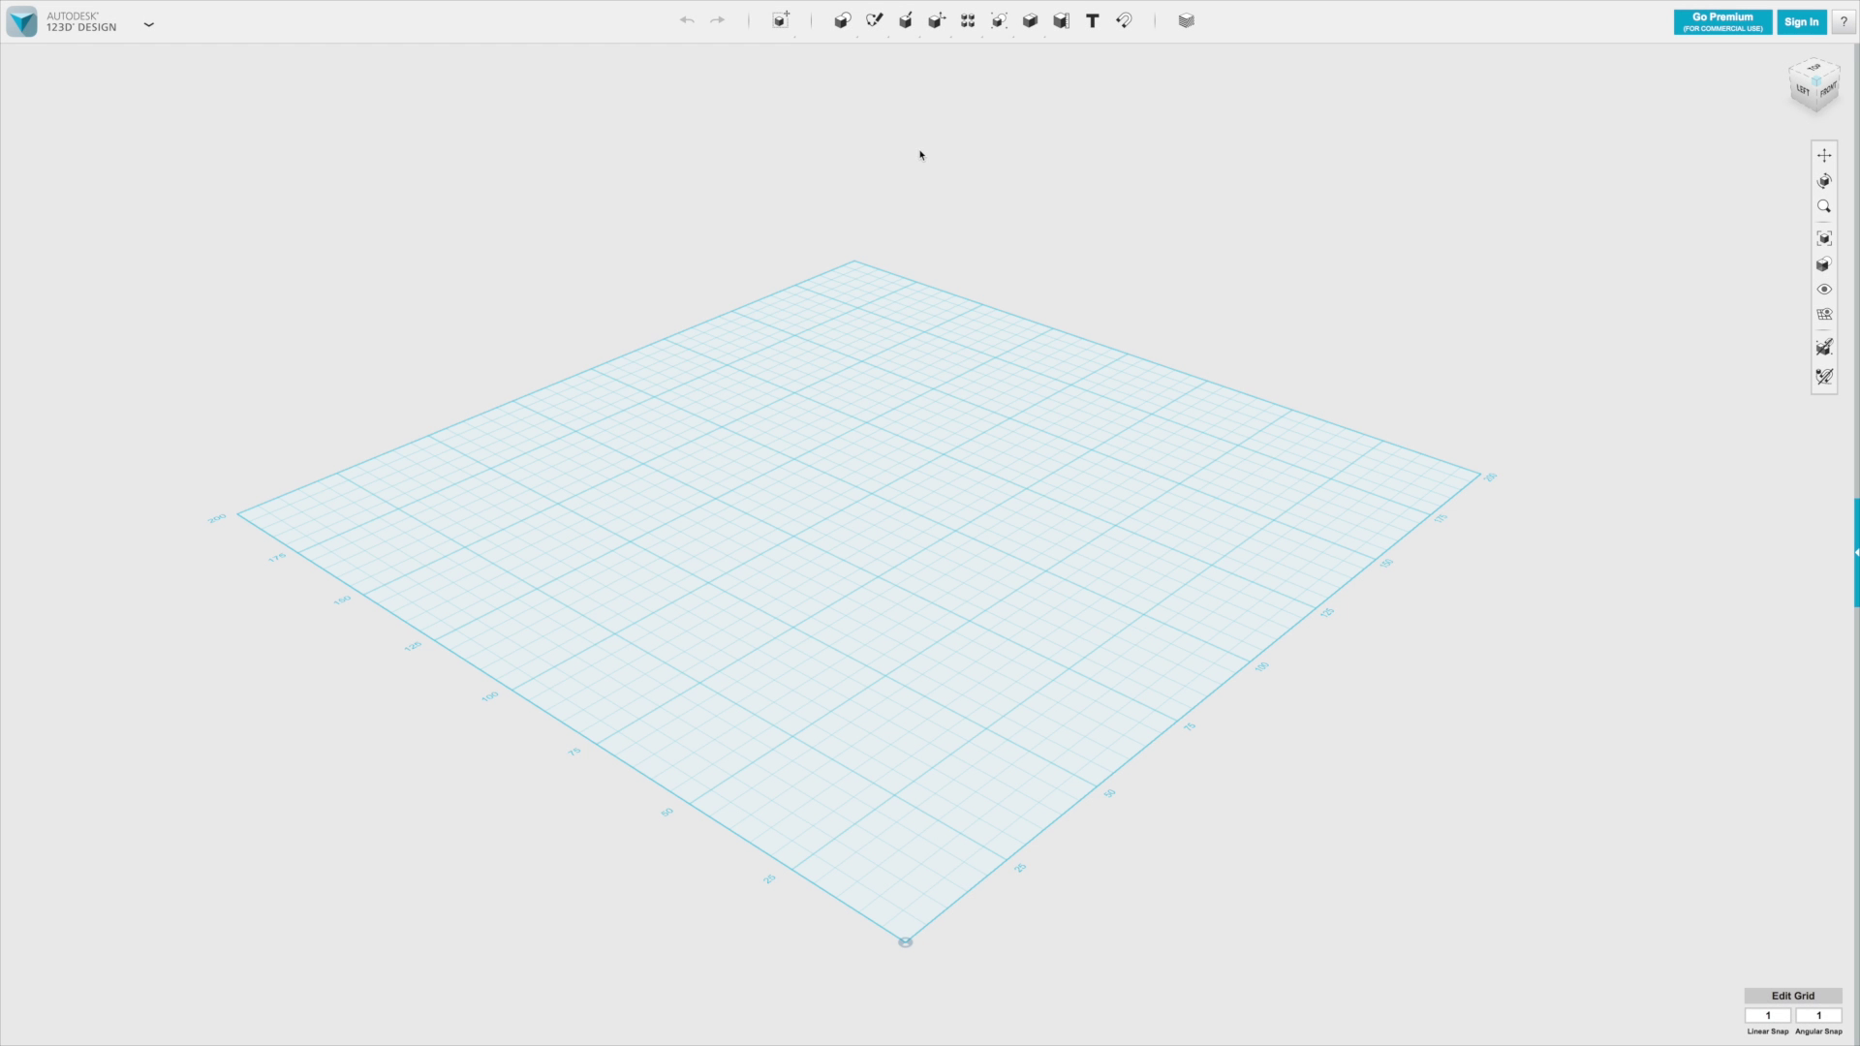
{"action": "mouse_move", "coordinate": [924, 152]}
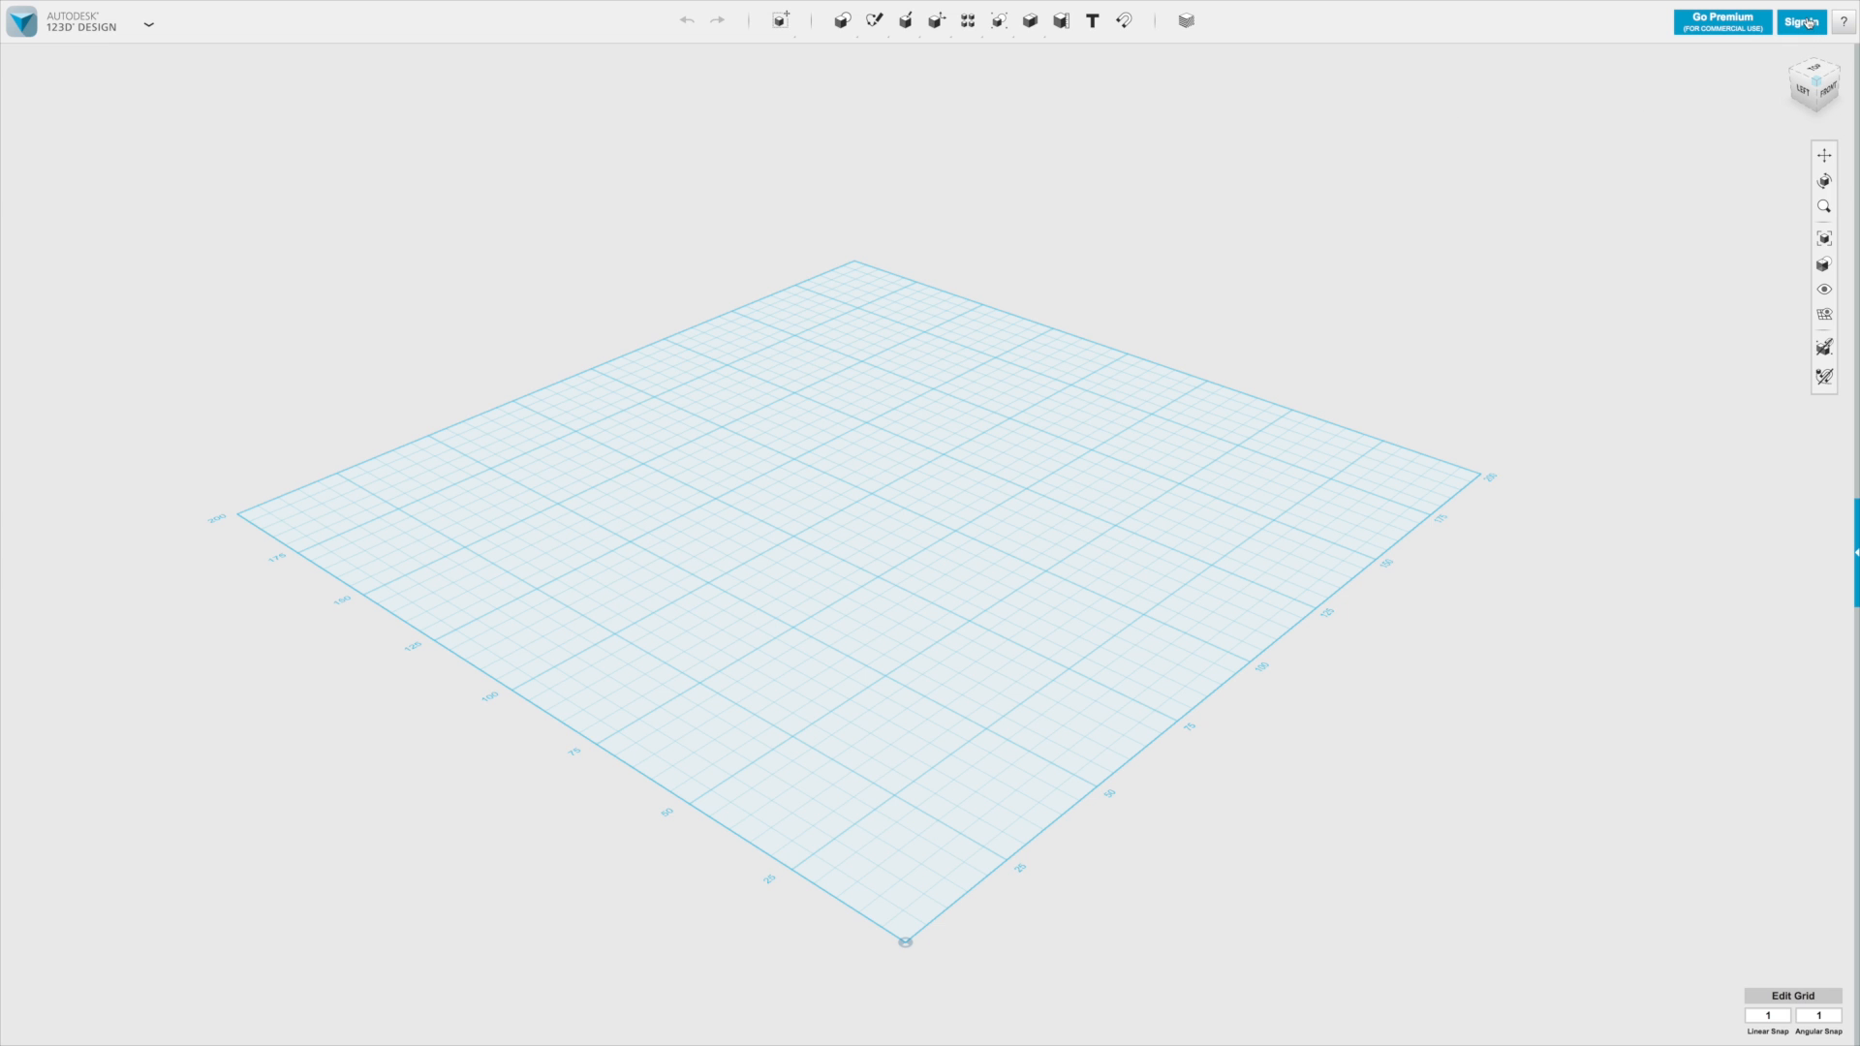
{"action": "left_click", "coordinate": [1797, 21]}
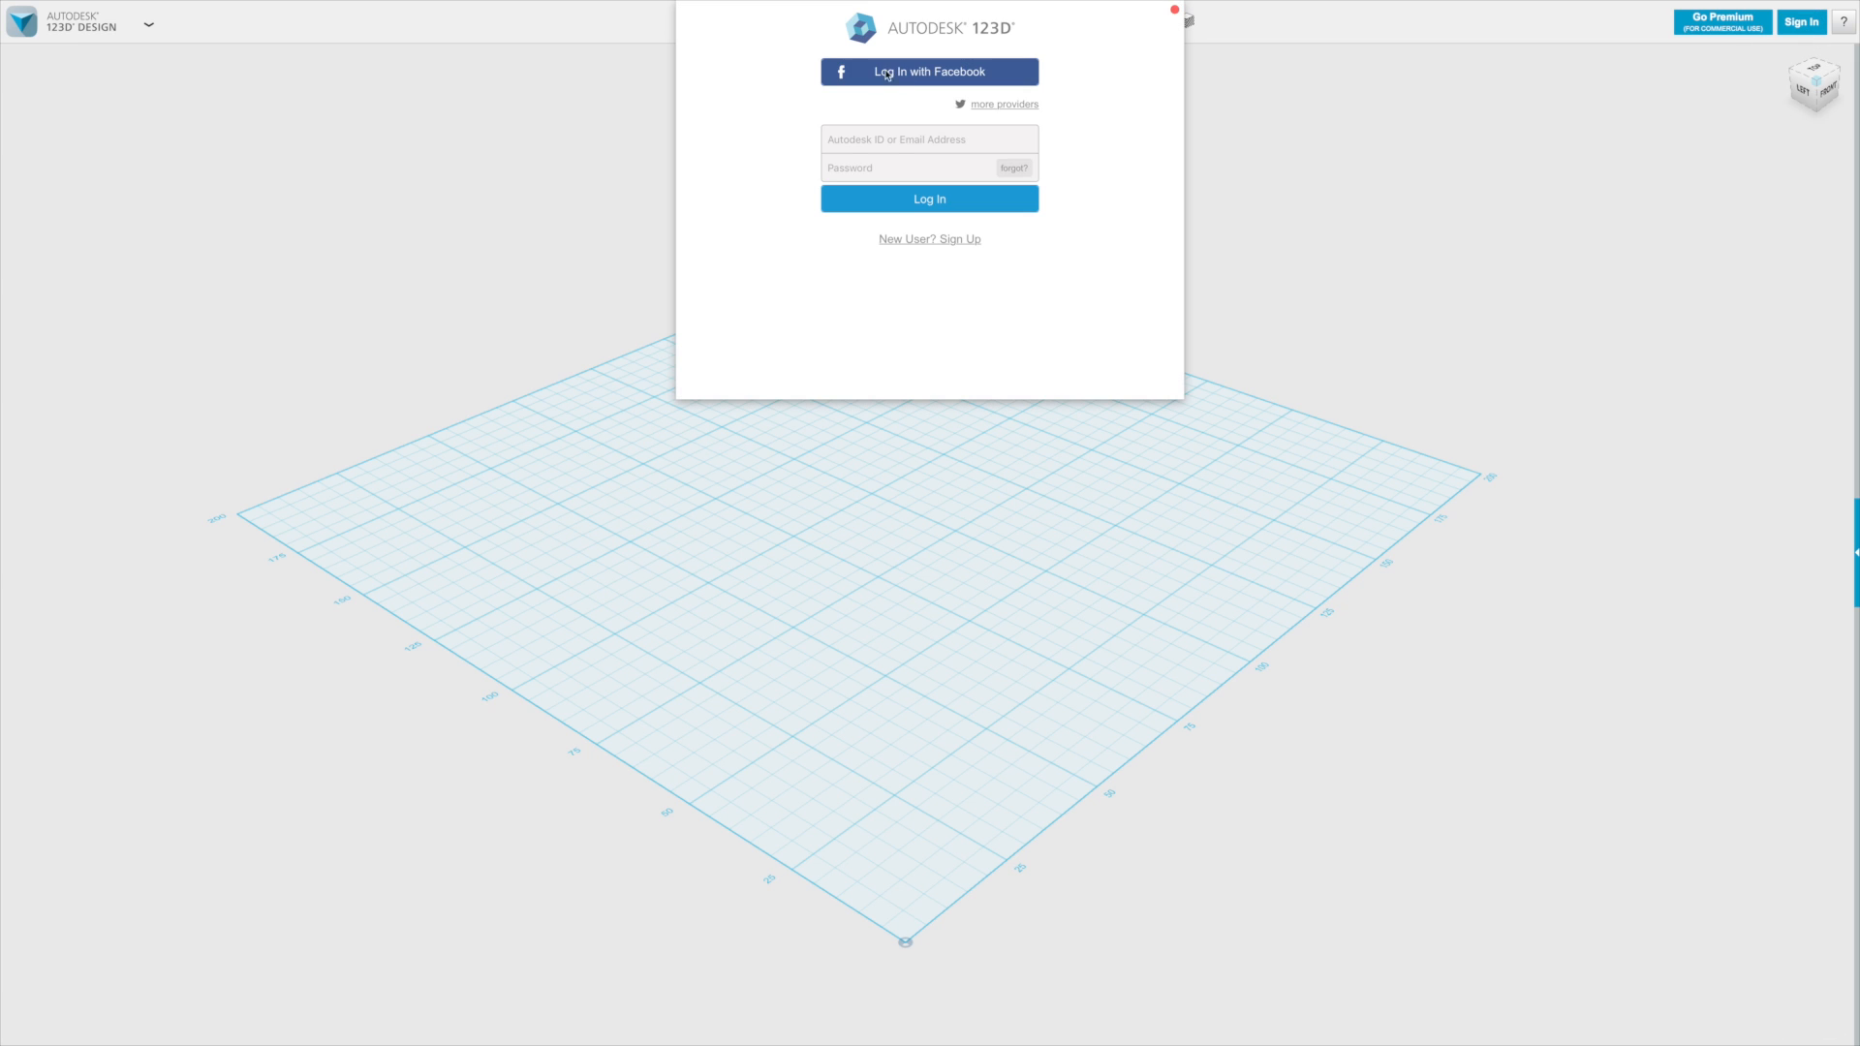
{"action": "mouse_move", "coordinate": [888, 245]}
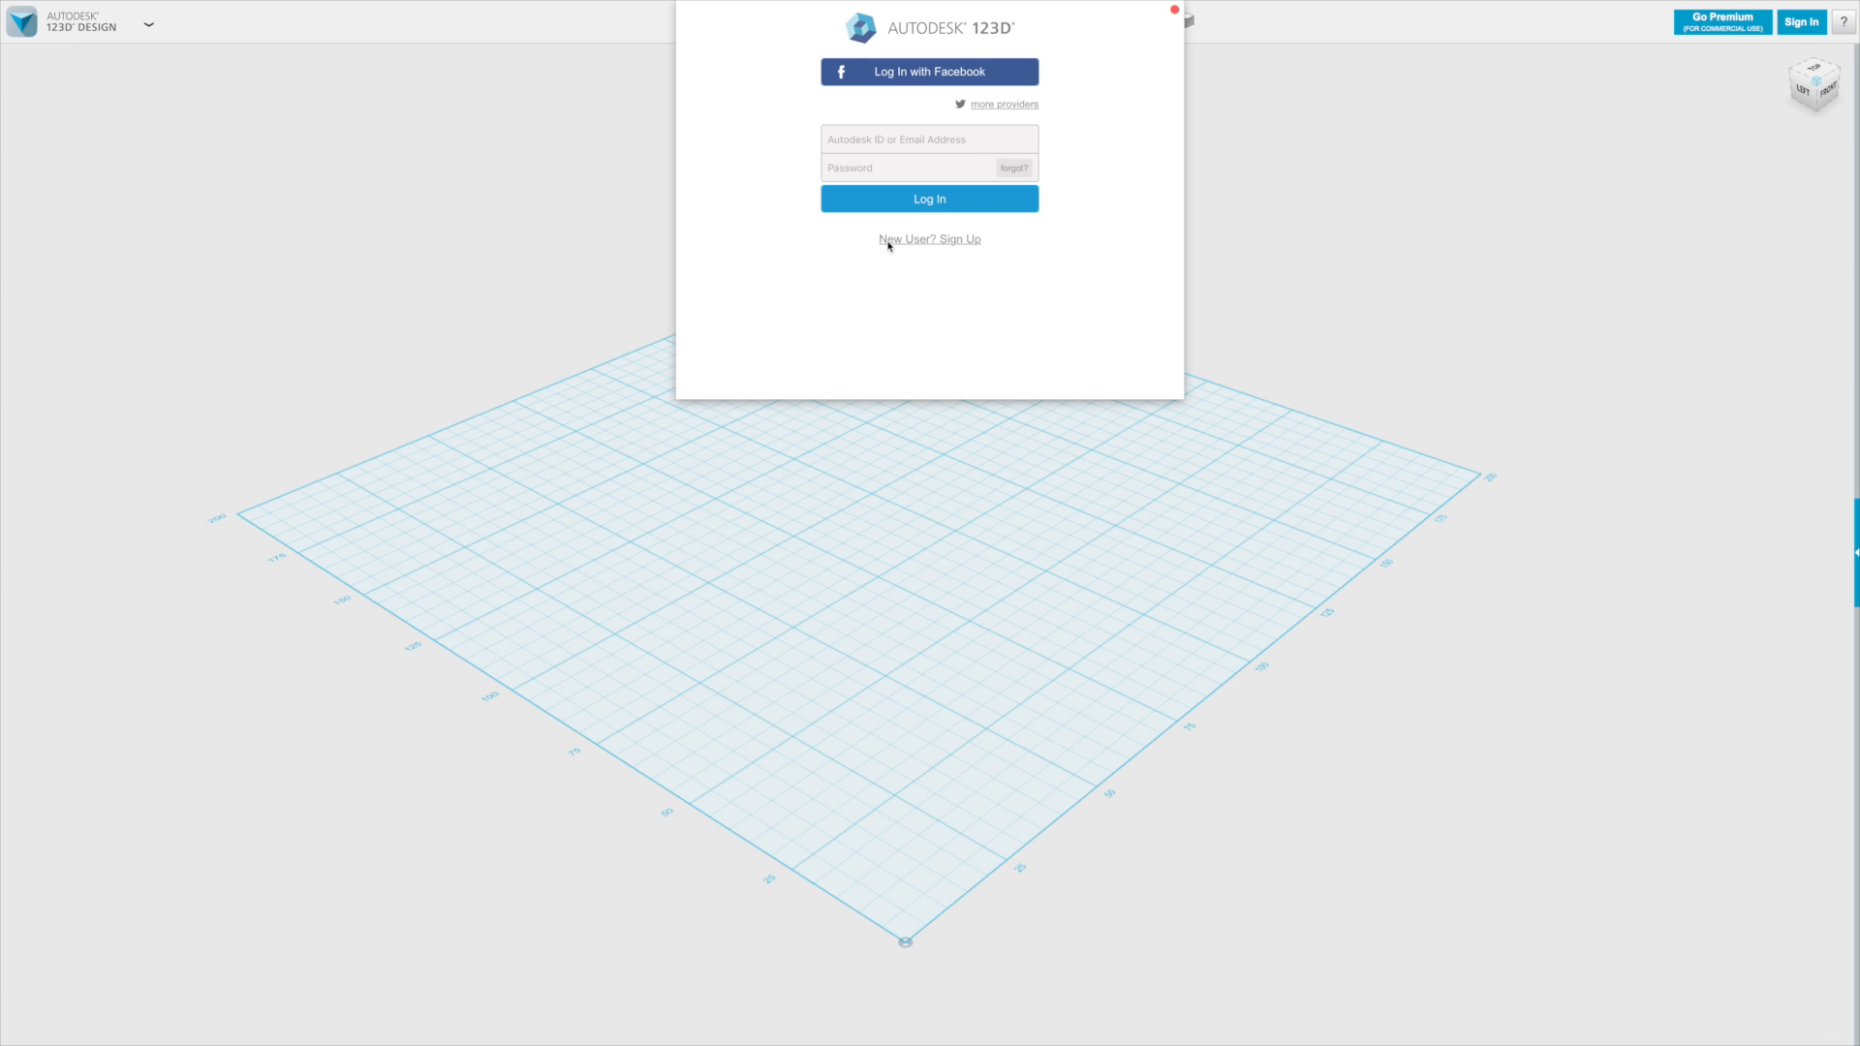
{"action": "left_click", "coordinate": [929, 139]}
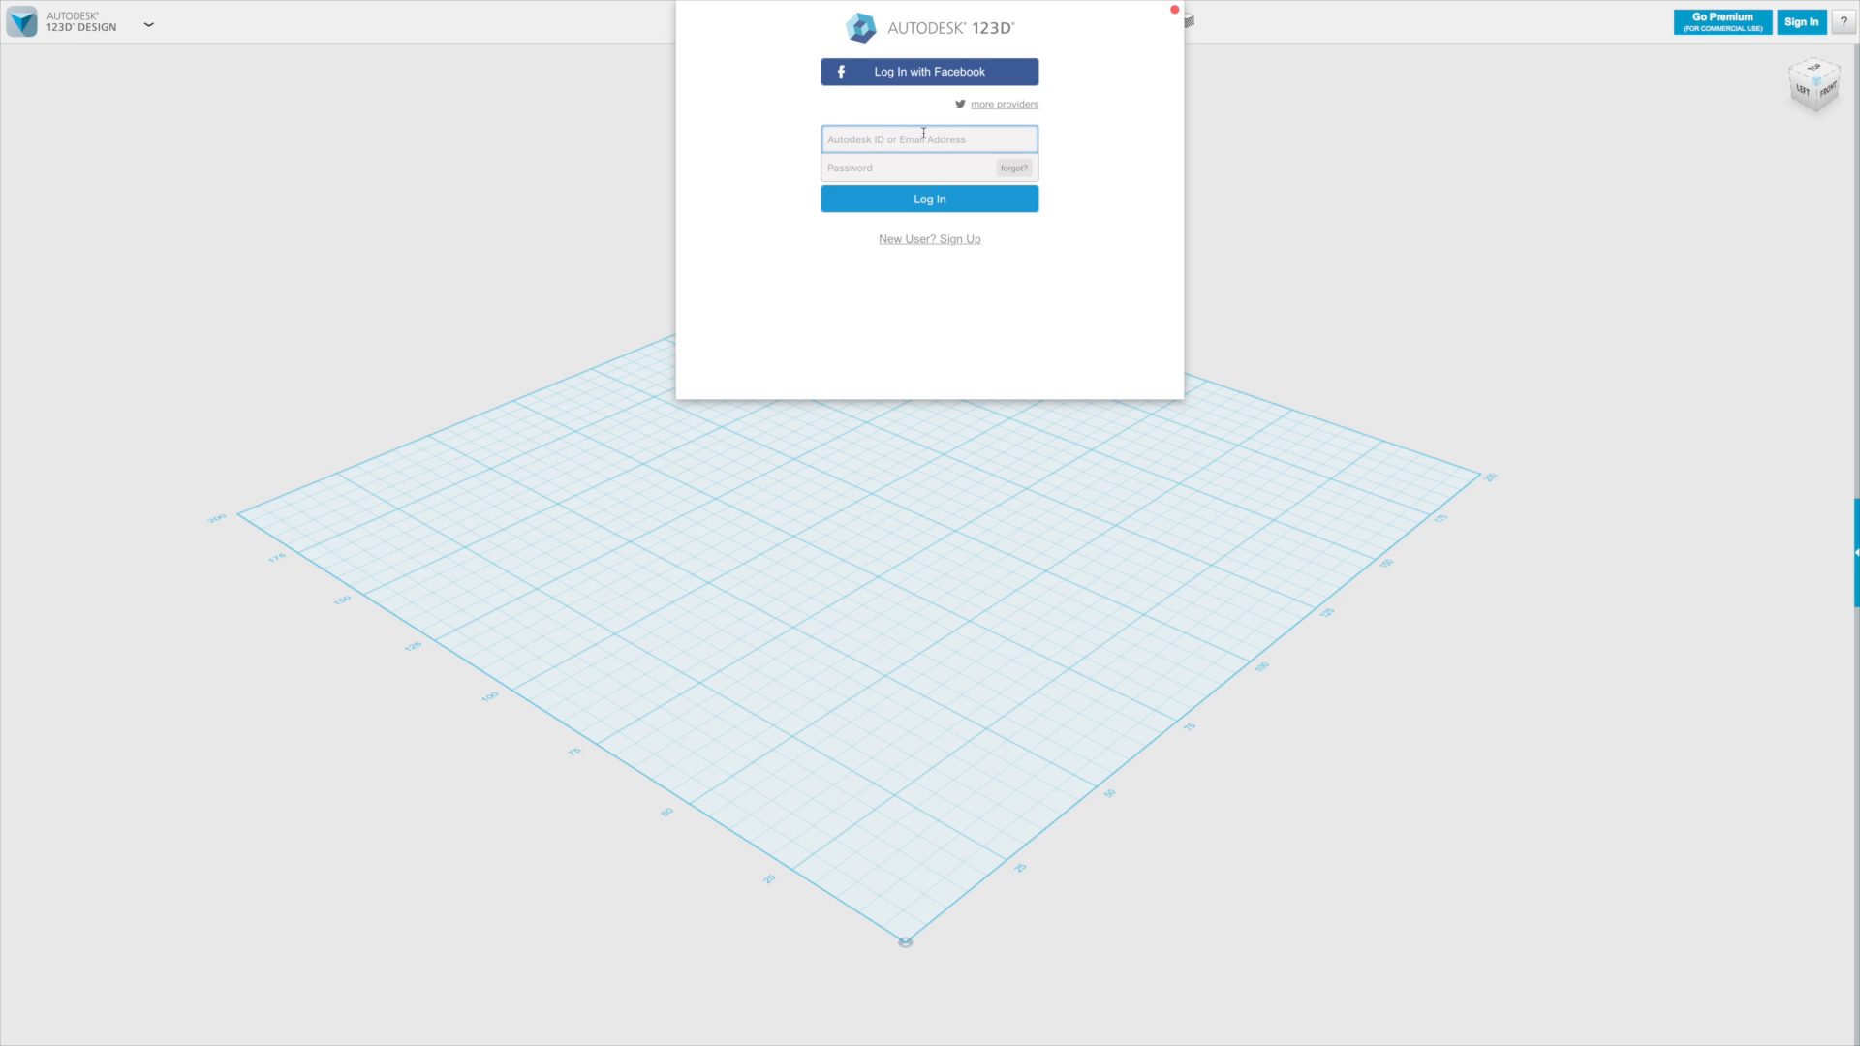
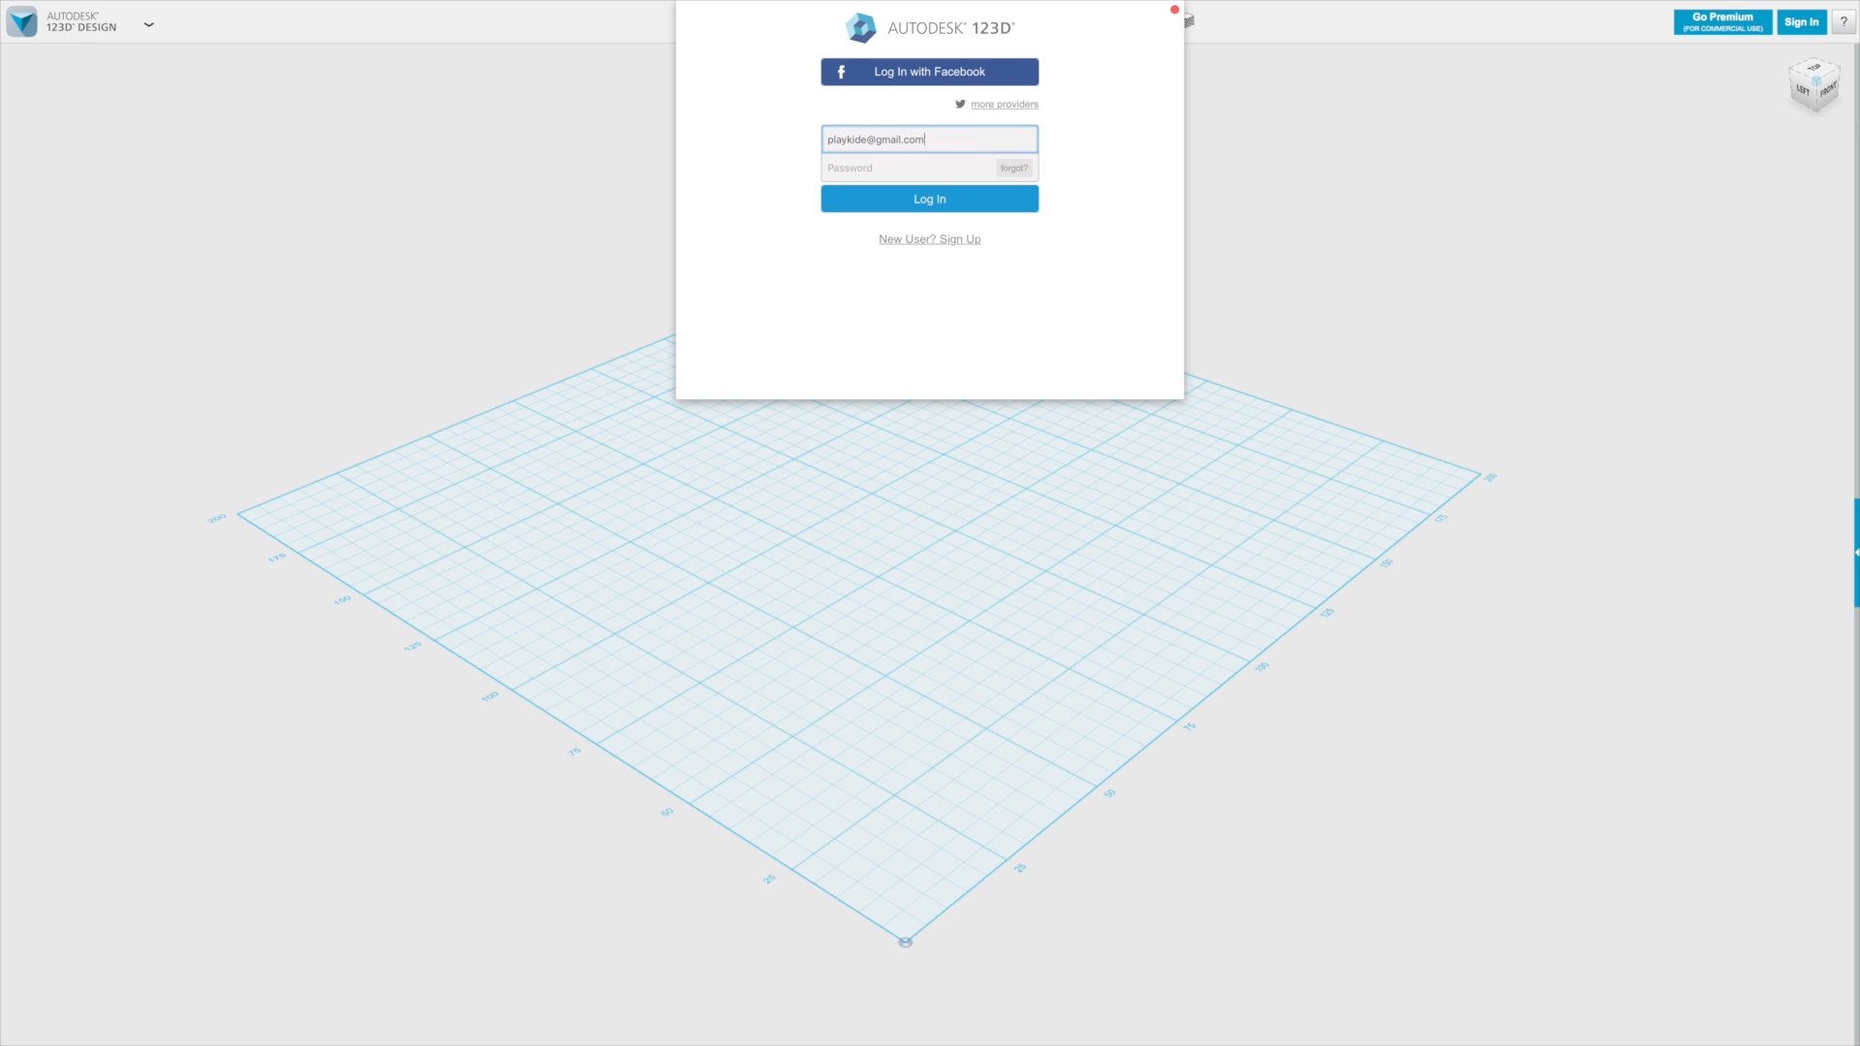
{"action": "type", "text": "password"}
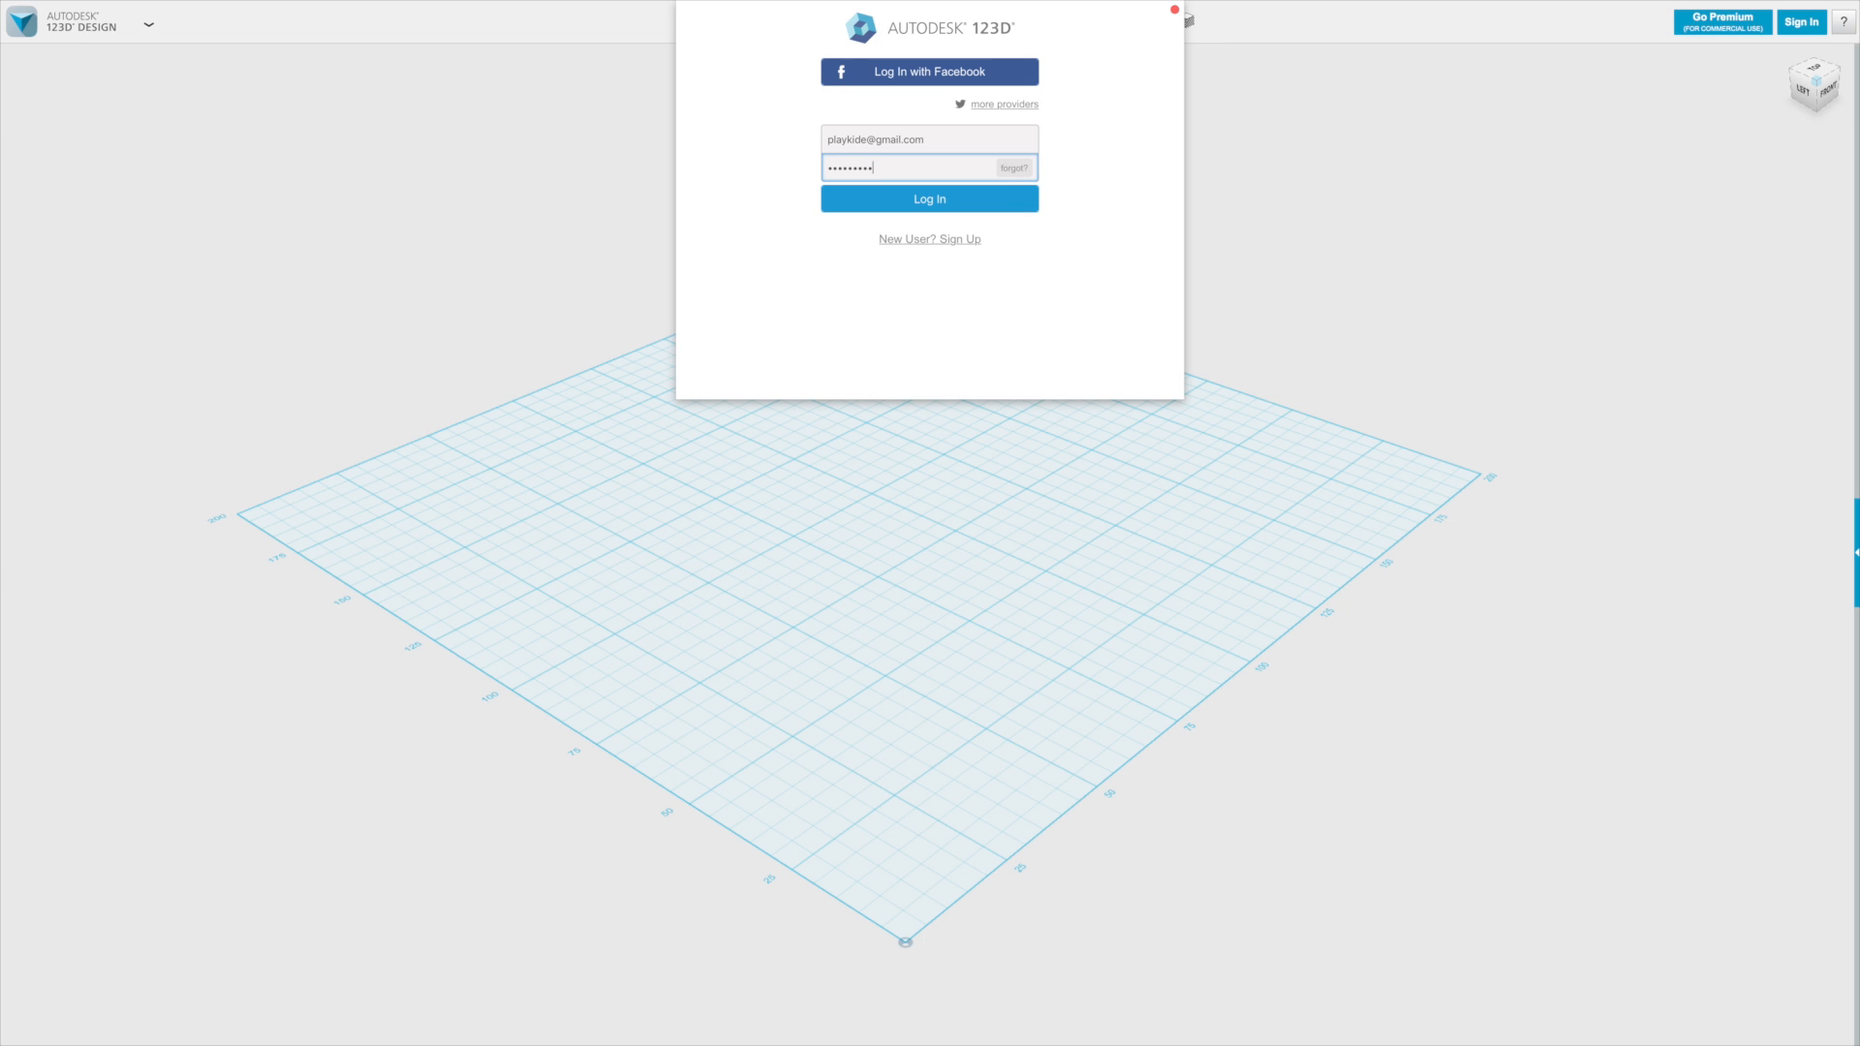
{"action": "left_click", "coordinate": [928, 198]}
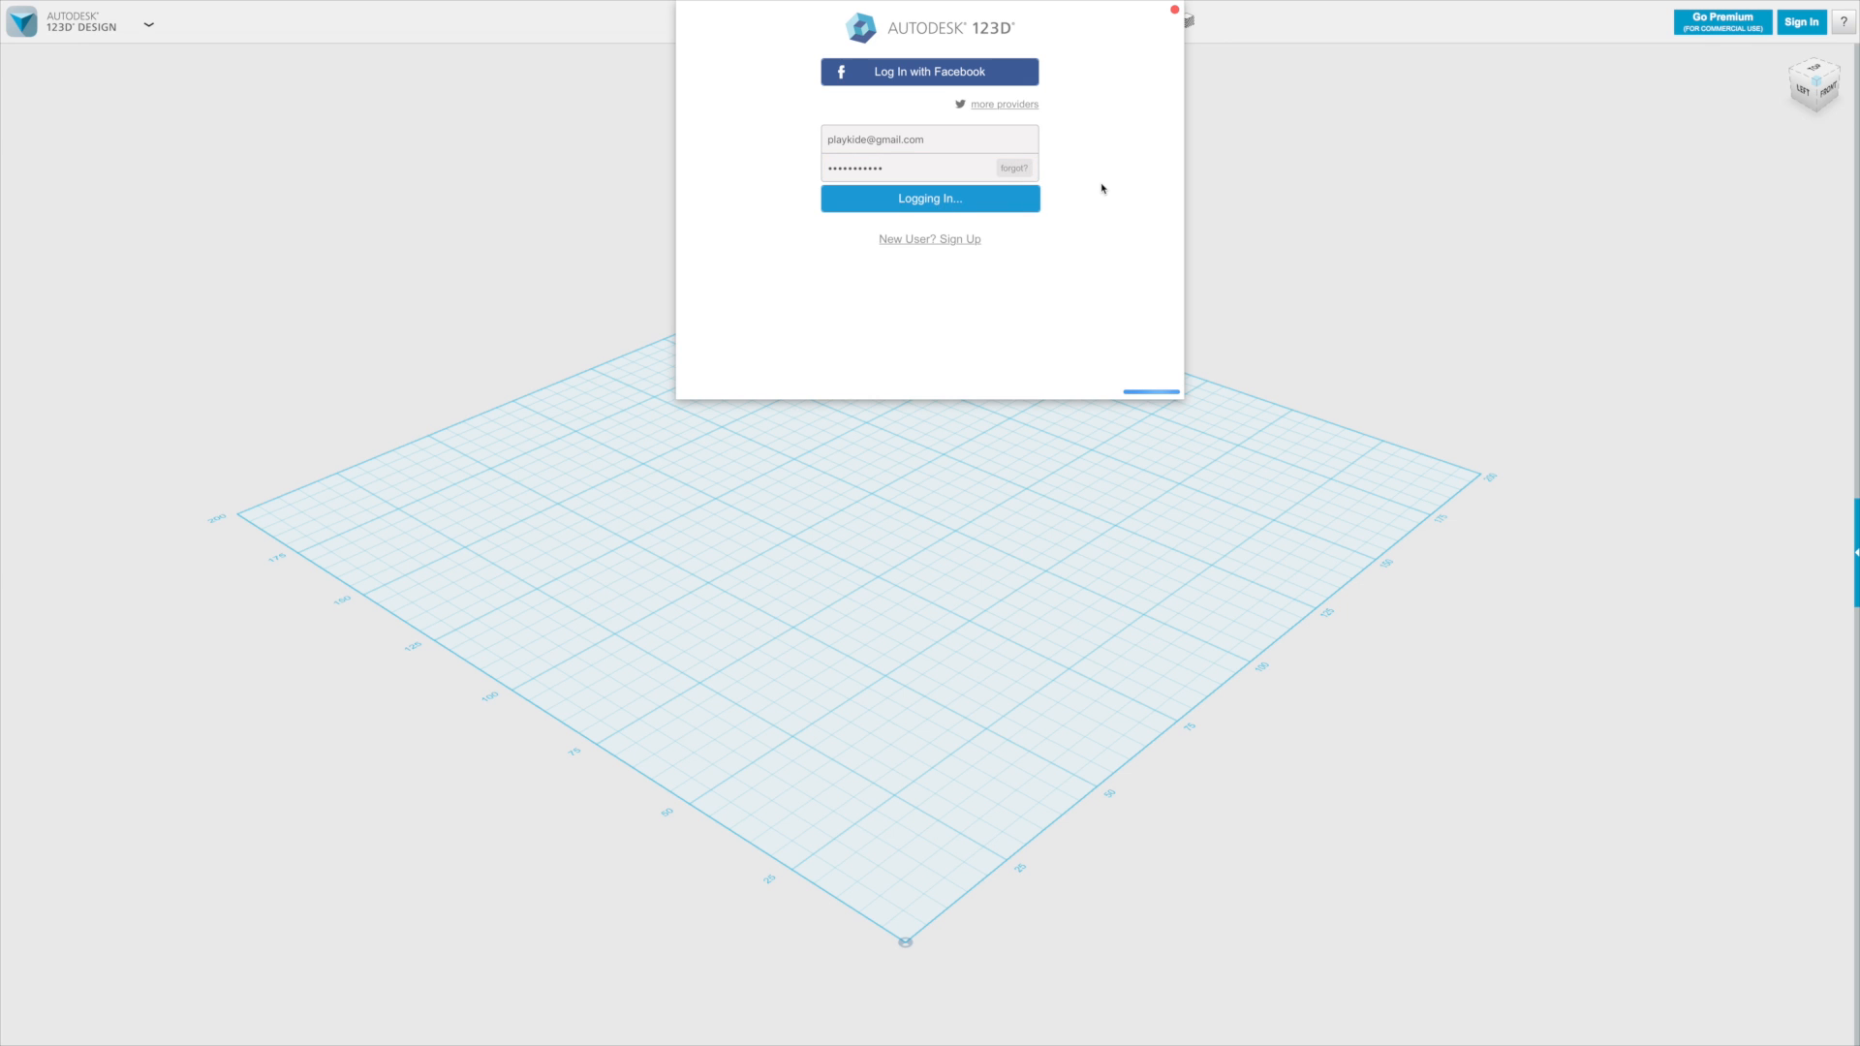
{"action": "left_click", "coordinate": [929, 197]}
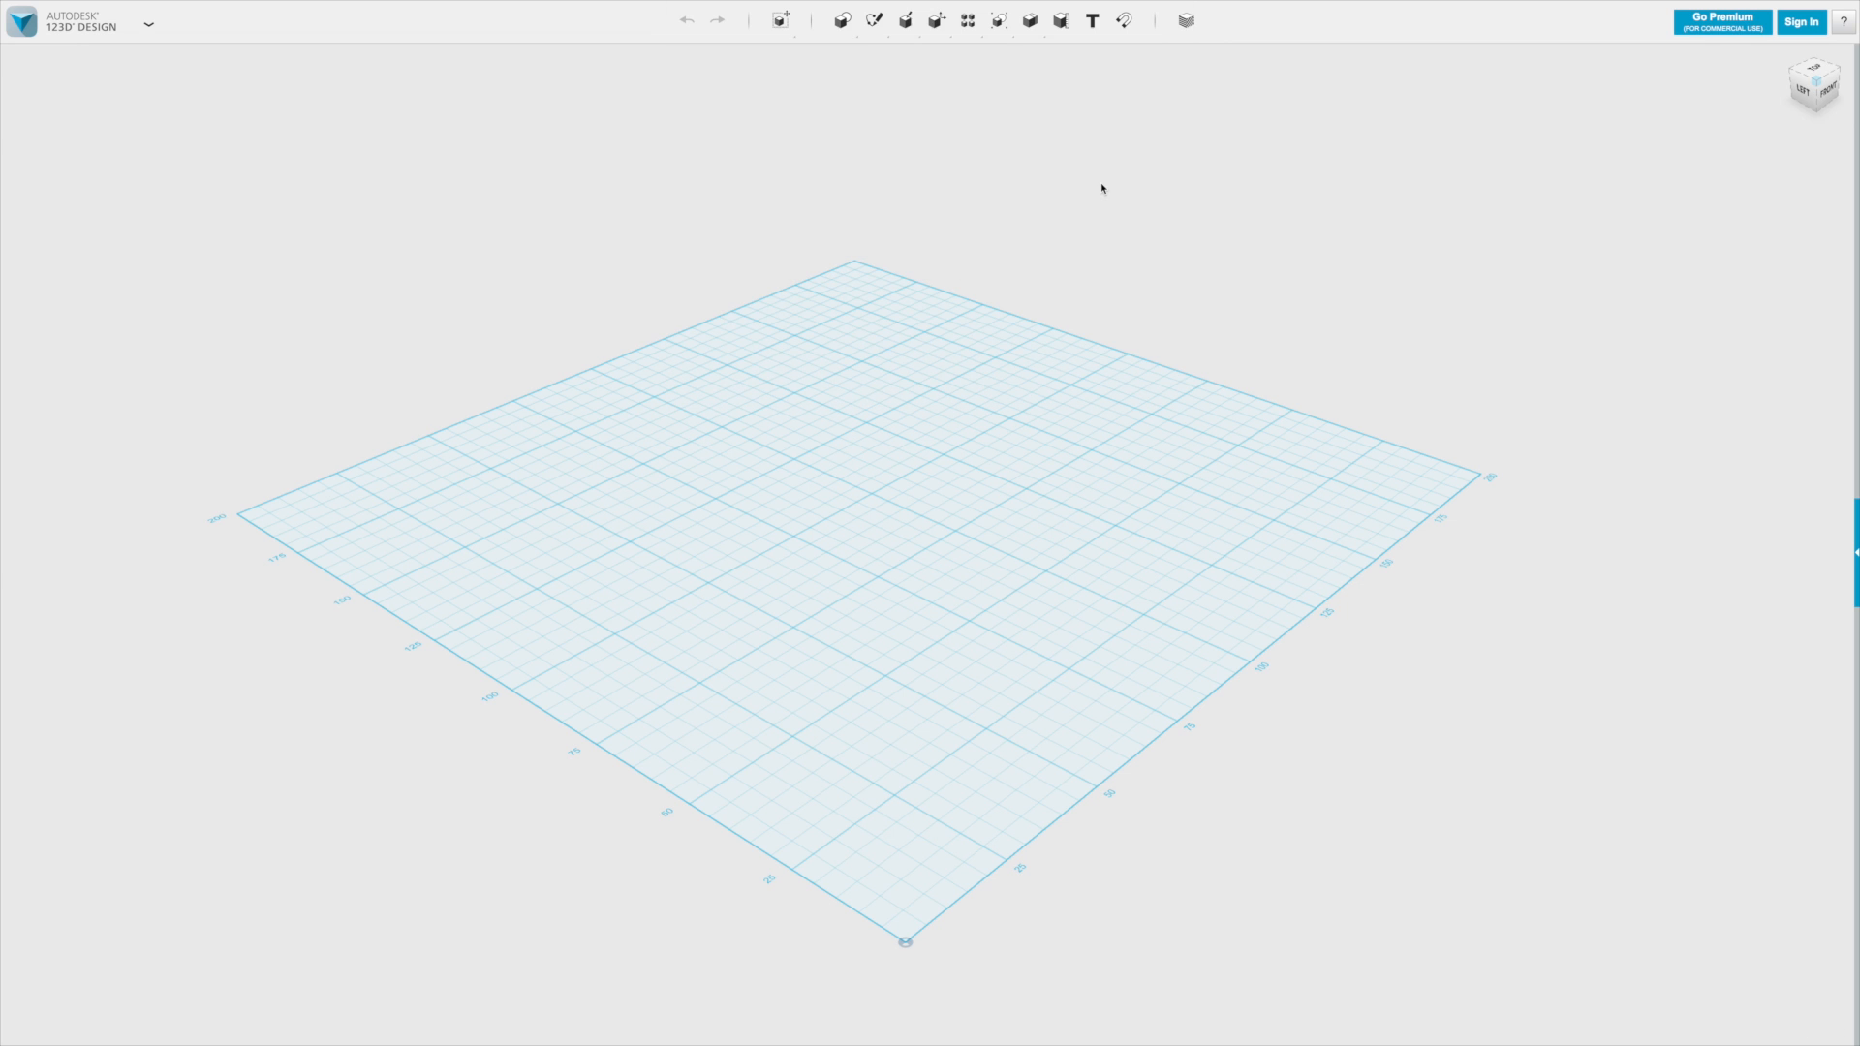
{"action": "left_click", "coordinate": [1799, 21]}
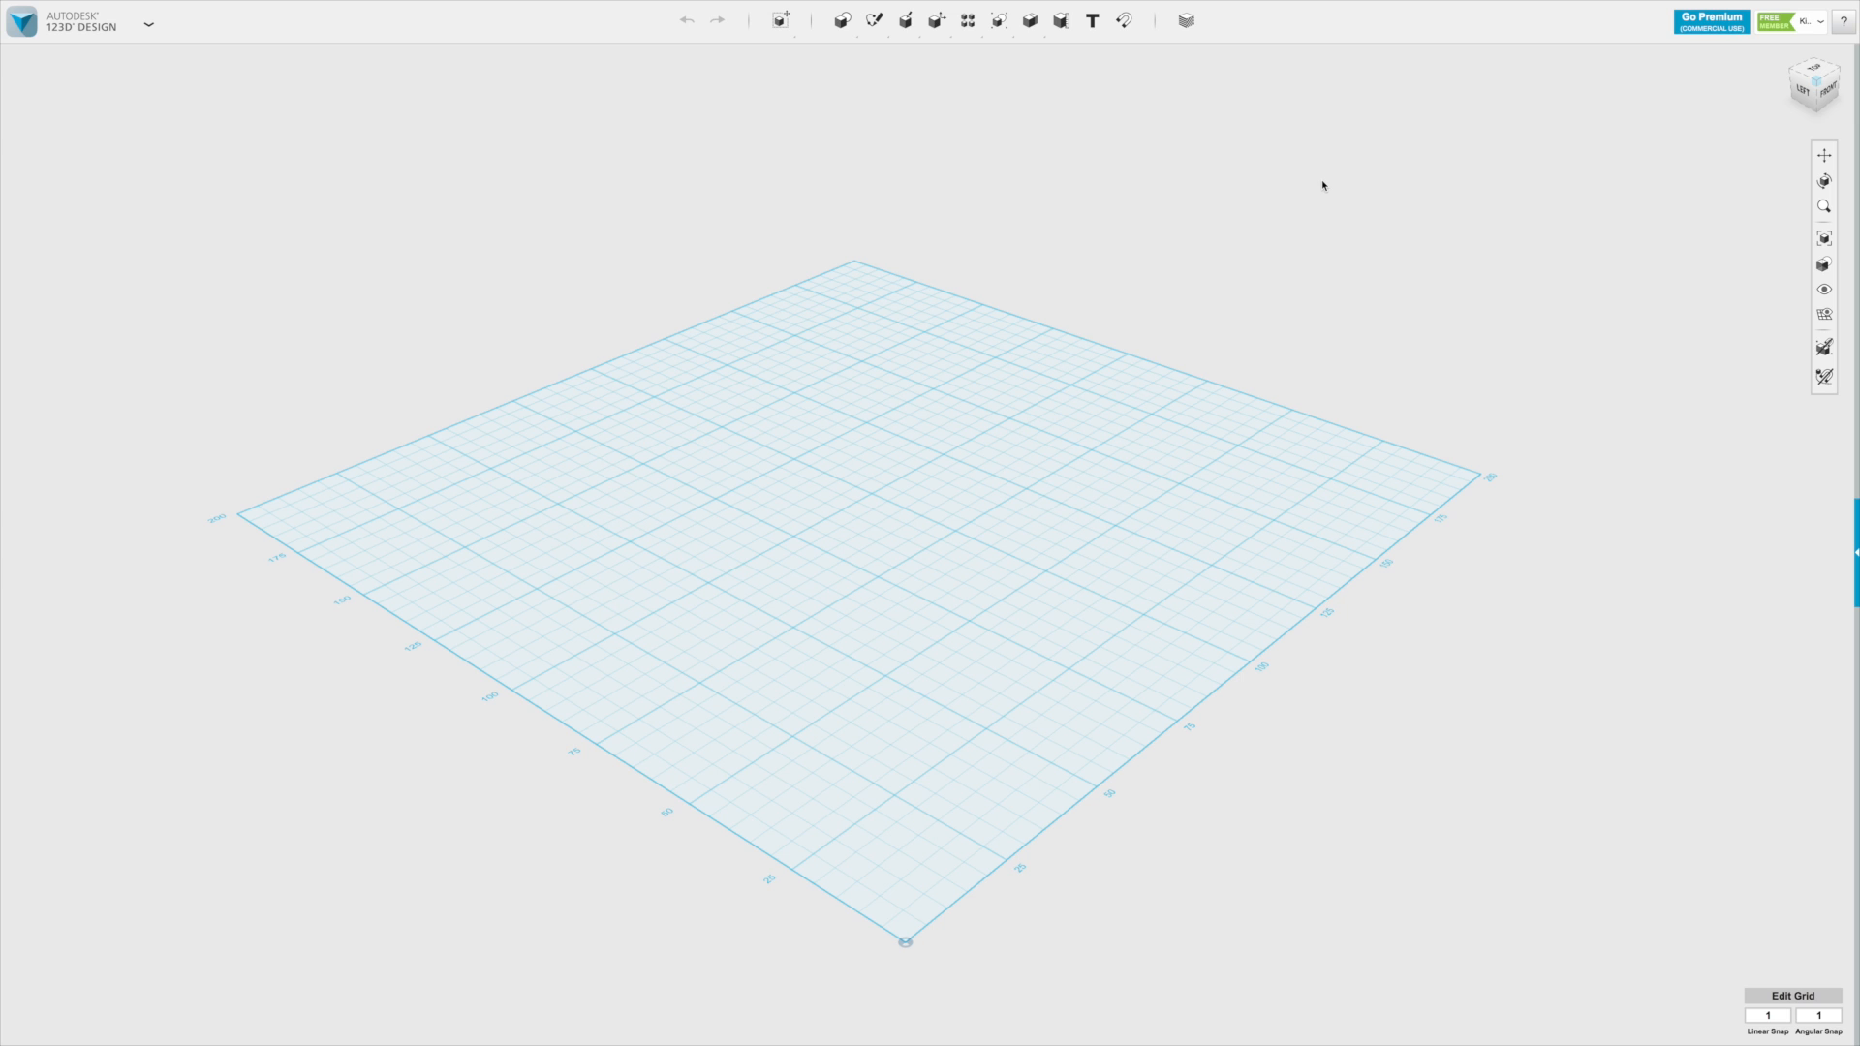
{"action": "mouse_move", "coordinate": [898, 354]}
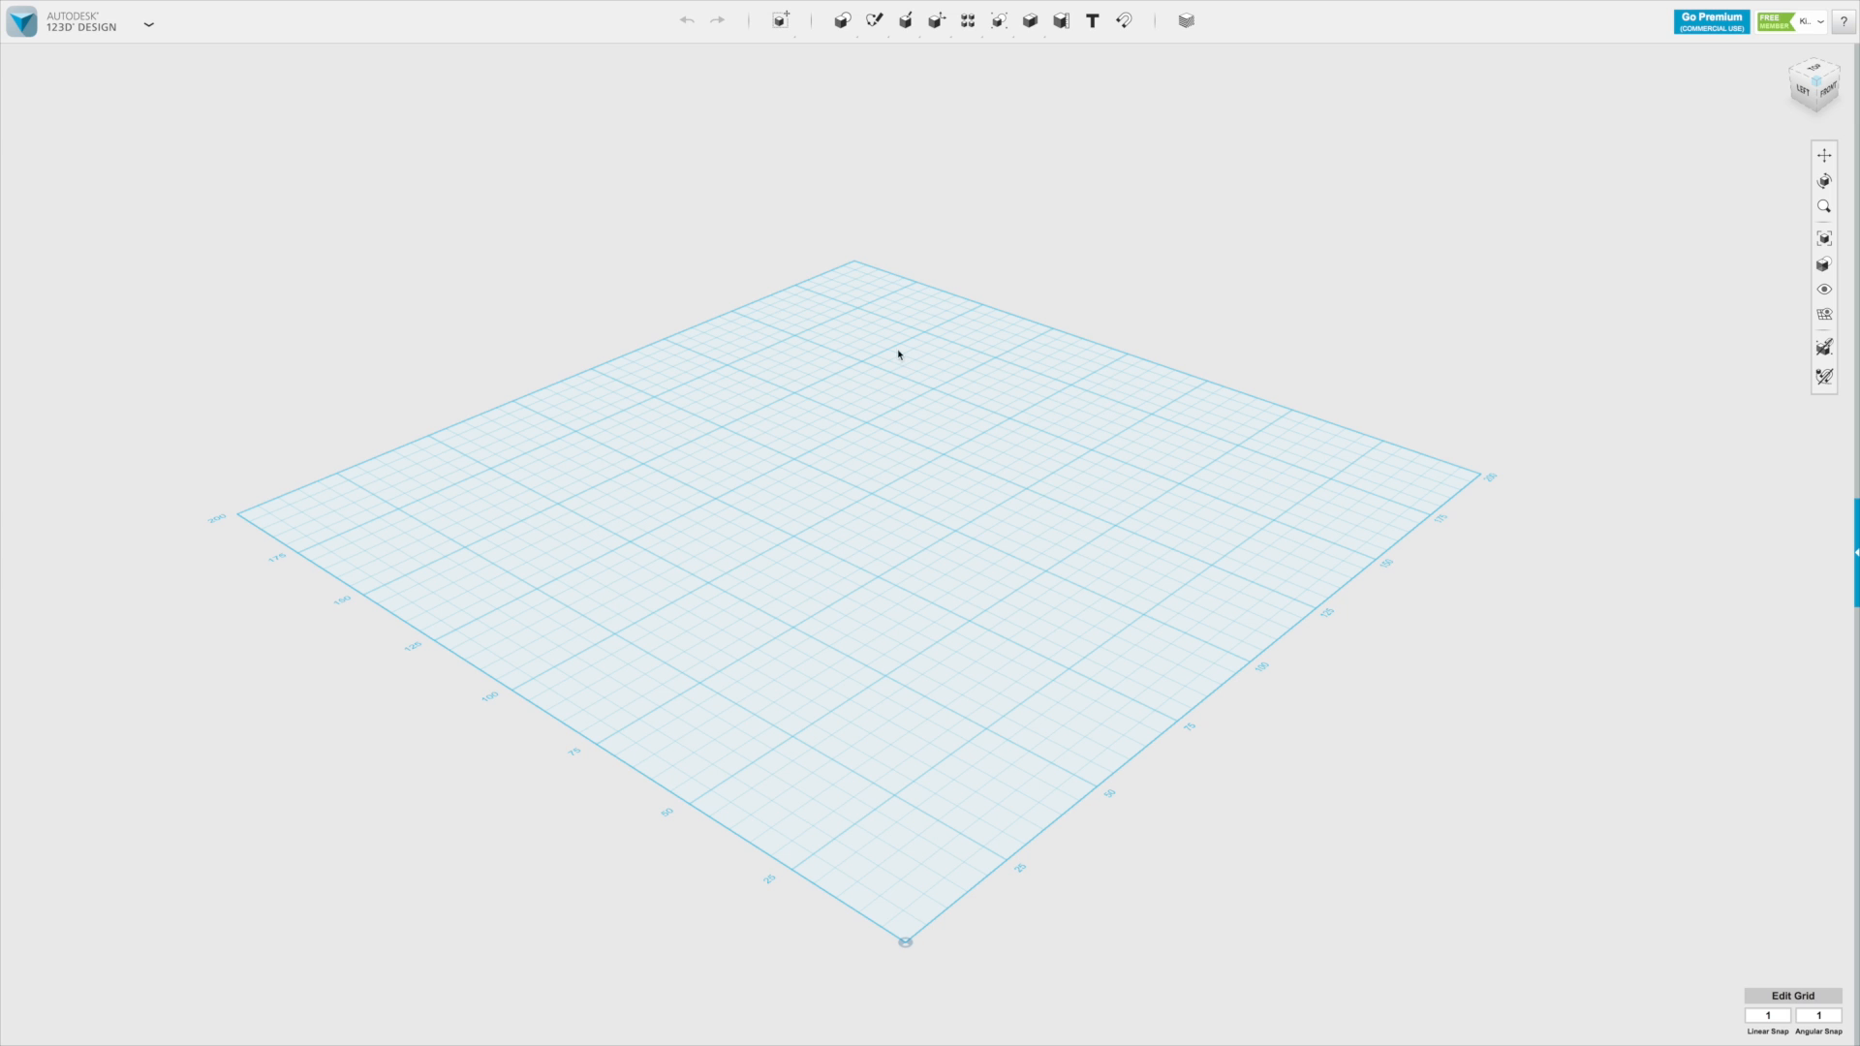
{"action": "mouse_move", "coordinate": [755, 522]}
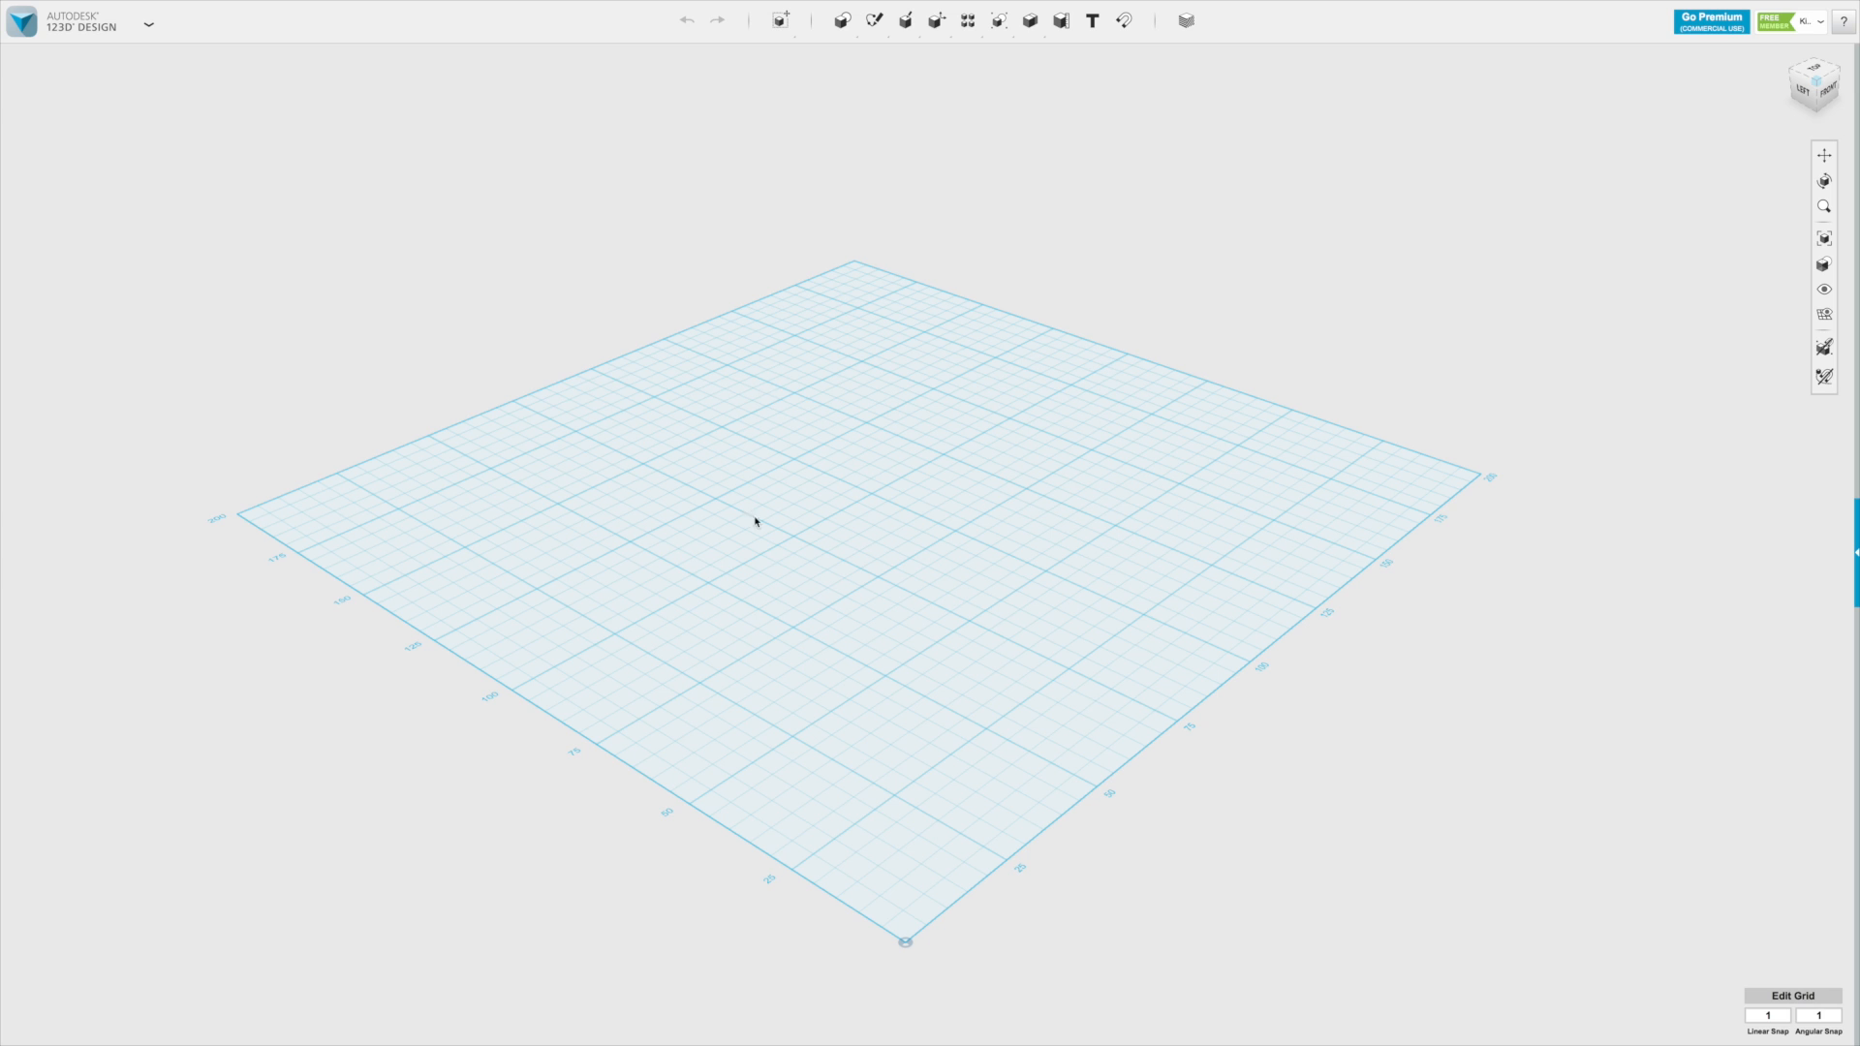
{"action": "mouse_move", "coordinate": [1308, 661]}
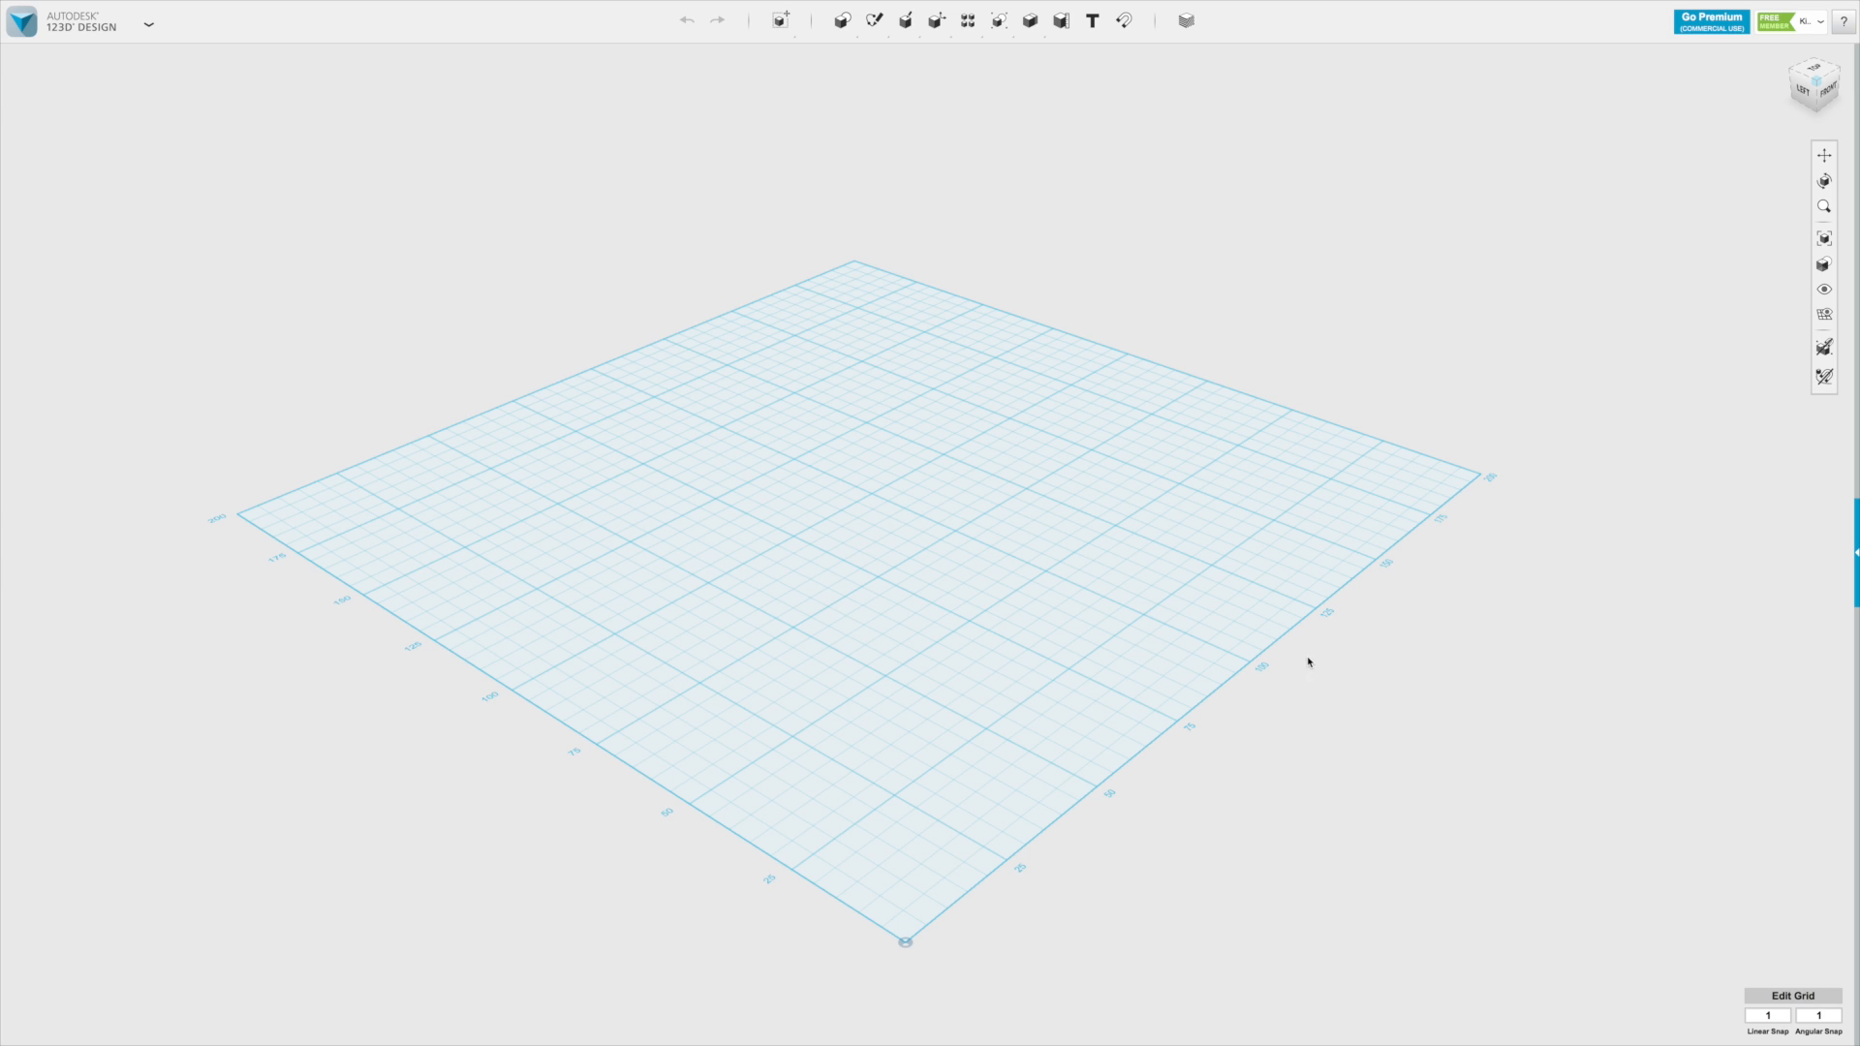
{"action": "mouse_move", "coordinate": [1749, 981]}
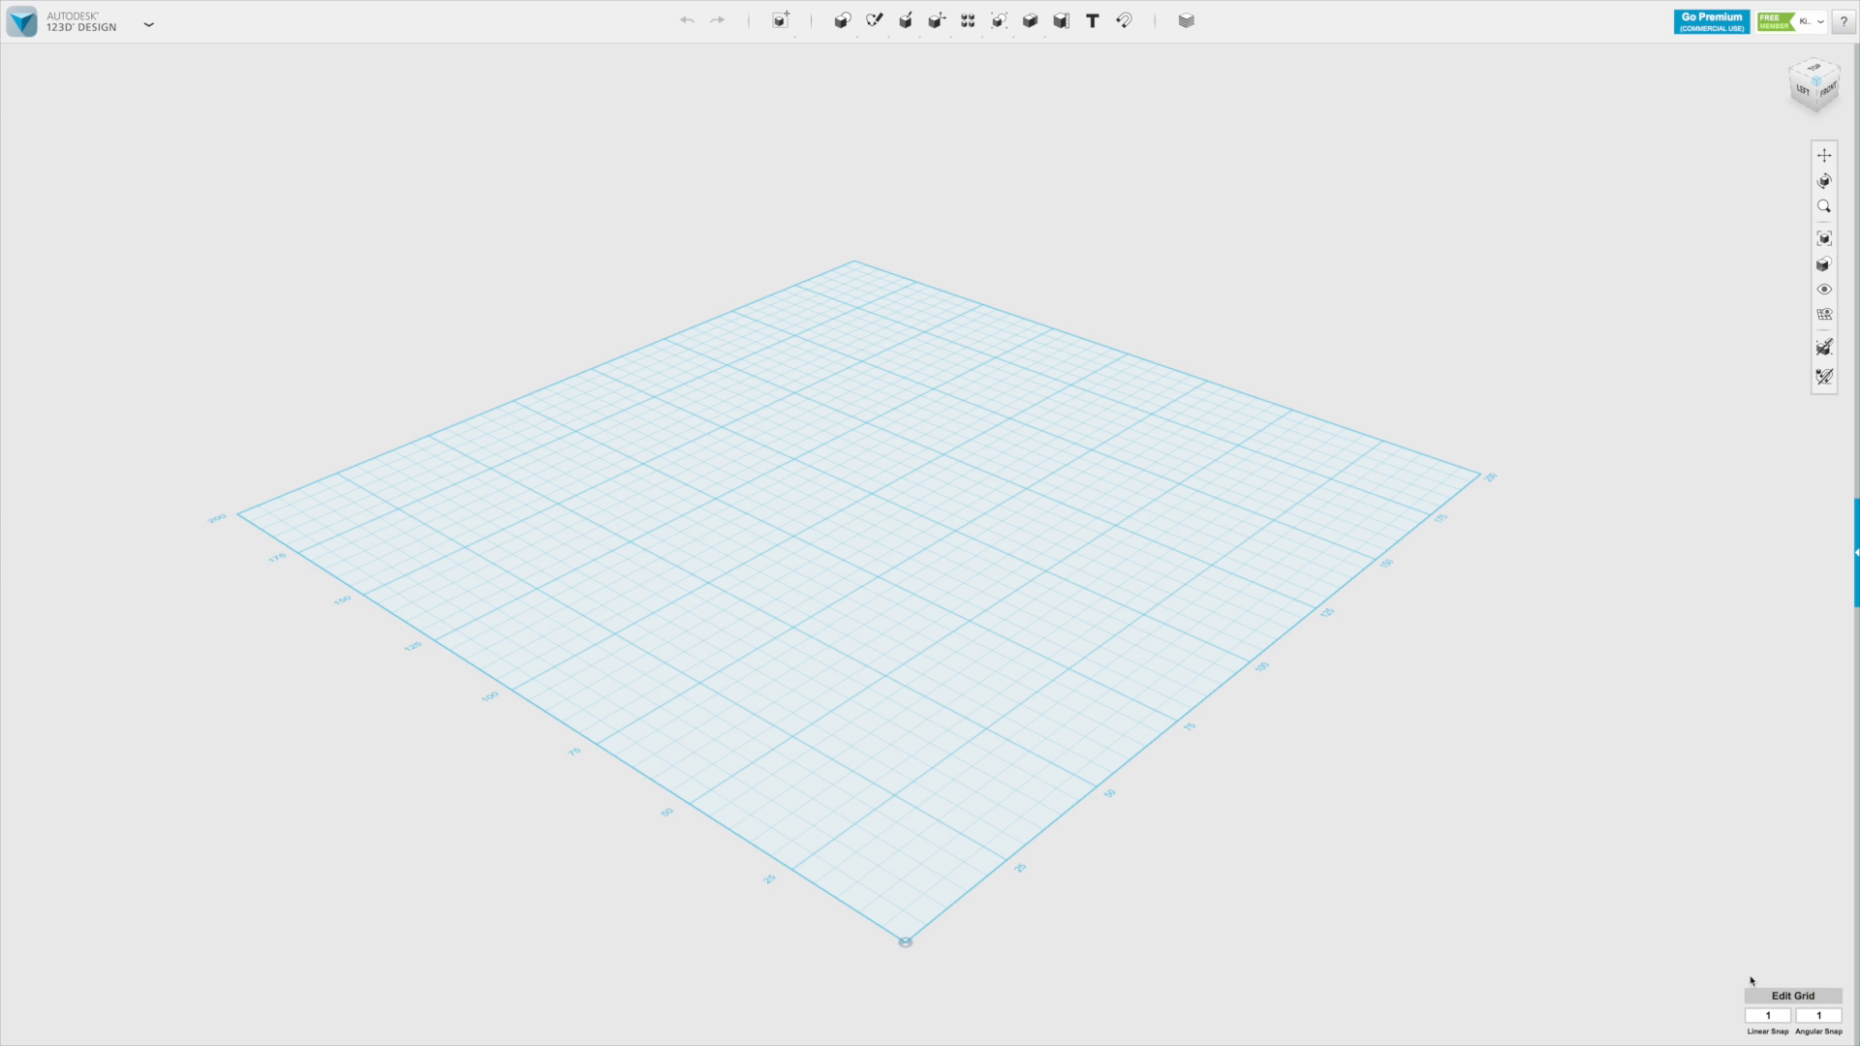
{"action": "left_click", "coordinate": [1793, 995]}
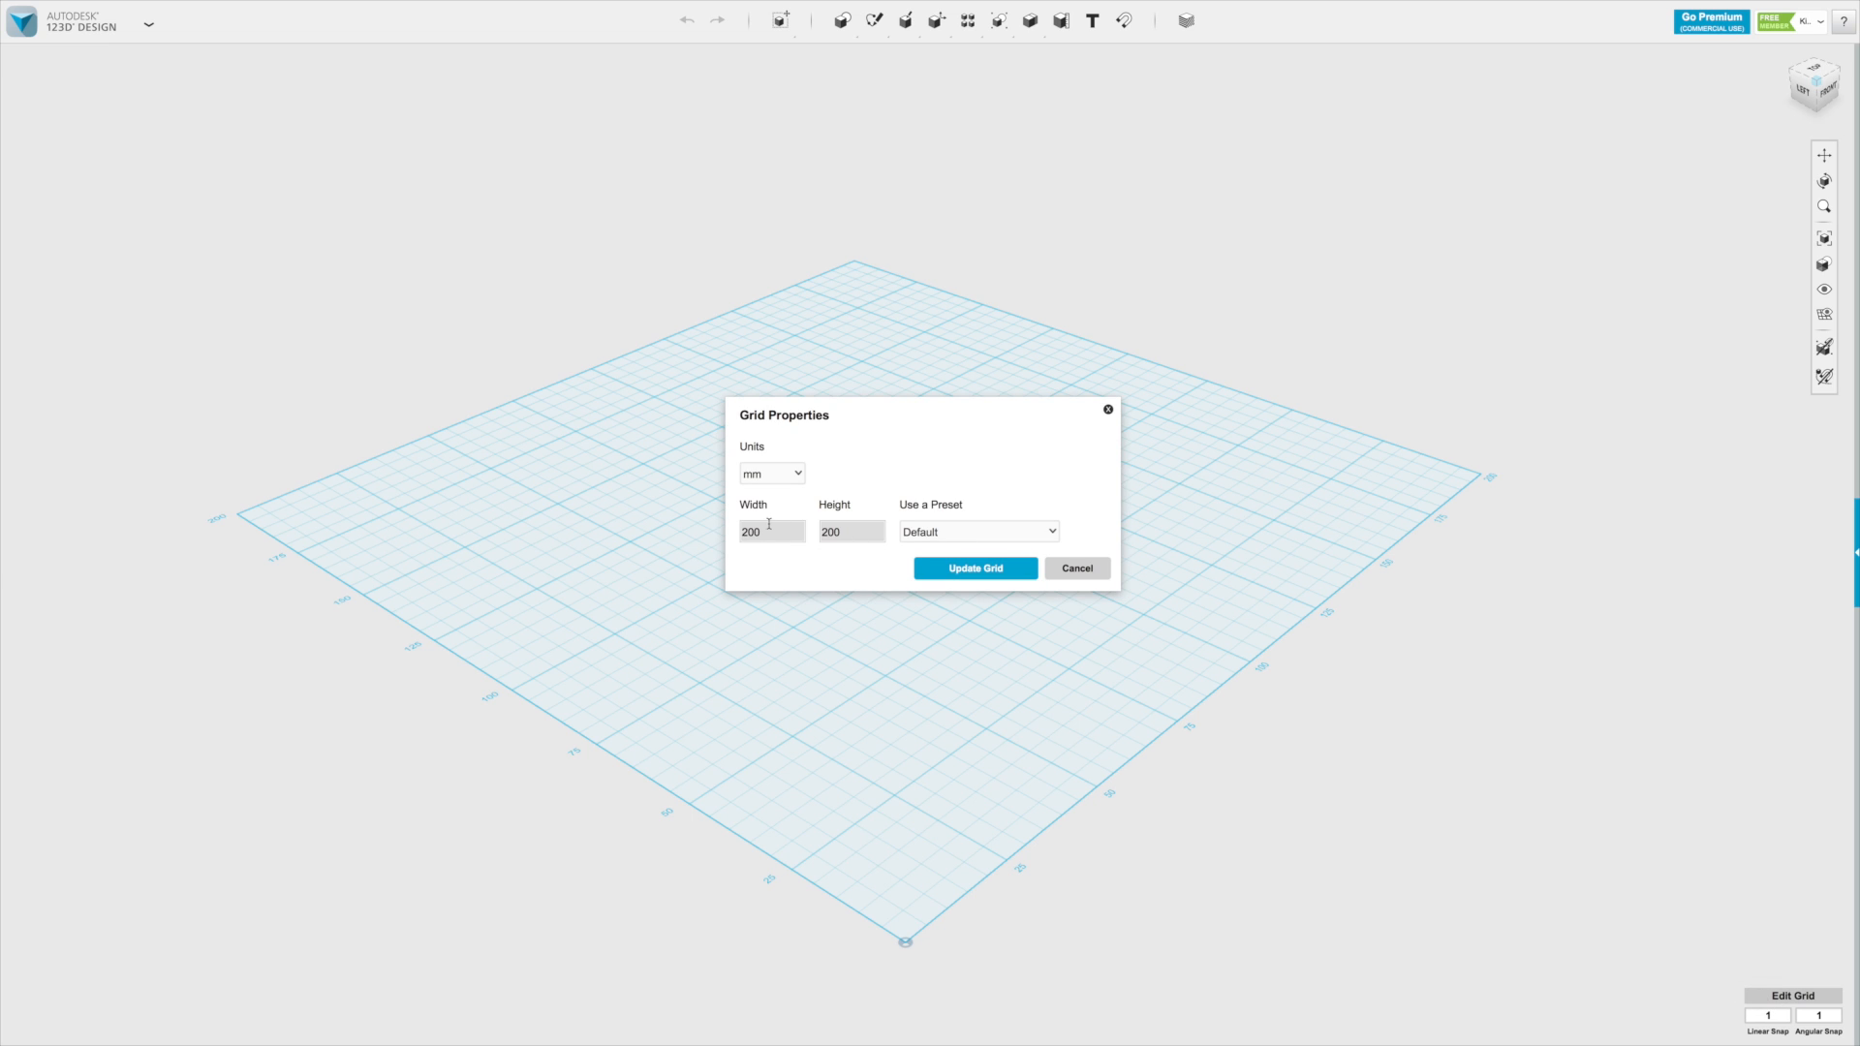
{"action": "mouse_move", "coordinate": [1032, 512]}
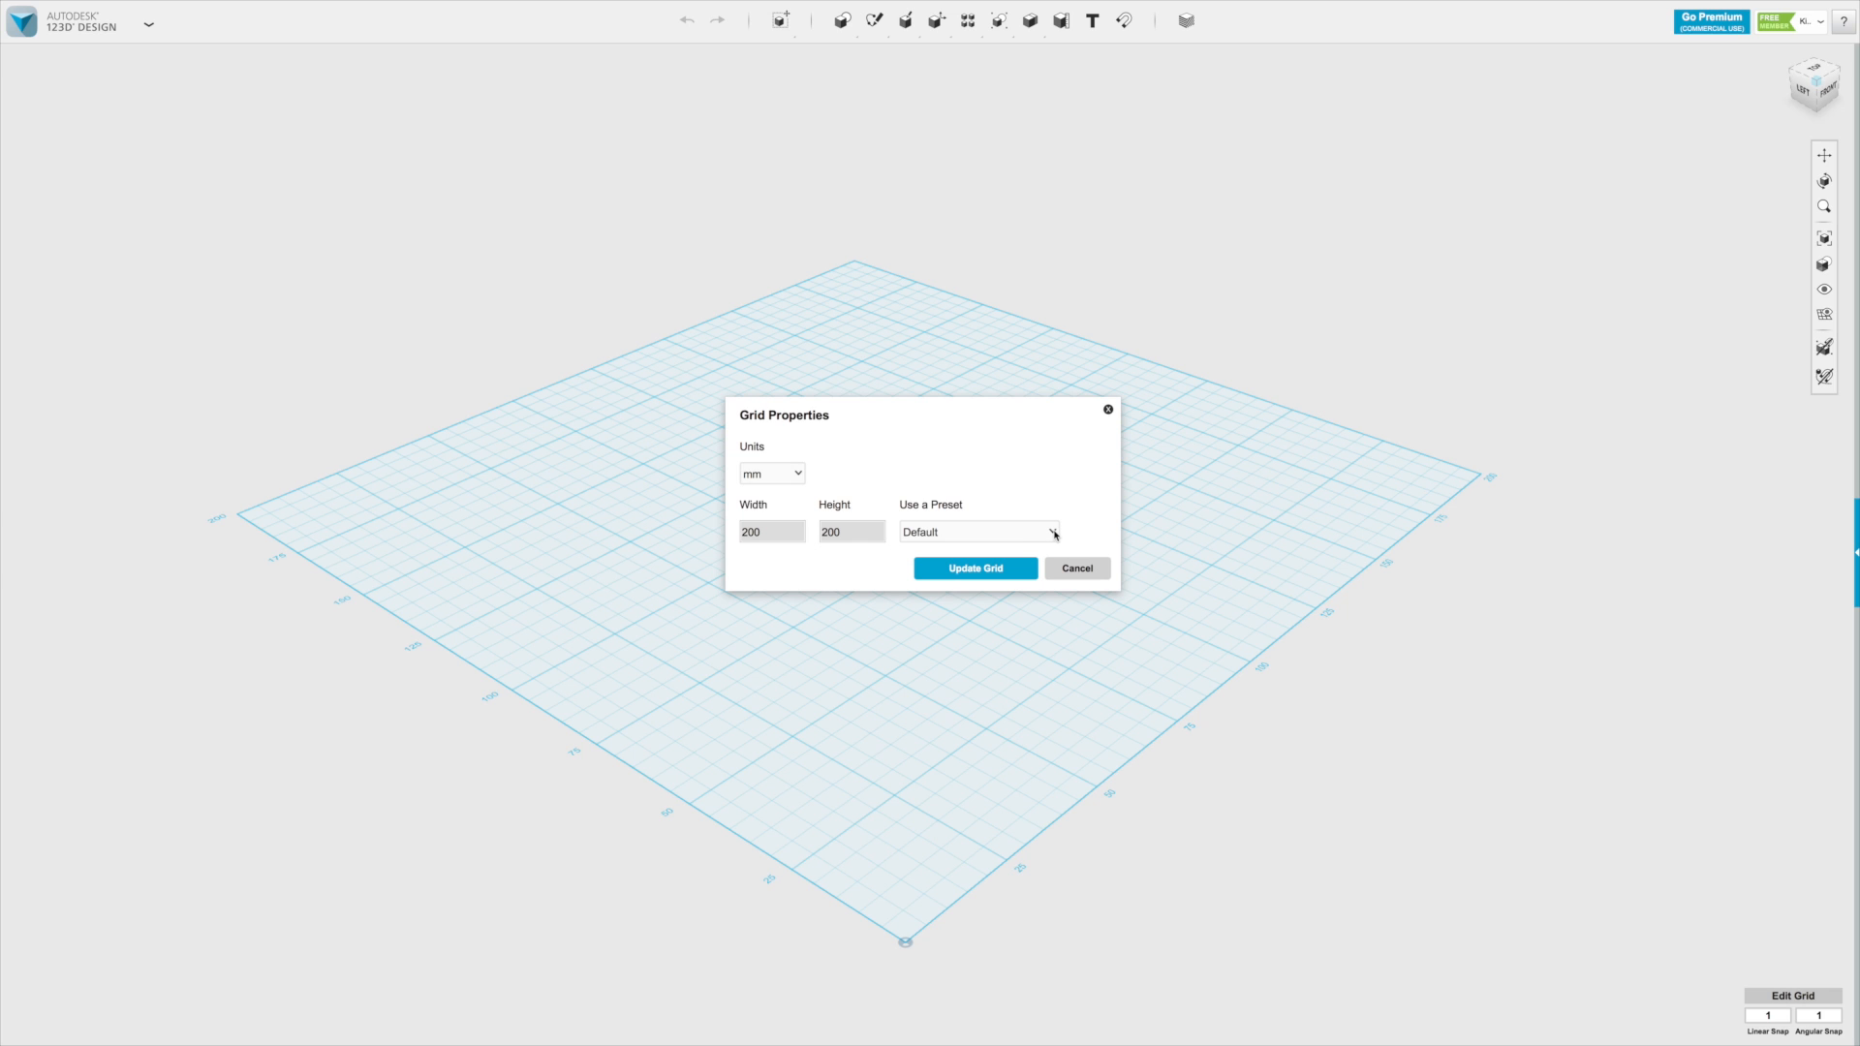
{"action": "left_click", "coordinate": [1050, 532]}
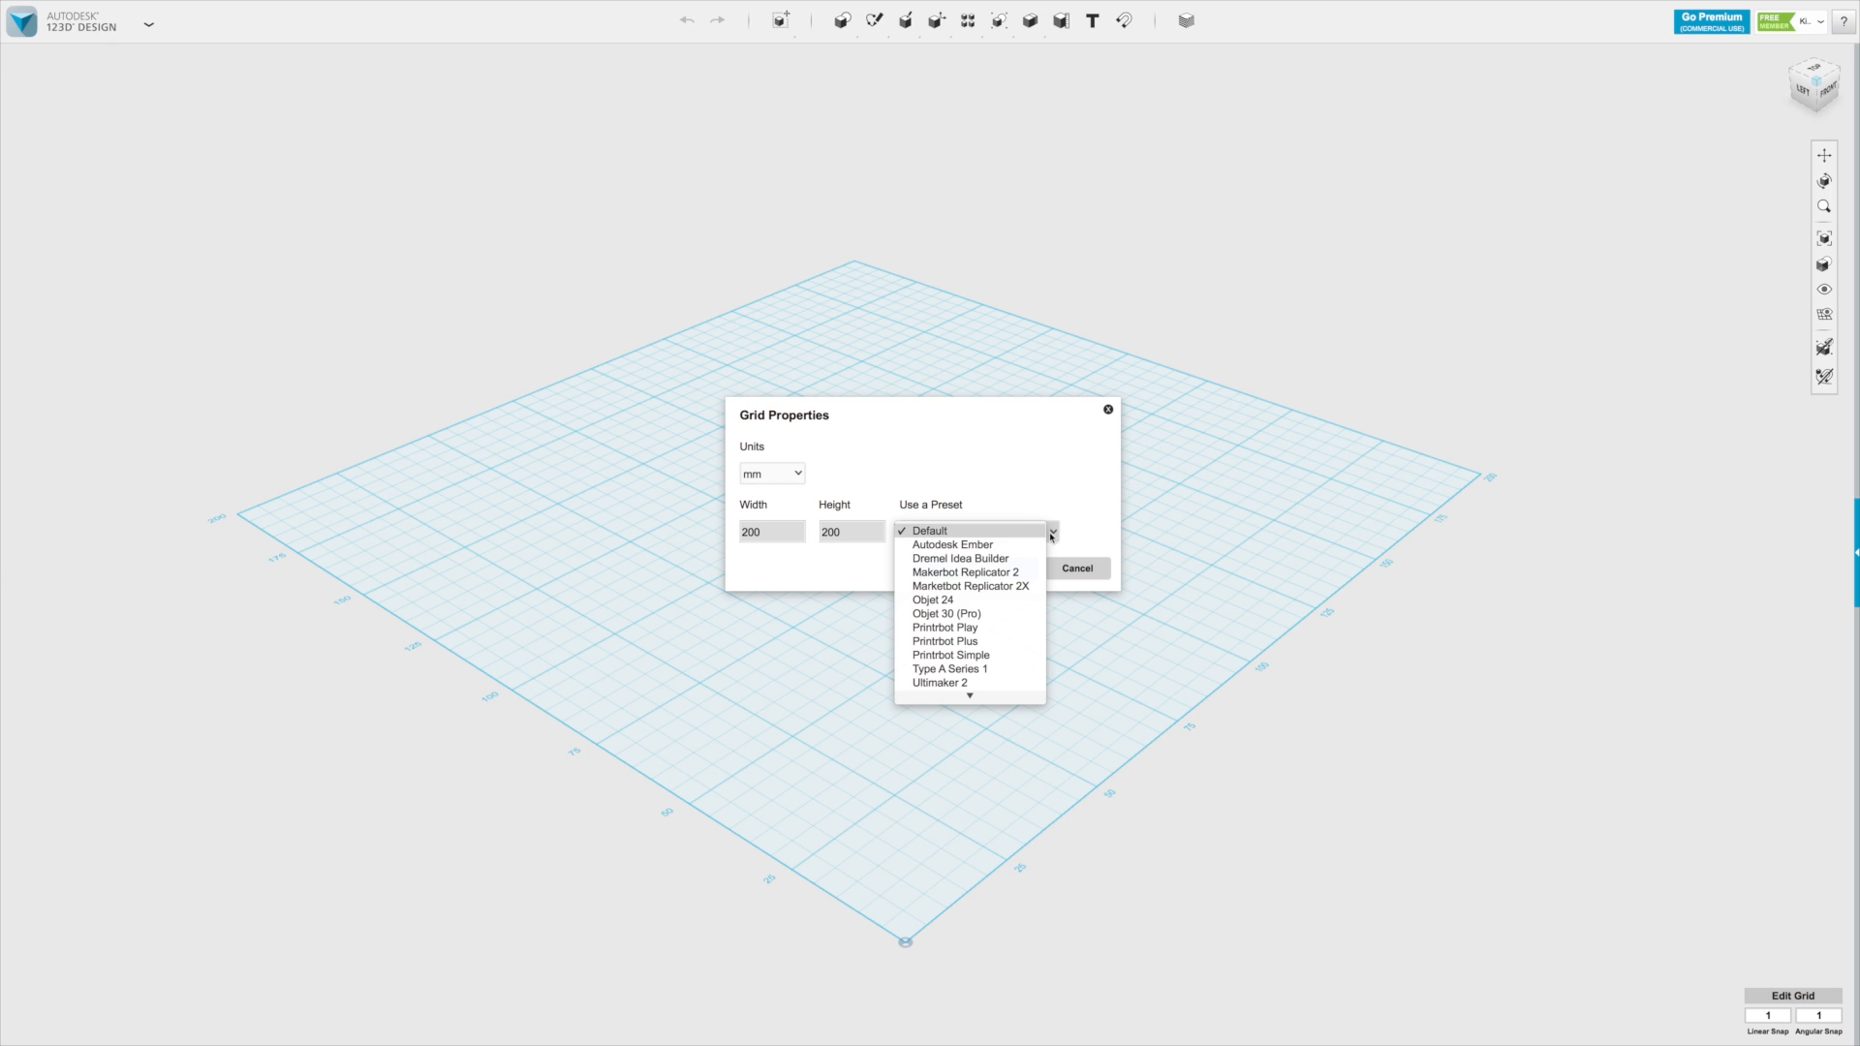
{"action": "left_click", "coordinate": [978, 532]}
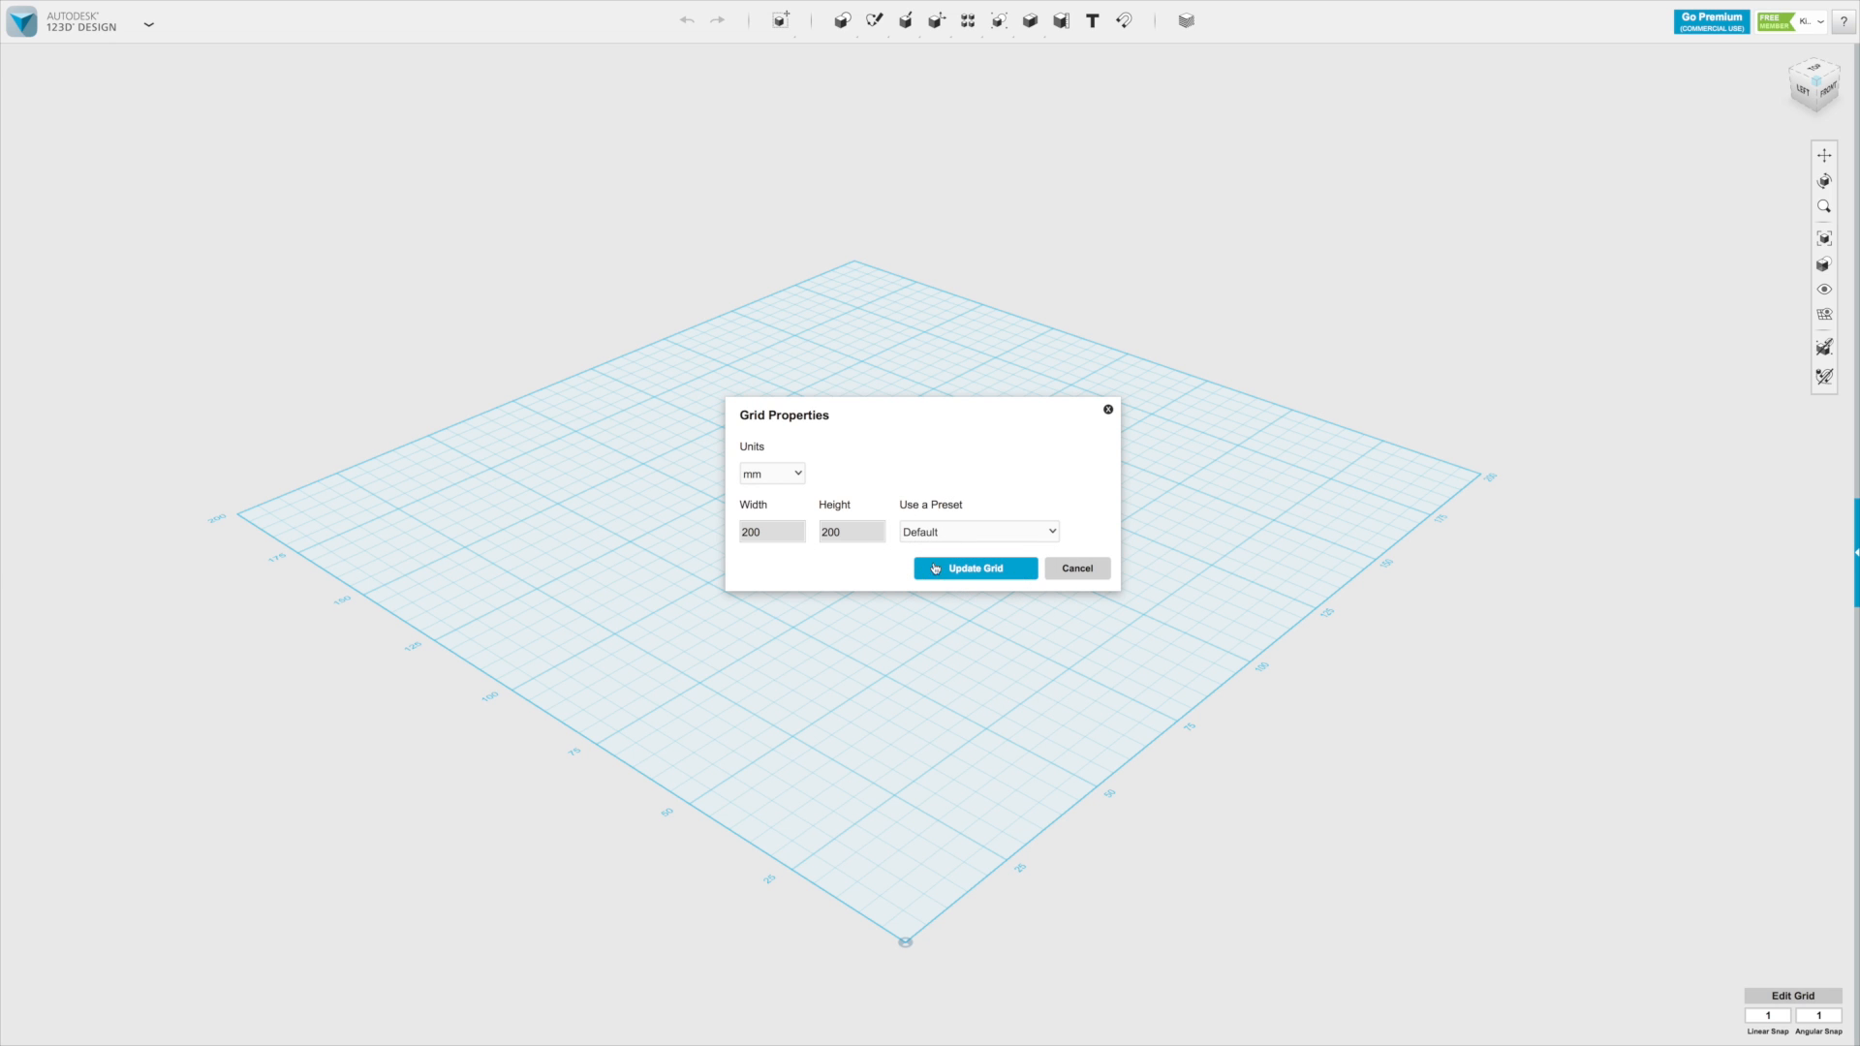
{"action": "mouse_move", "coordinate": [1048, 570]}
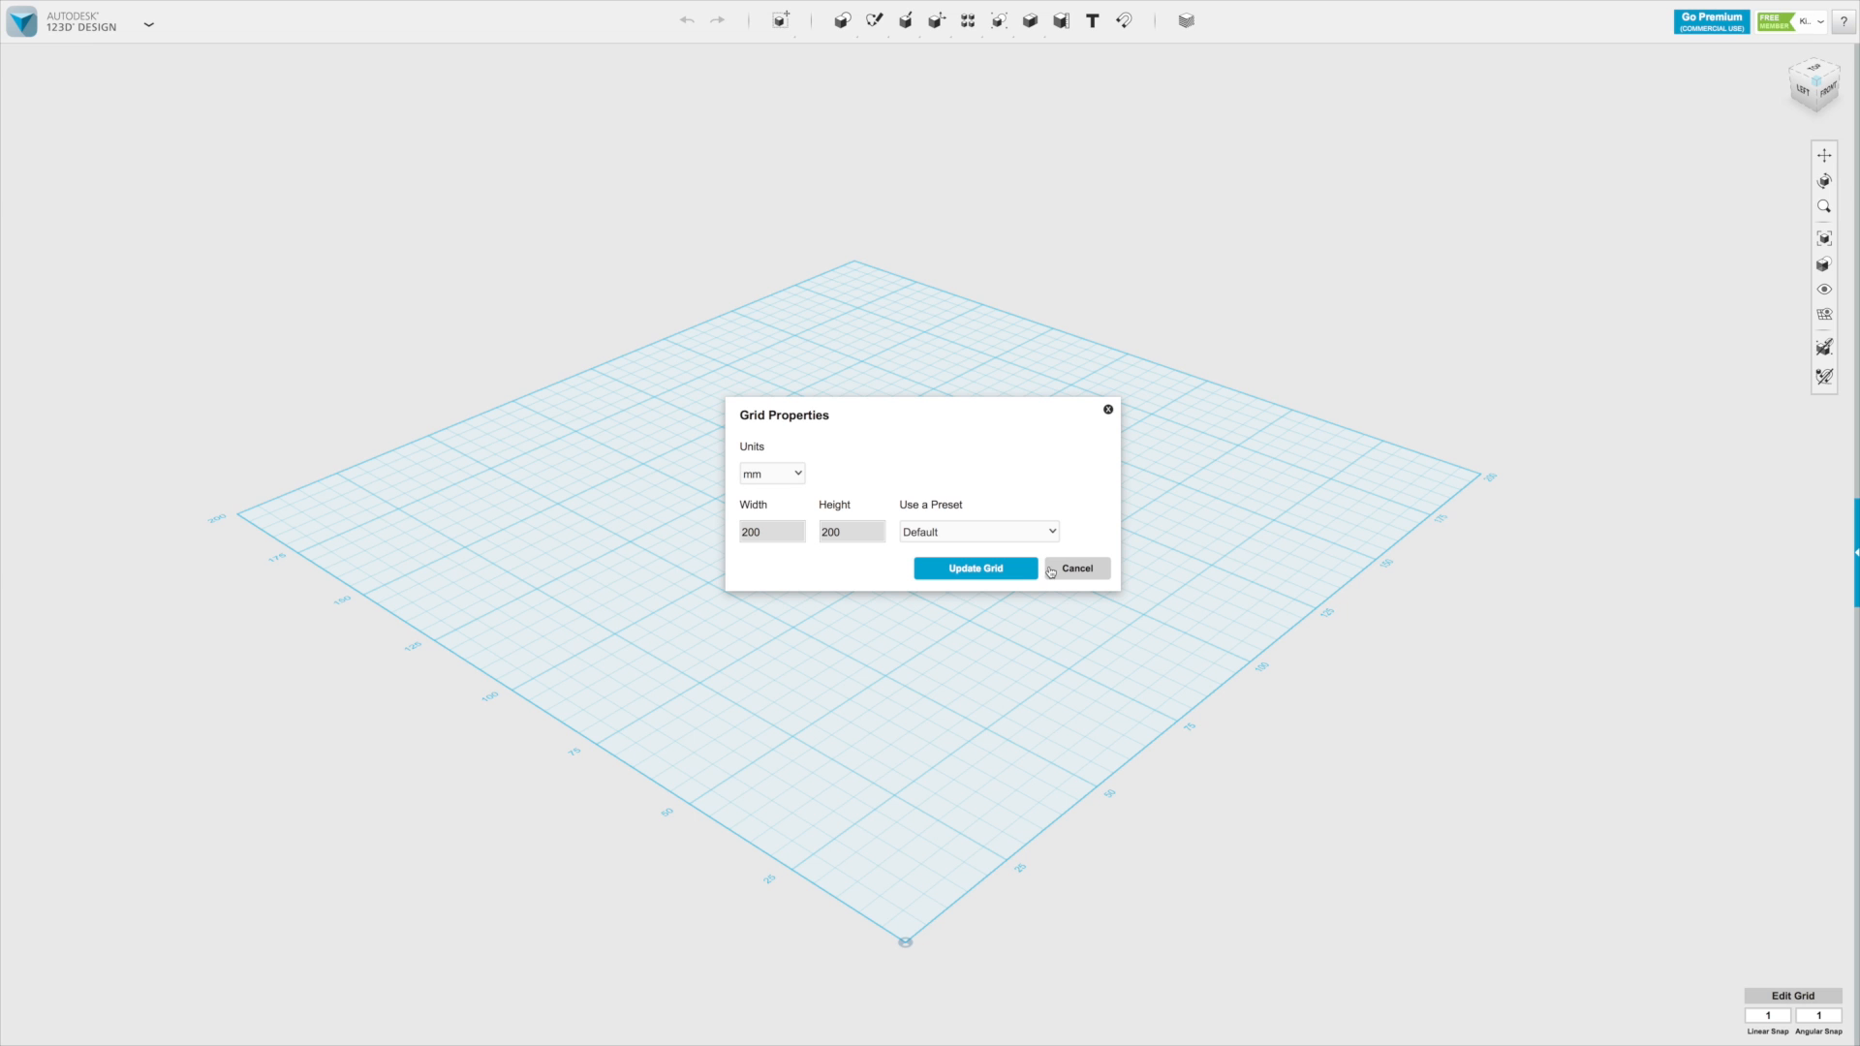
{"action": "left_click", "coordinate": [1074, 569]}
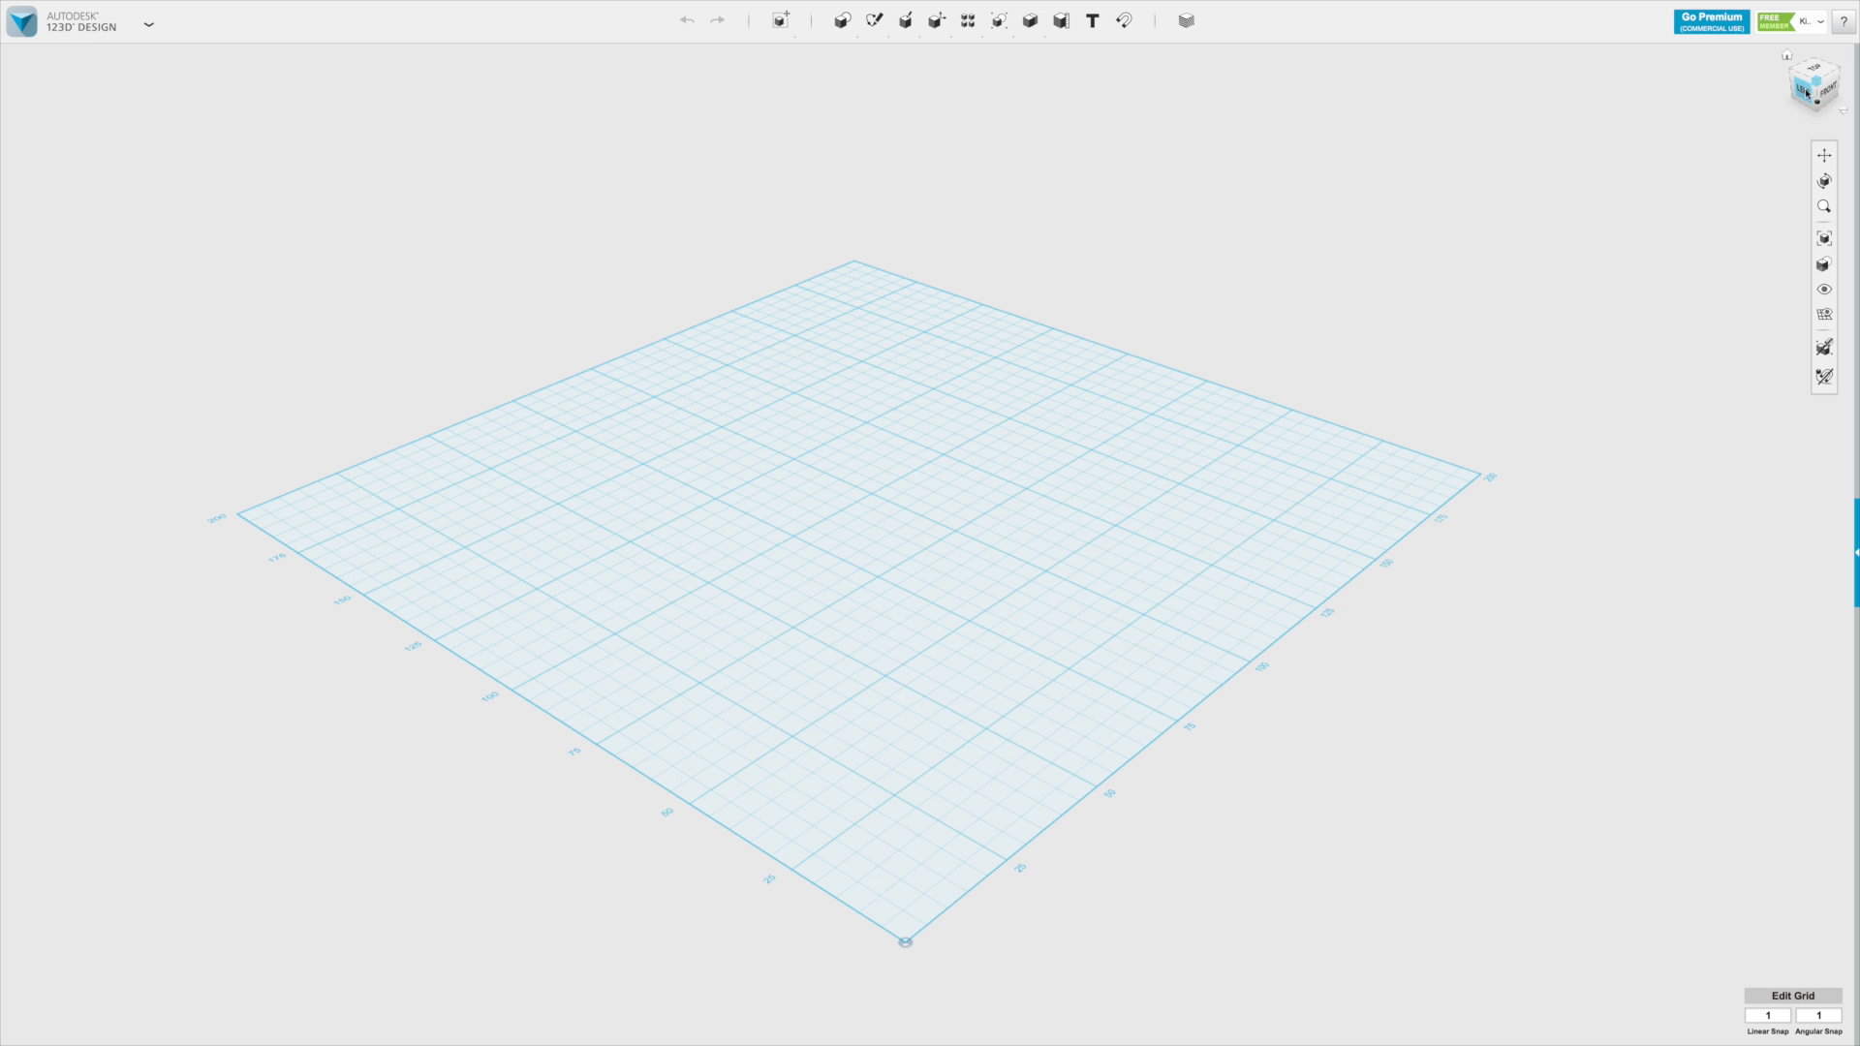
{"action": "mouse_move", "coordinate": [1803, 97]}
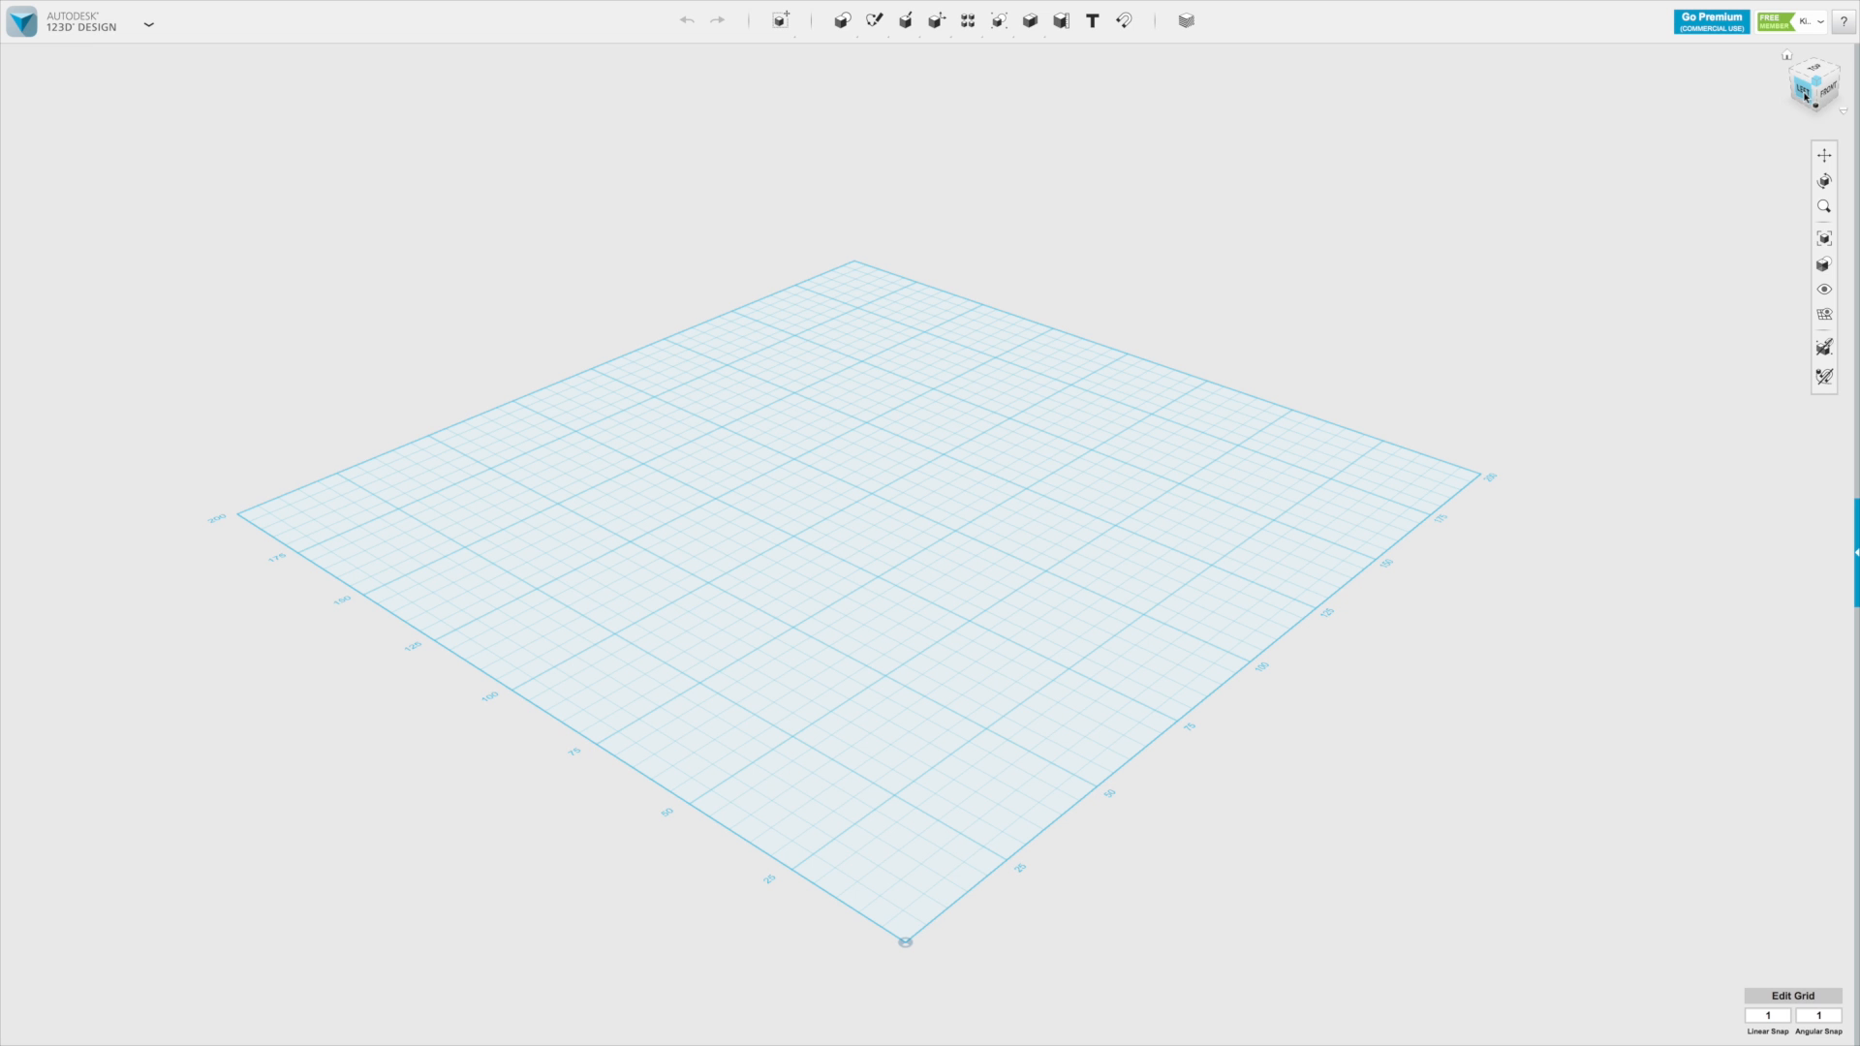
{"action": "left_click", "coordinate": [1814, 83]}
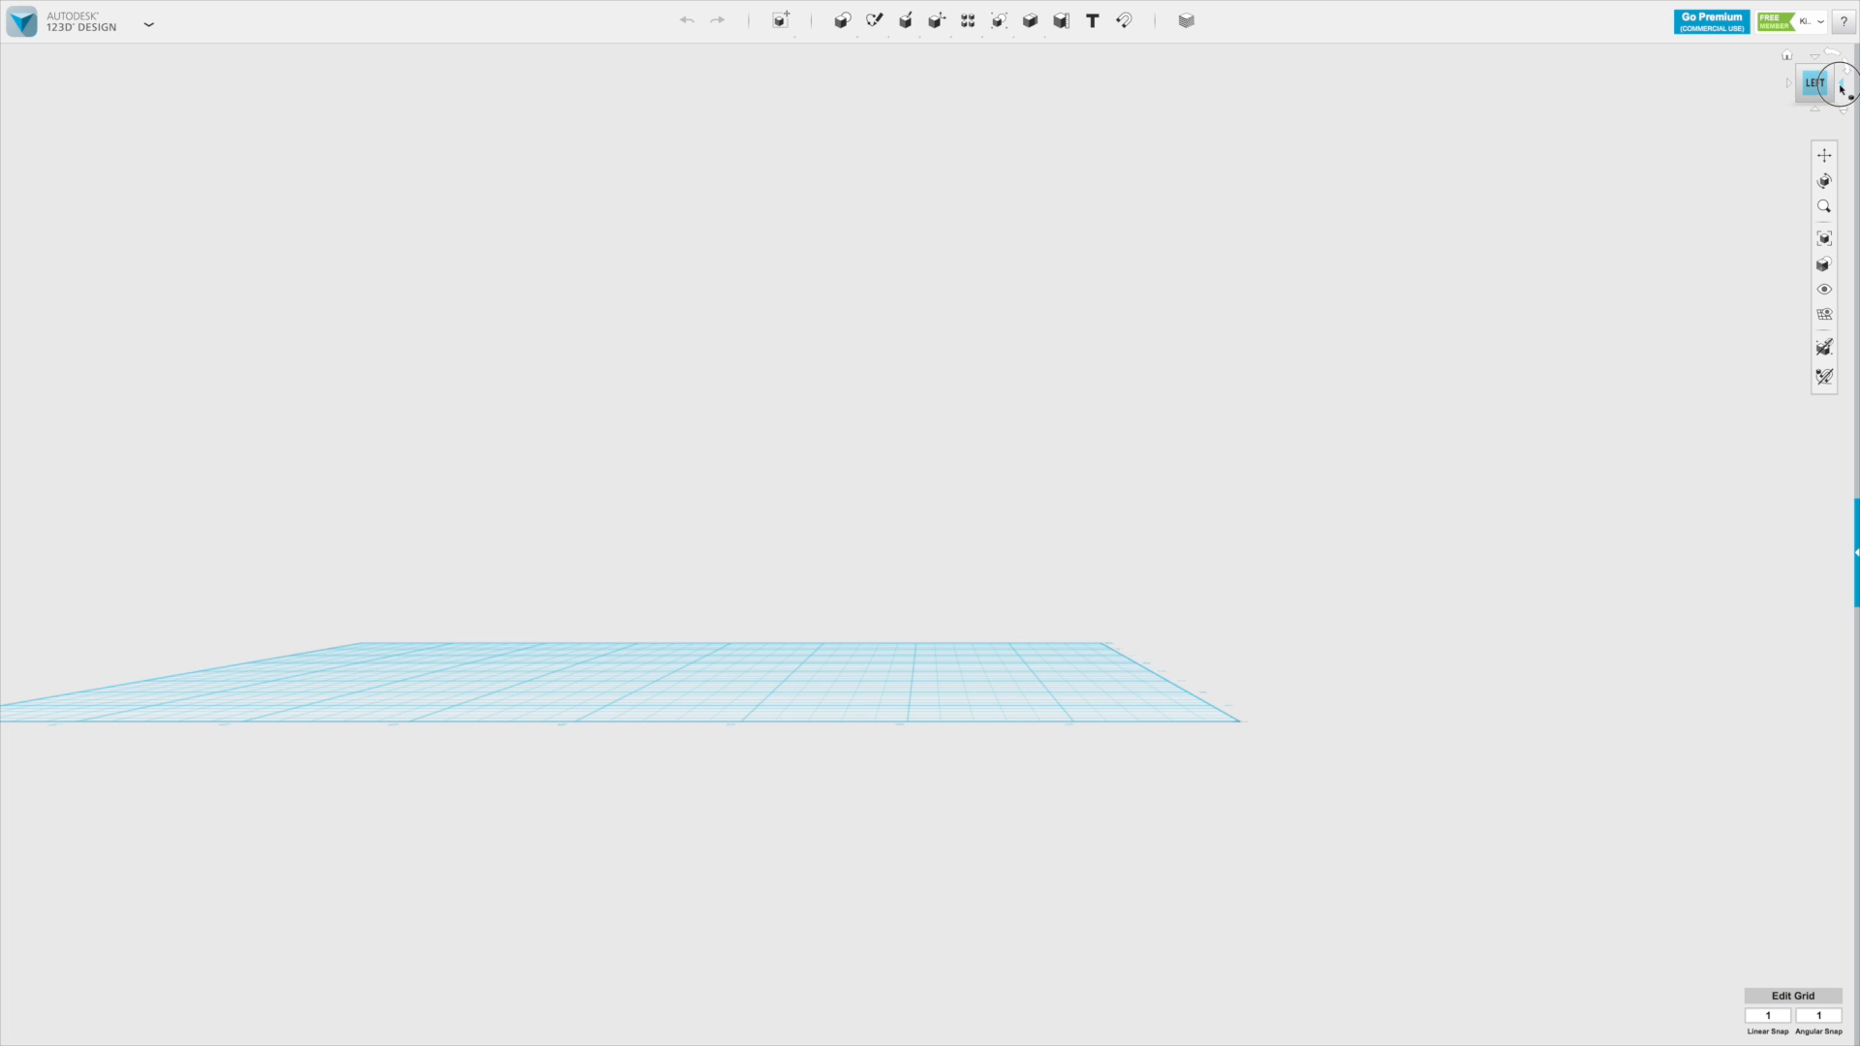
{"action": "left_click", "coordinate": [1840, 83]}
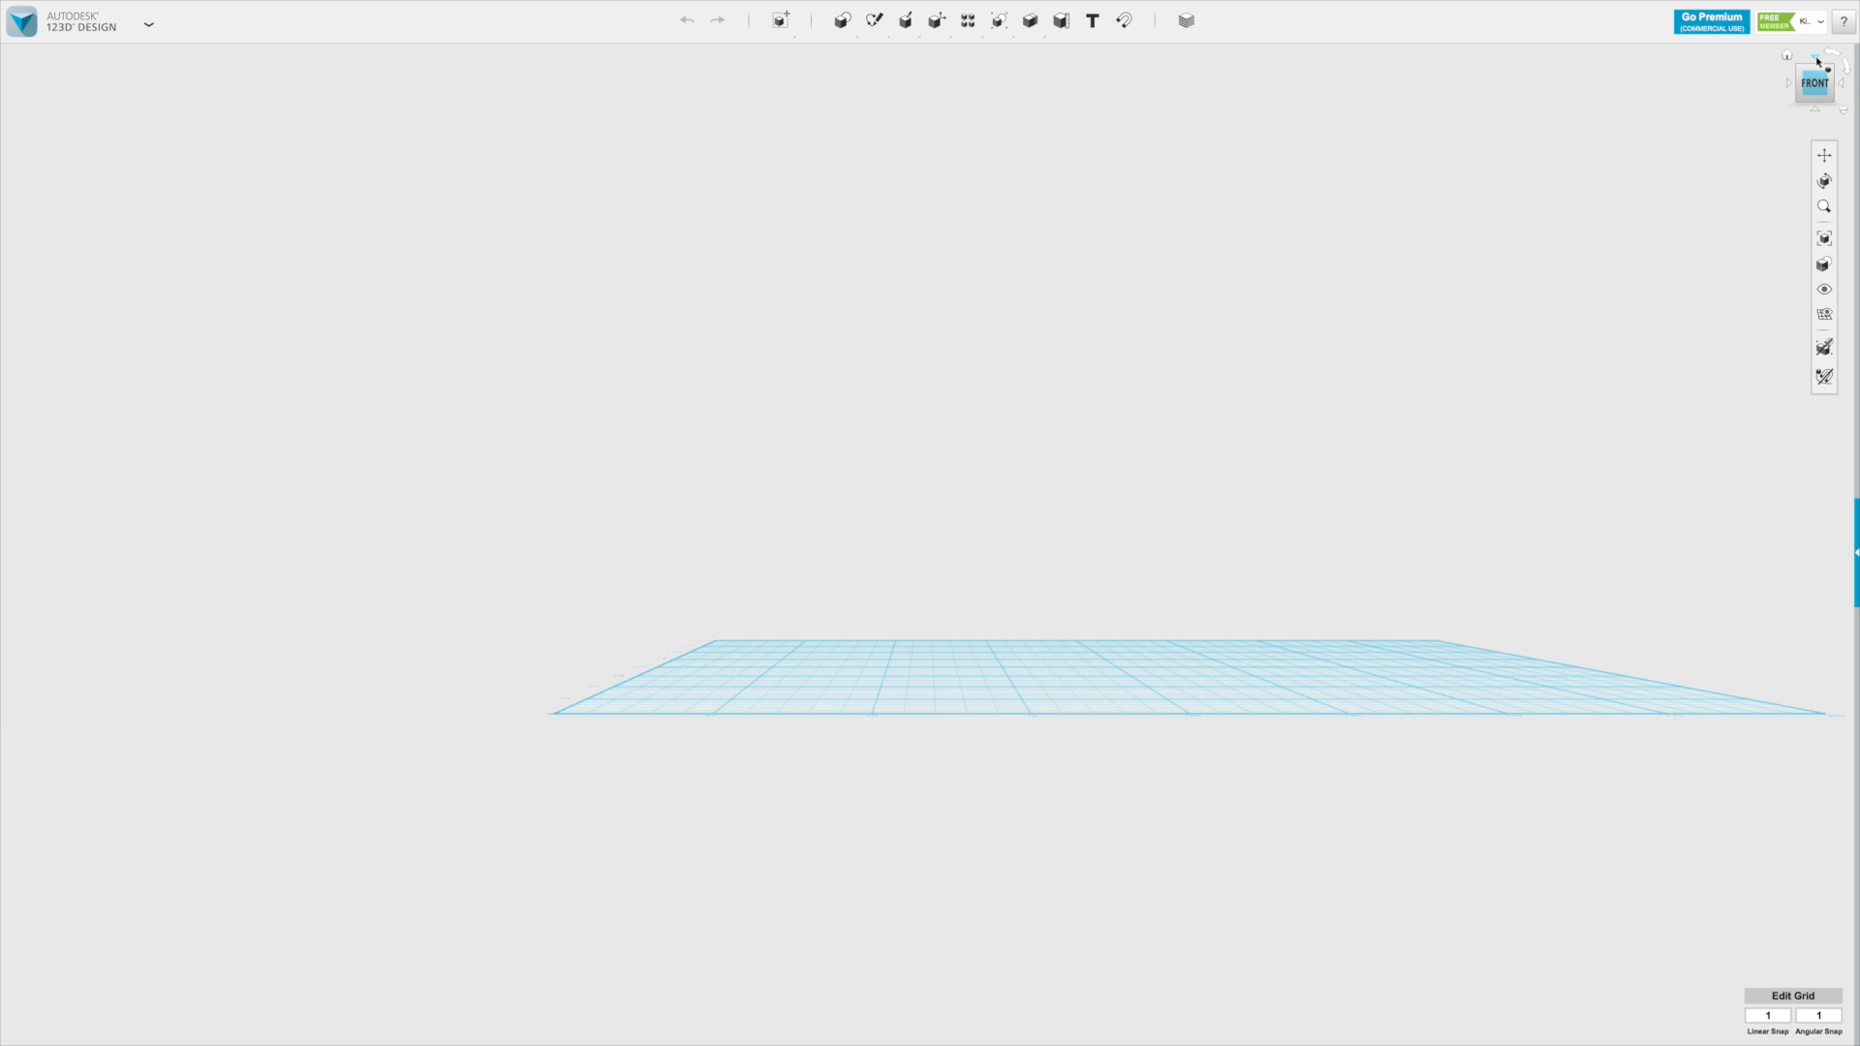
{"action": "left_click", "coordinate": [1813, 81]}
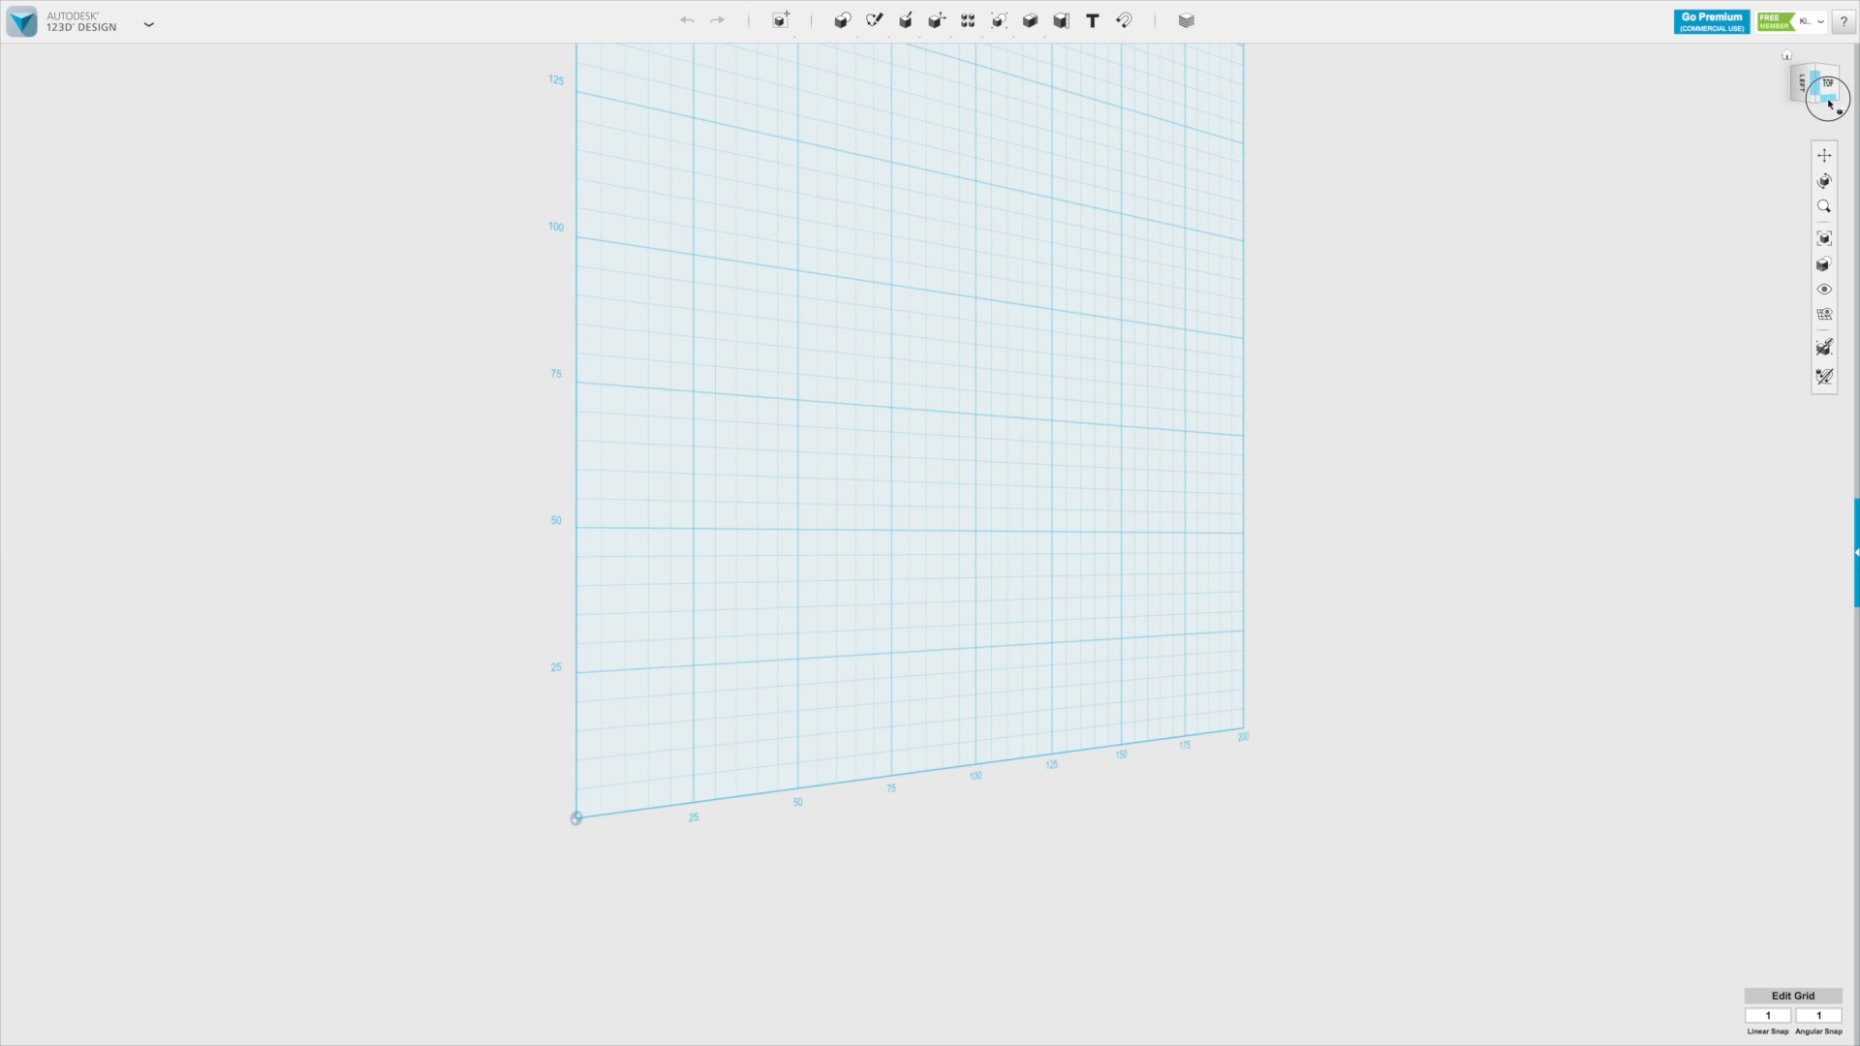
{"action": "left_click", "coordinate": [1825, 97]}
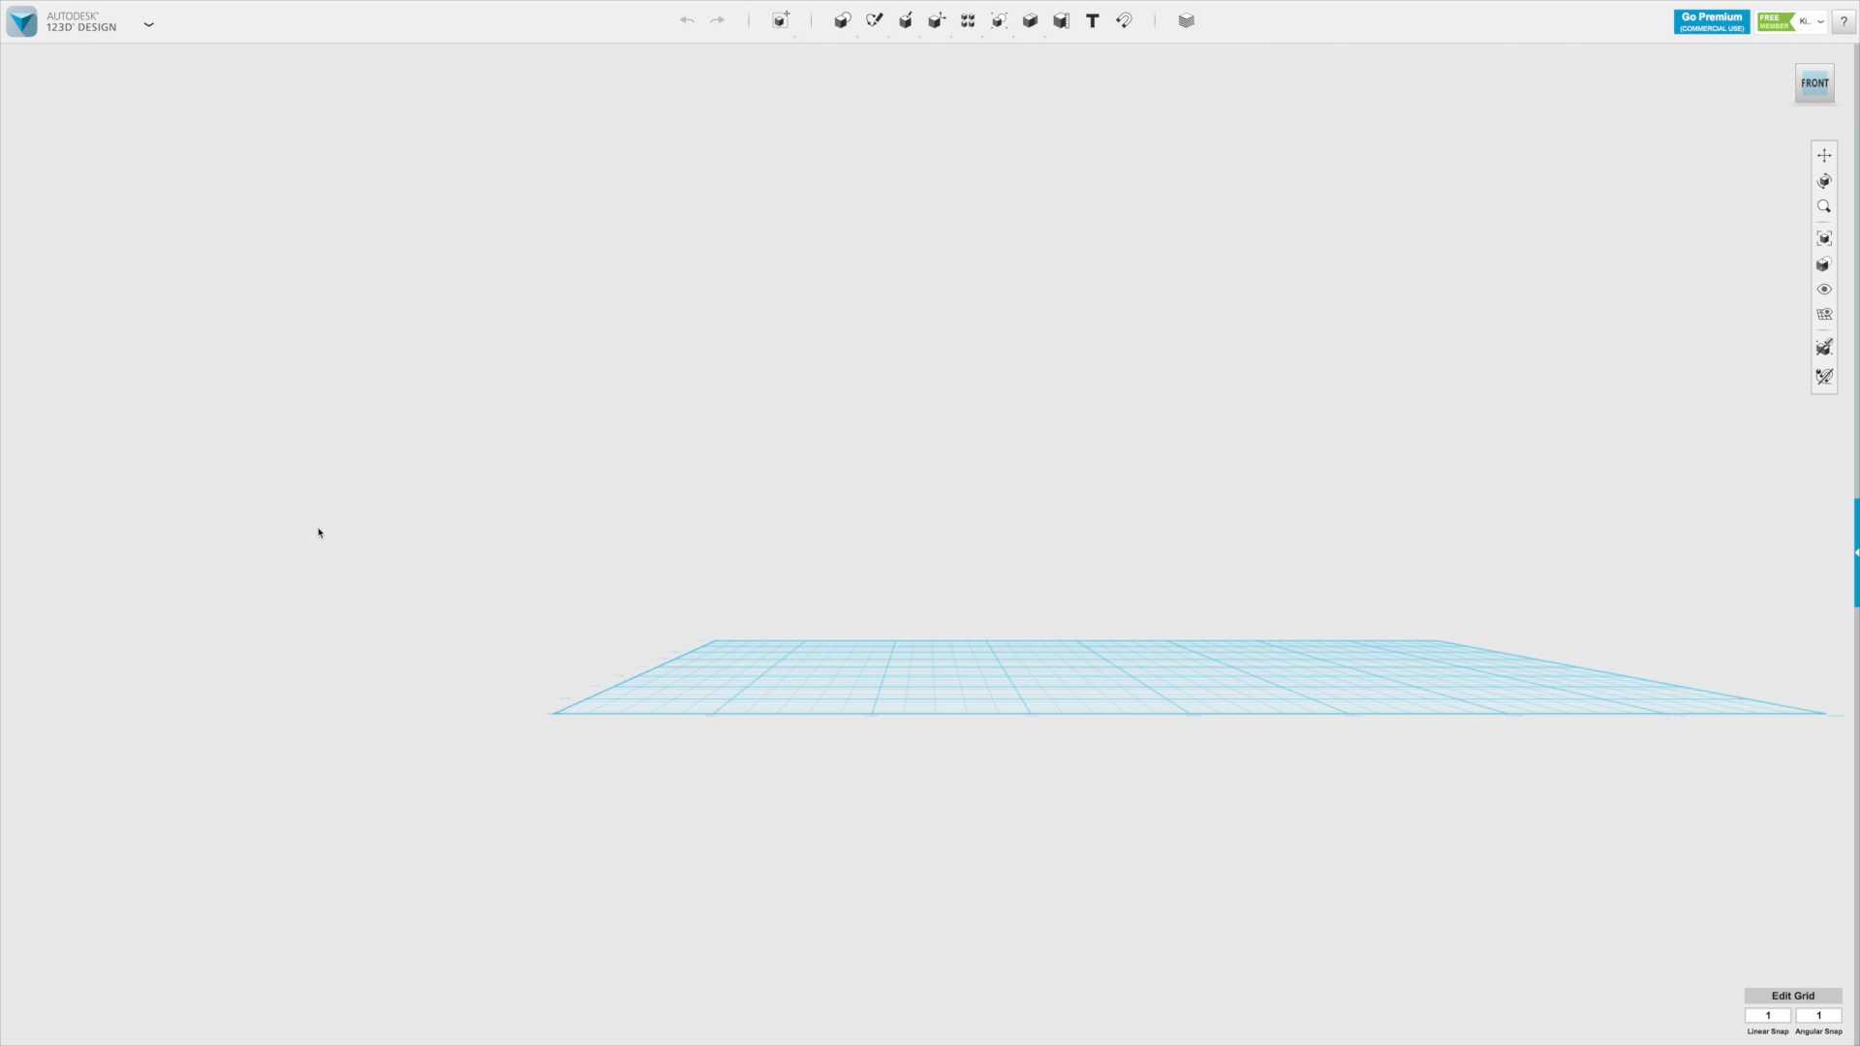
{"action": "left_click", "coordinate": [1806, 22]}
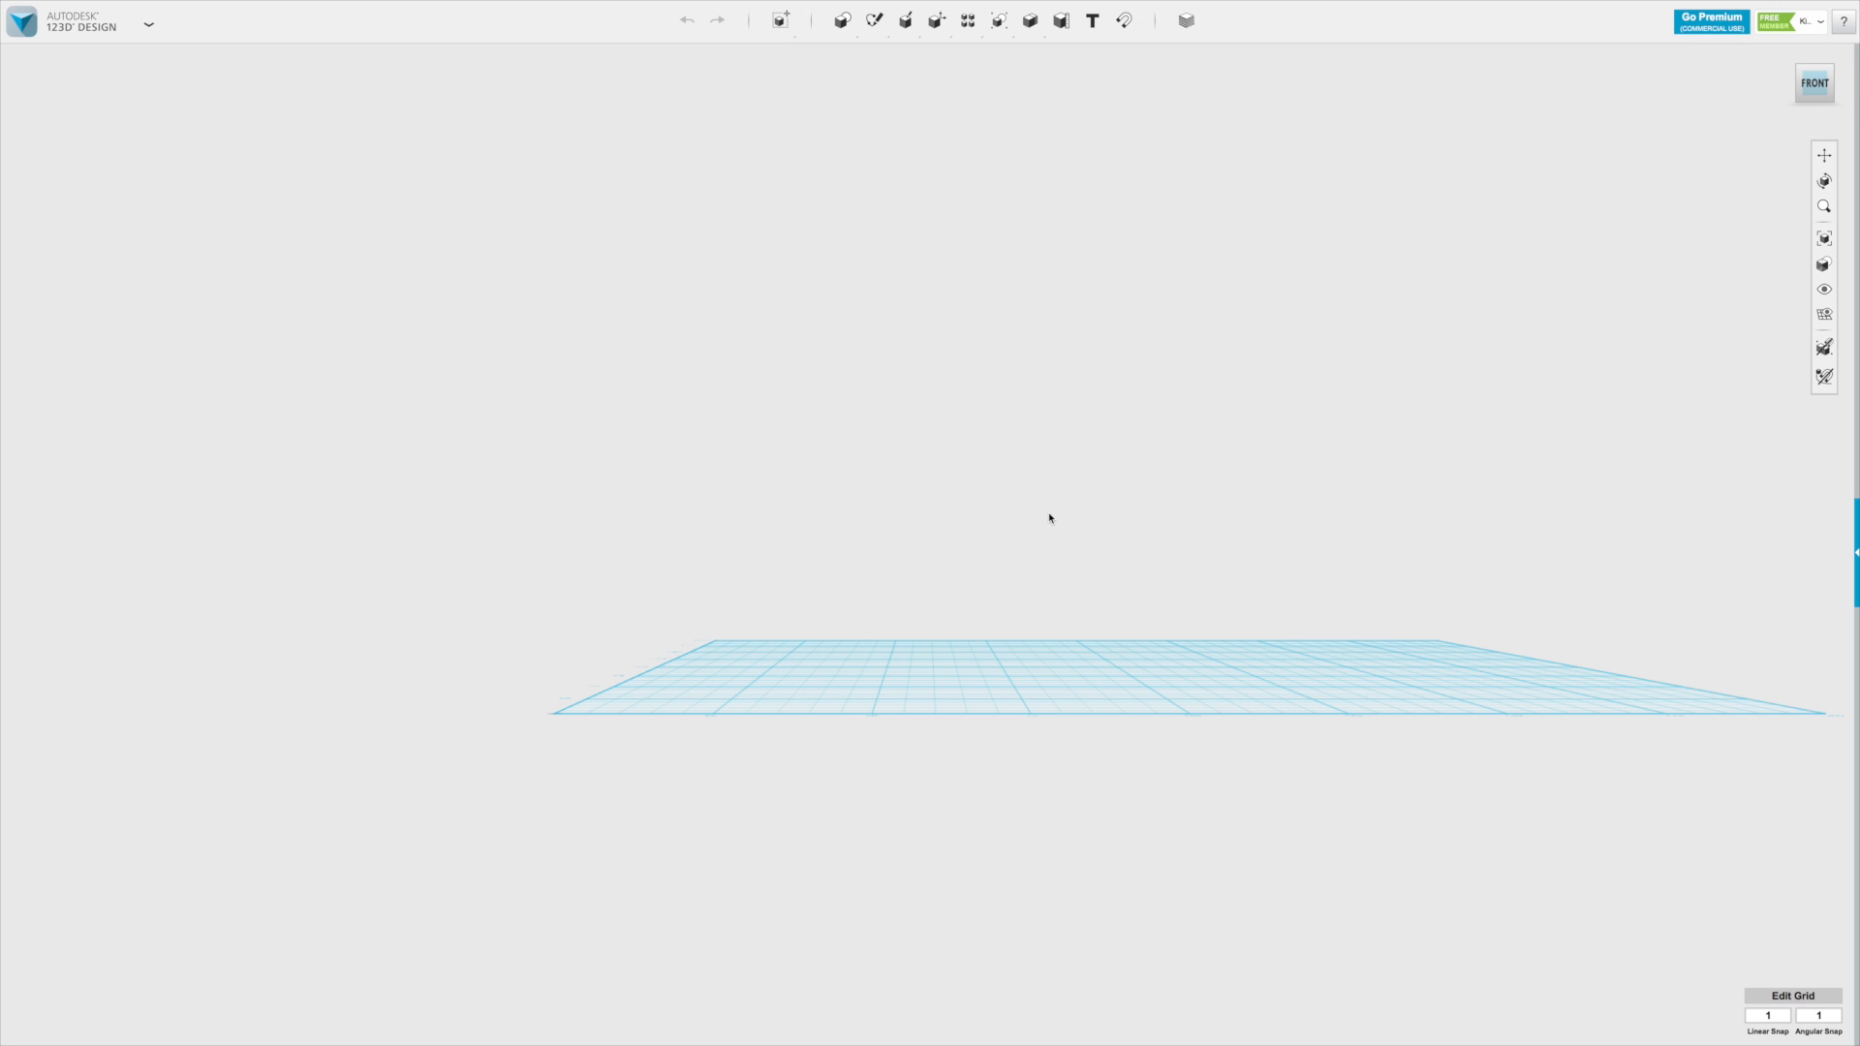
{"action": "mouse_move", "coordinate": [1023, 512]}
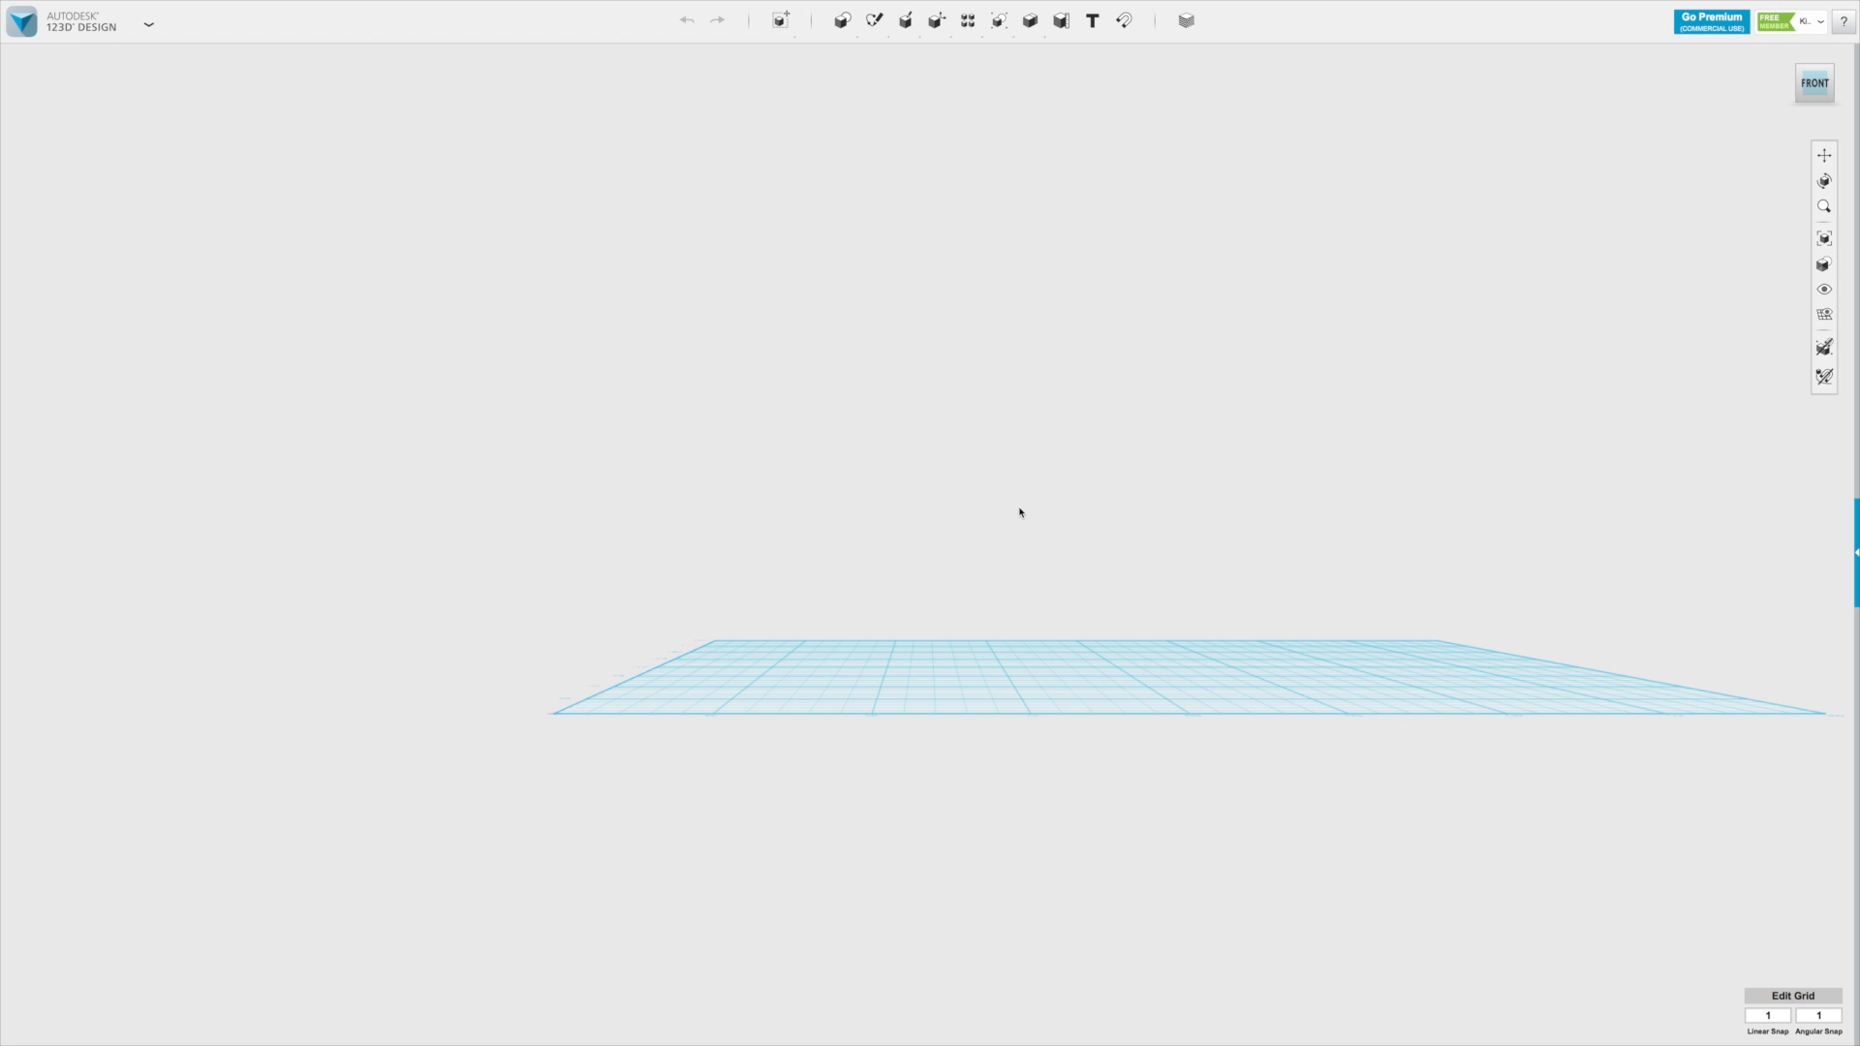
{"action": "mouse_move", "coordinate": [855, 508]}
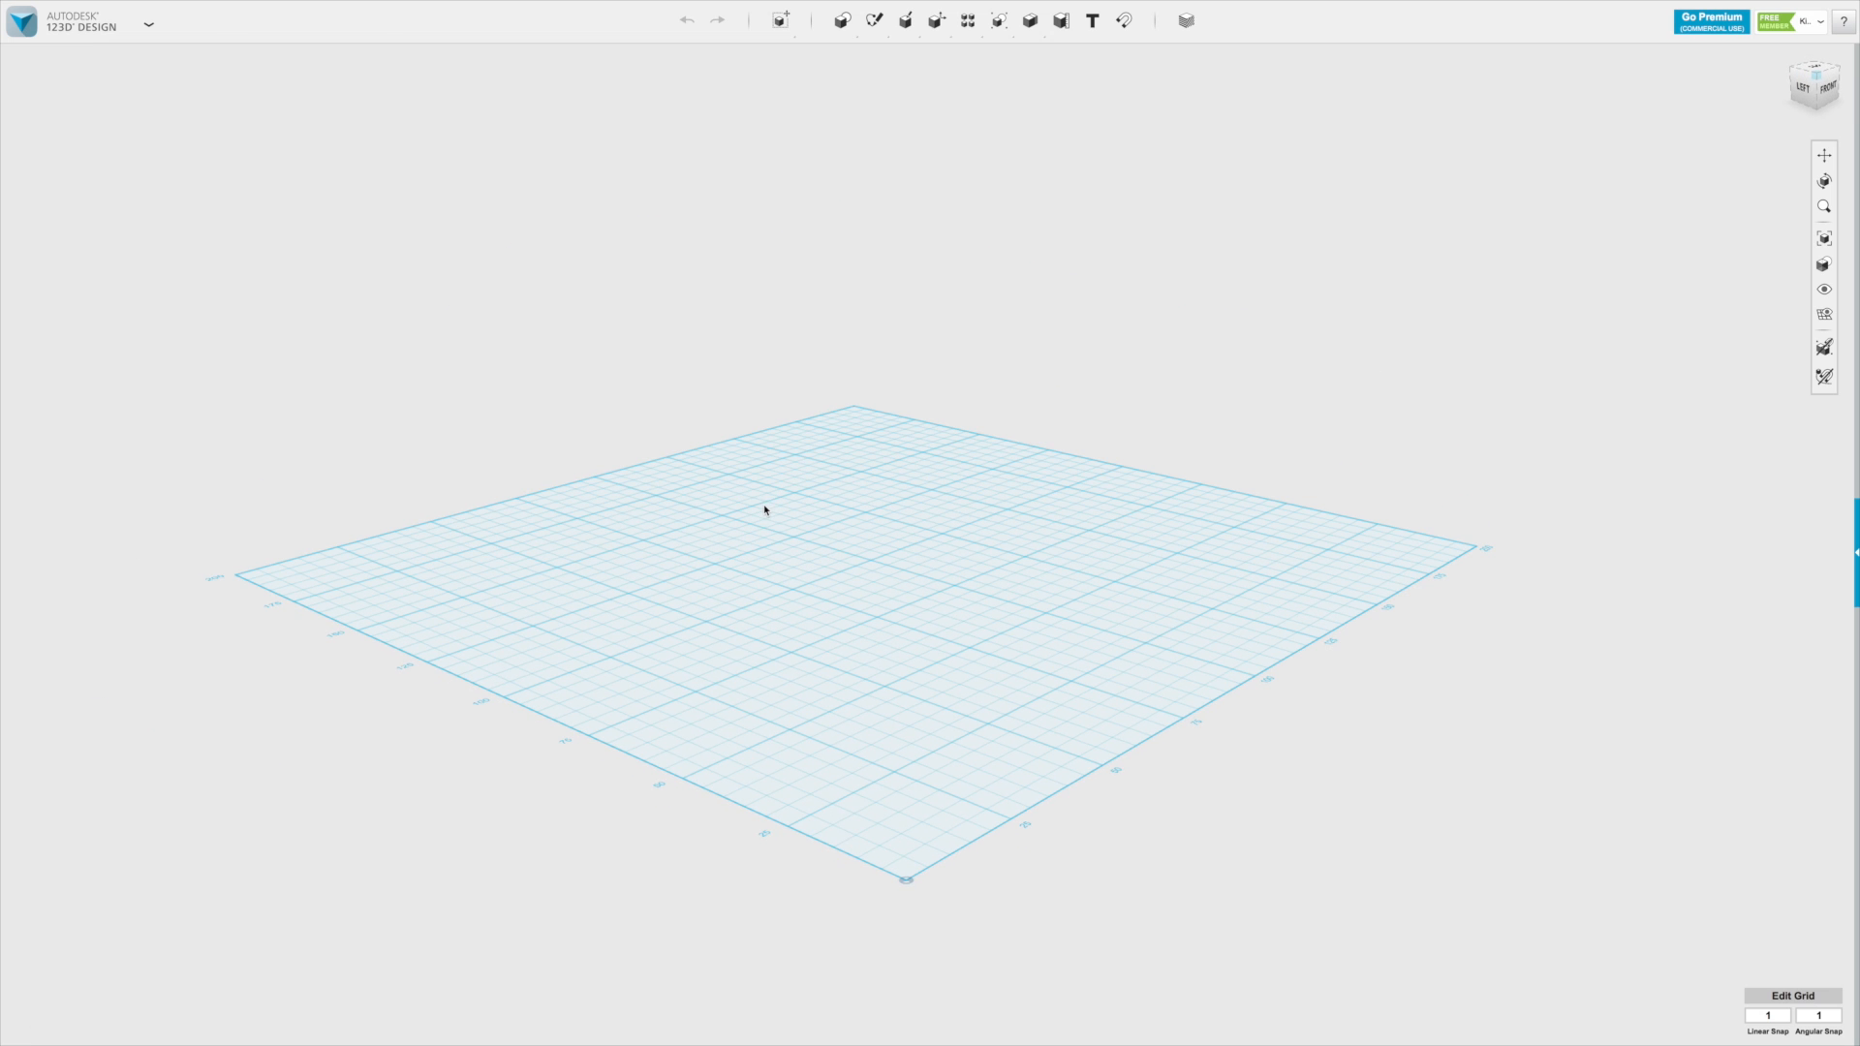
{"action": "mouse_move", "coordinate": [830, 521]}
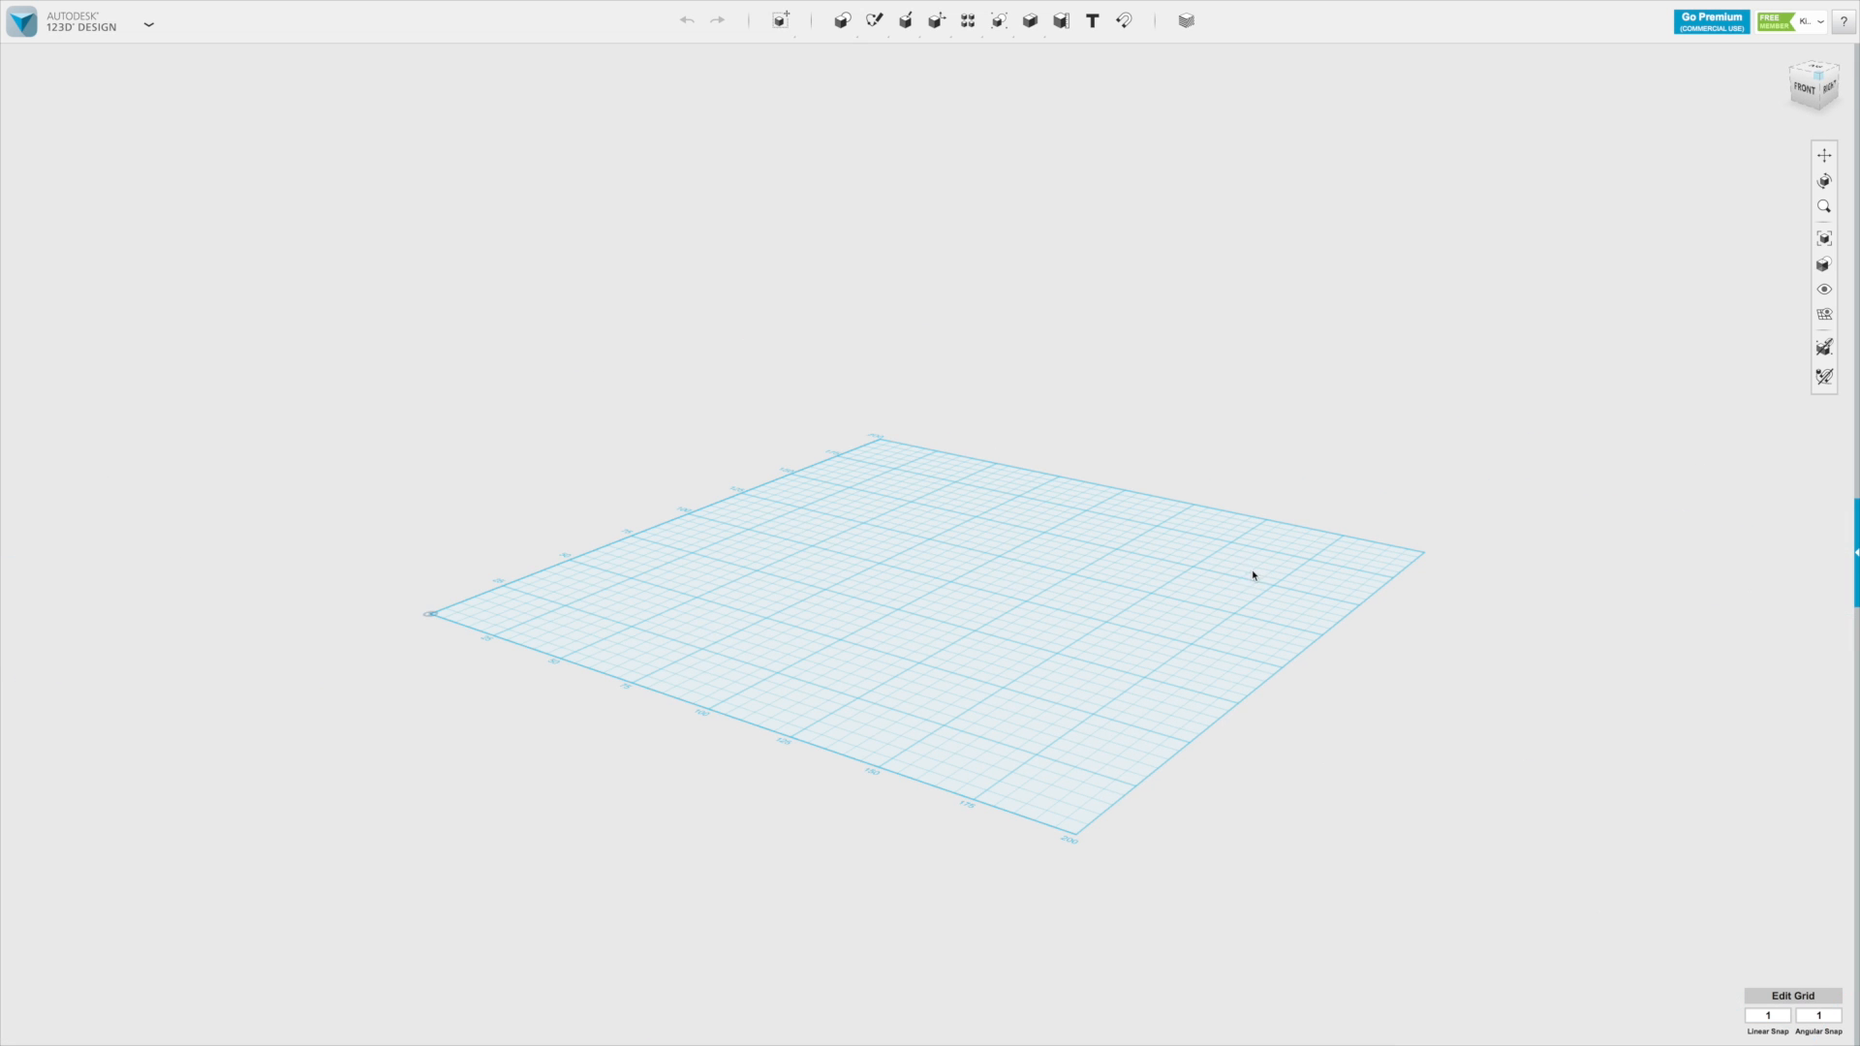
{"action": "mouse_move", "coordinate": [187, 222]}
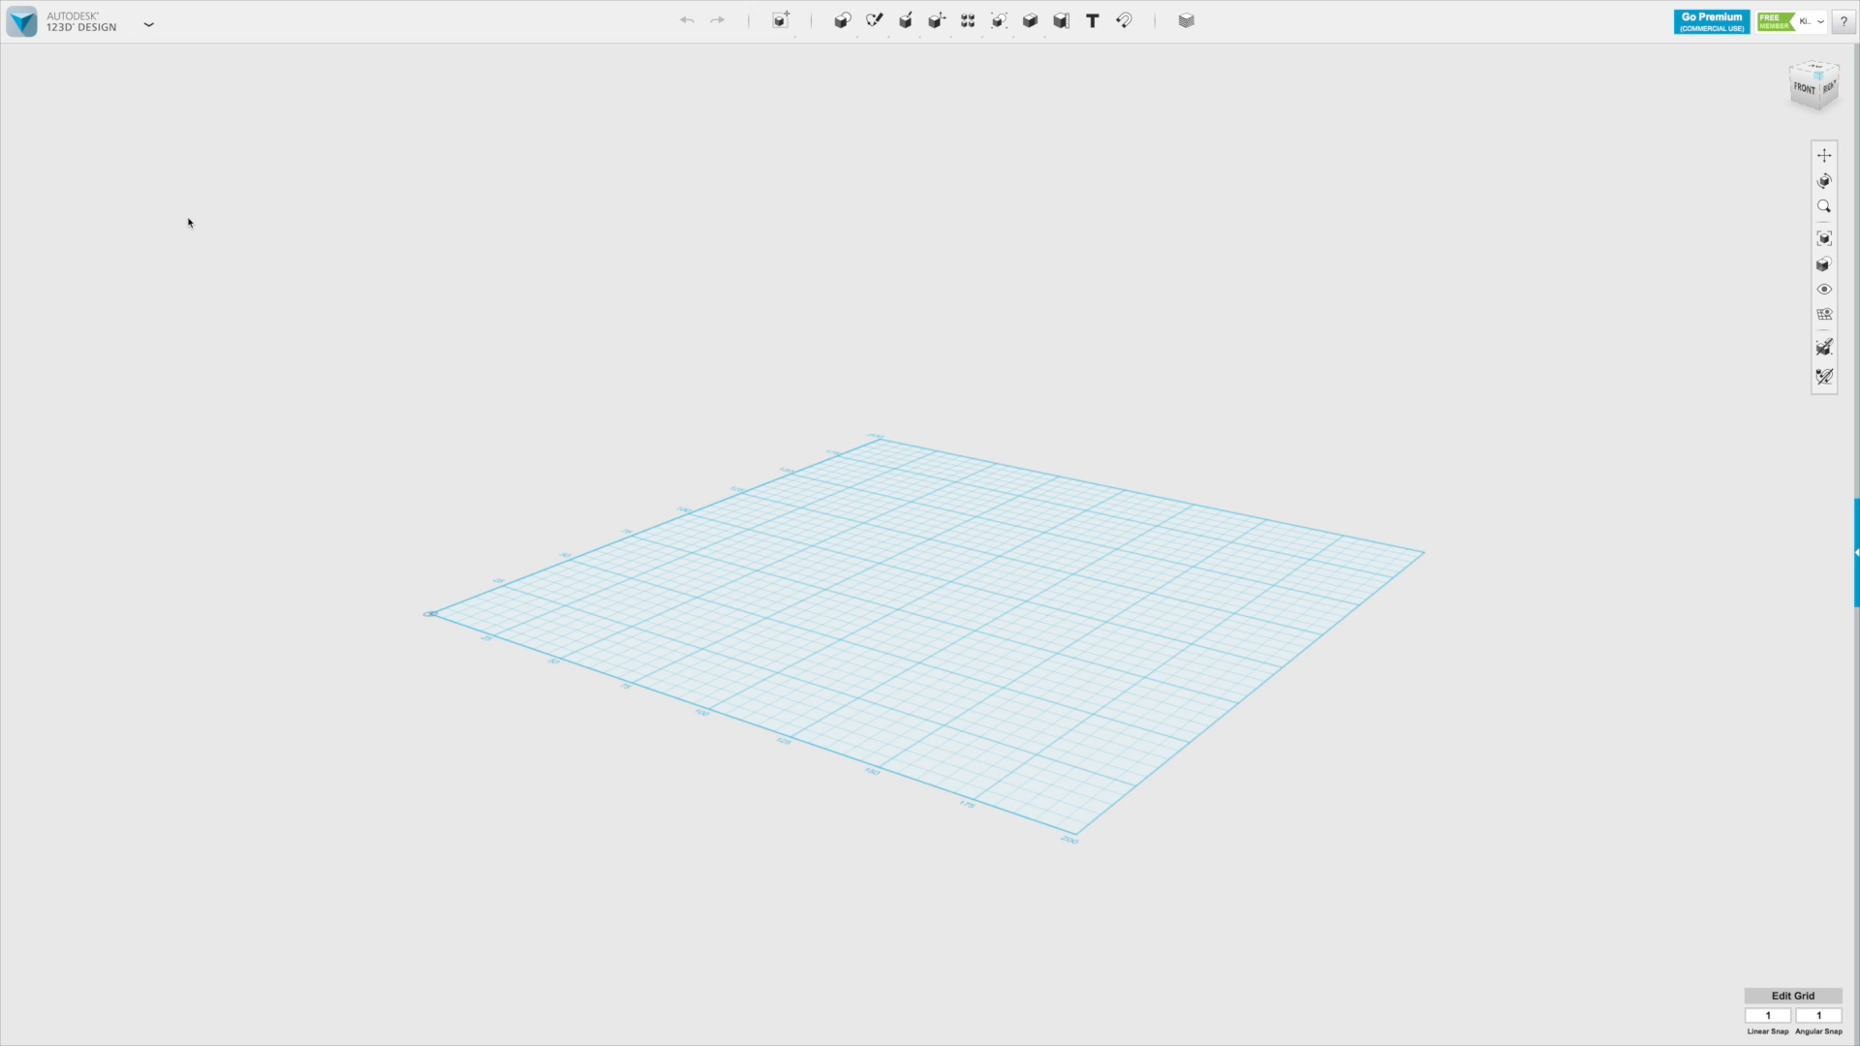
{"action": "mouse_move", "coordinate": [111, 148]}
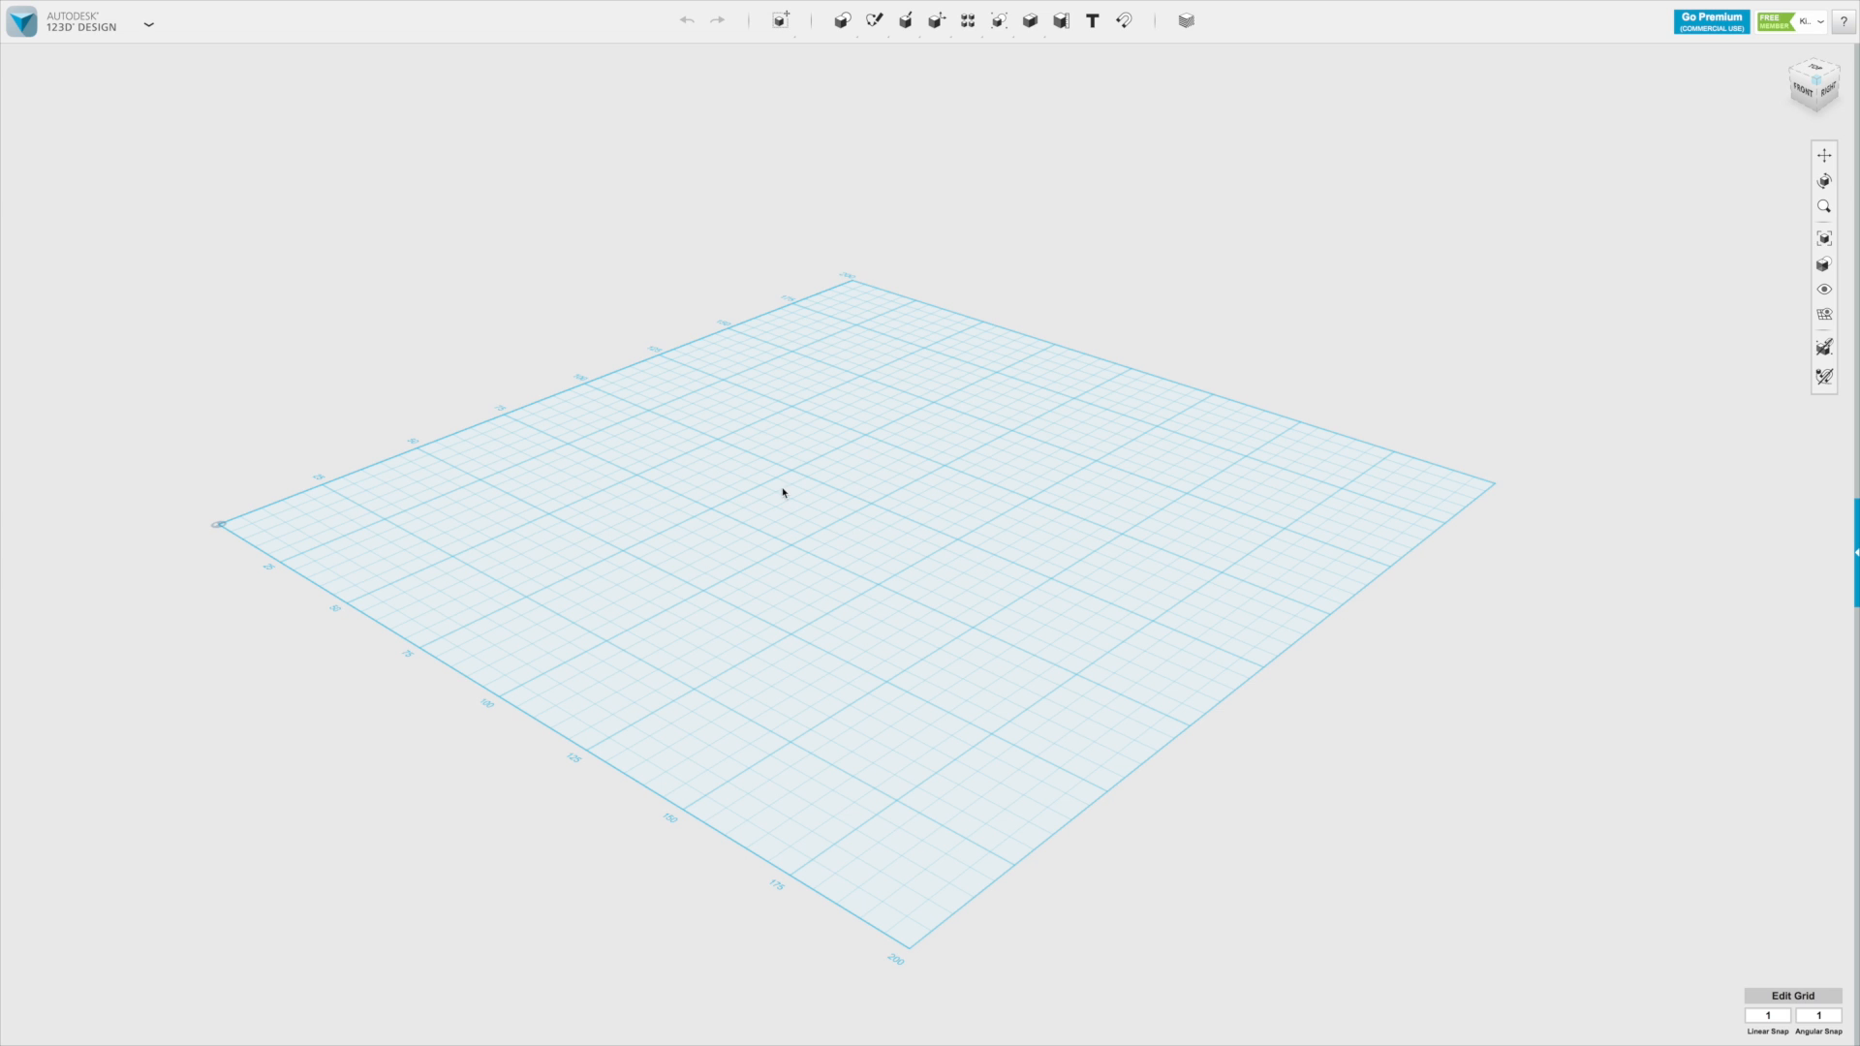
{"action": "mouse_move", "coordinate": [837, 511]}
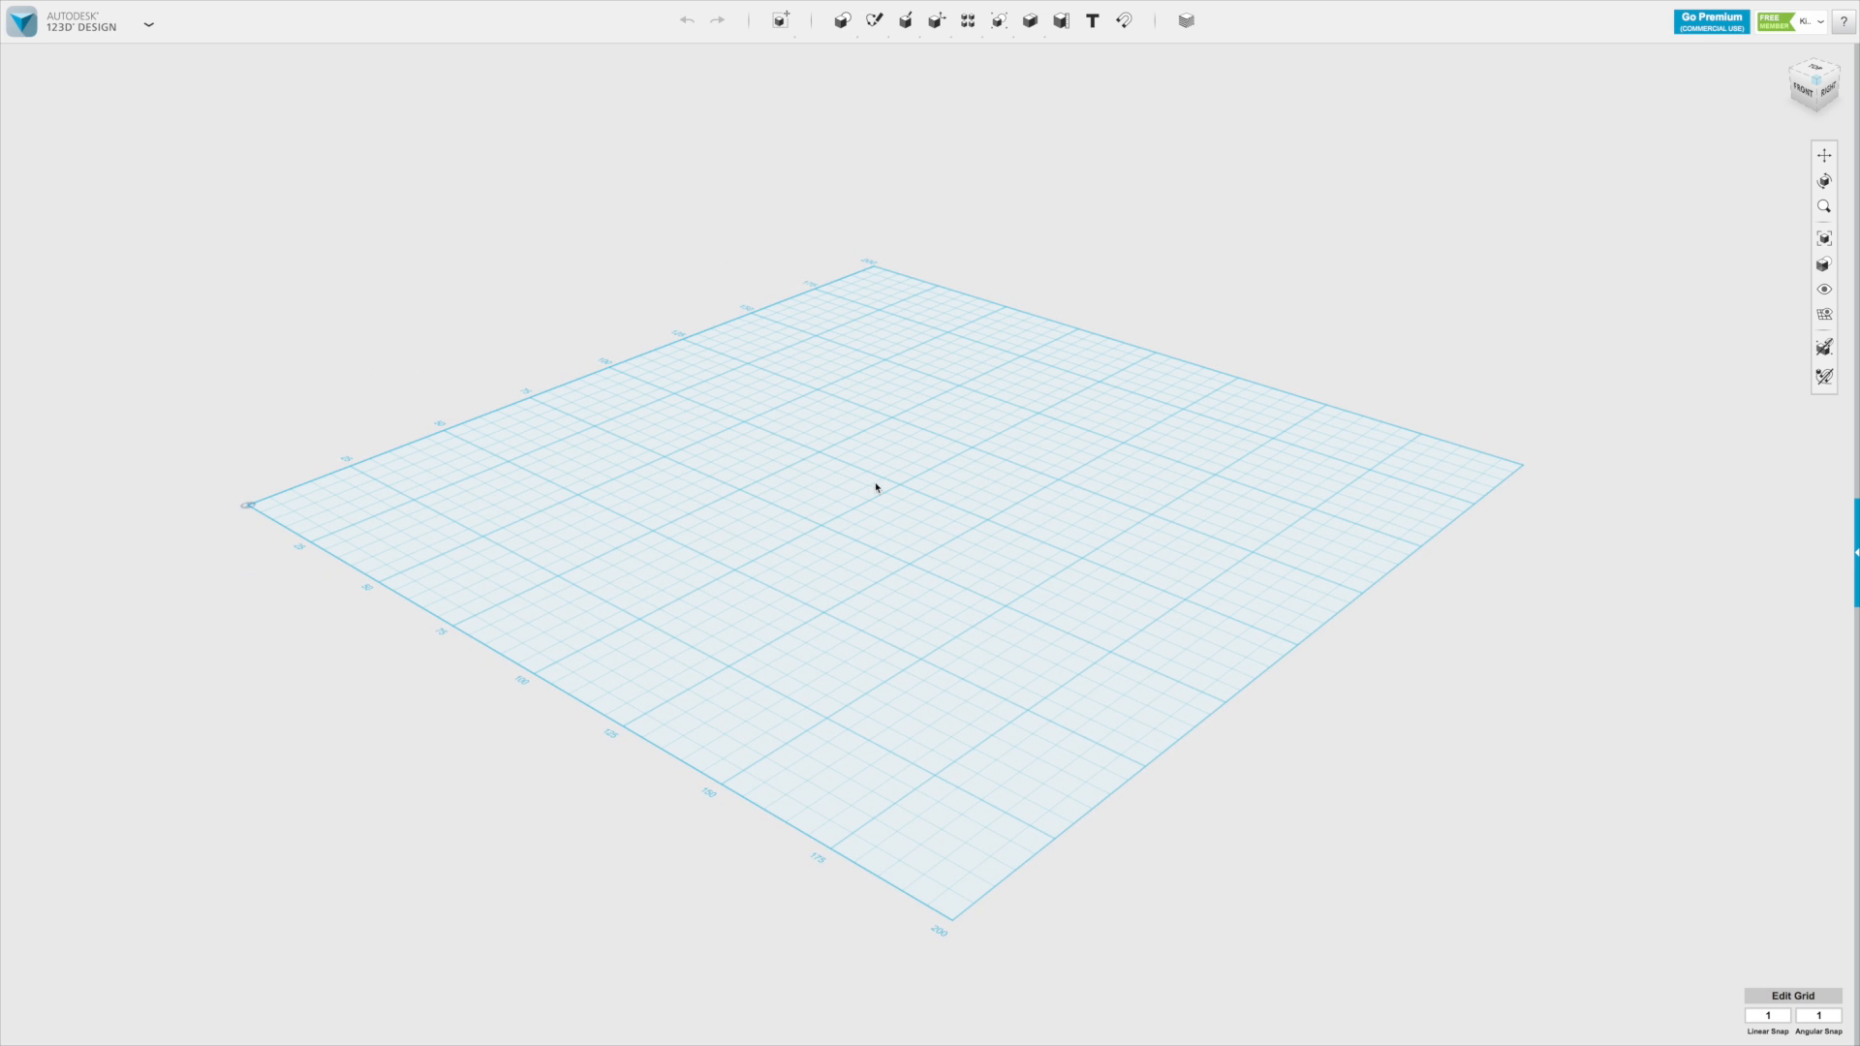
{"action": "mouse_move", "coordinate": [1189, 482]}
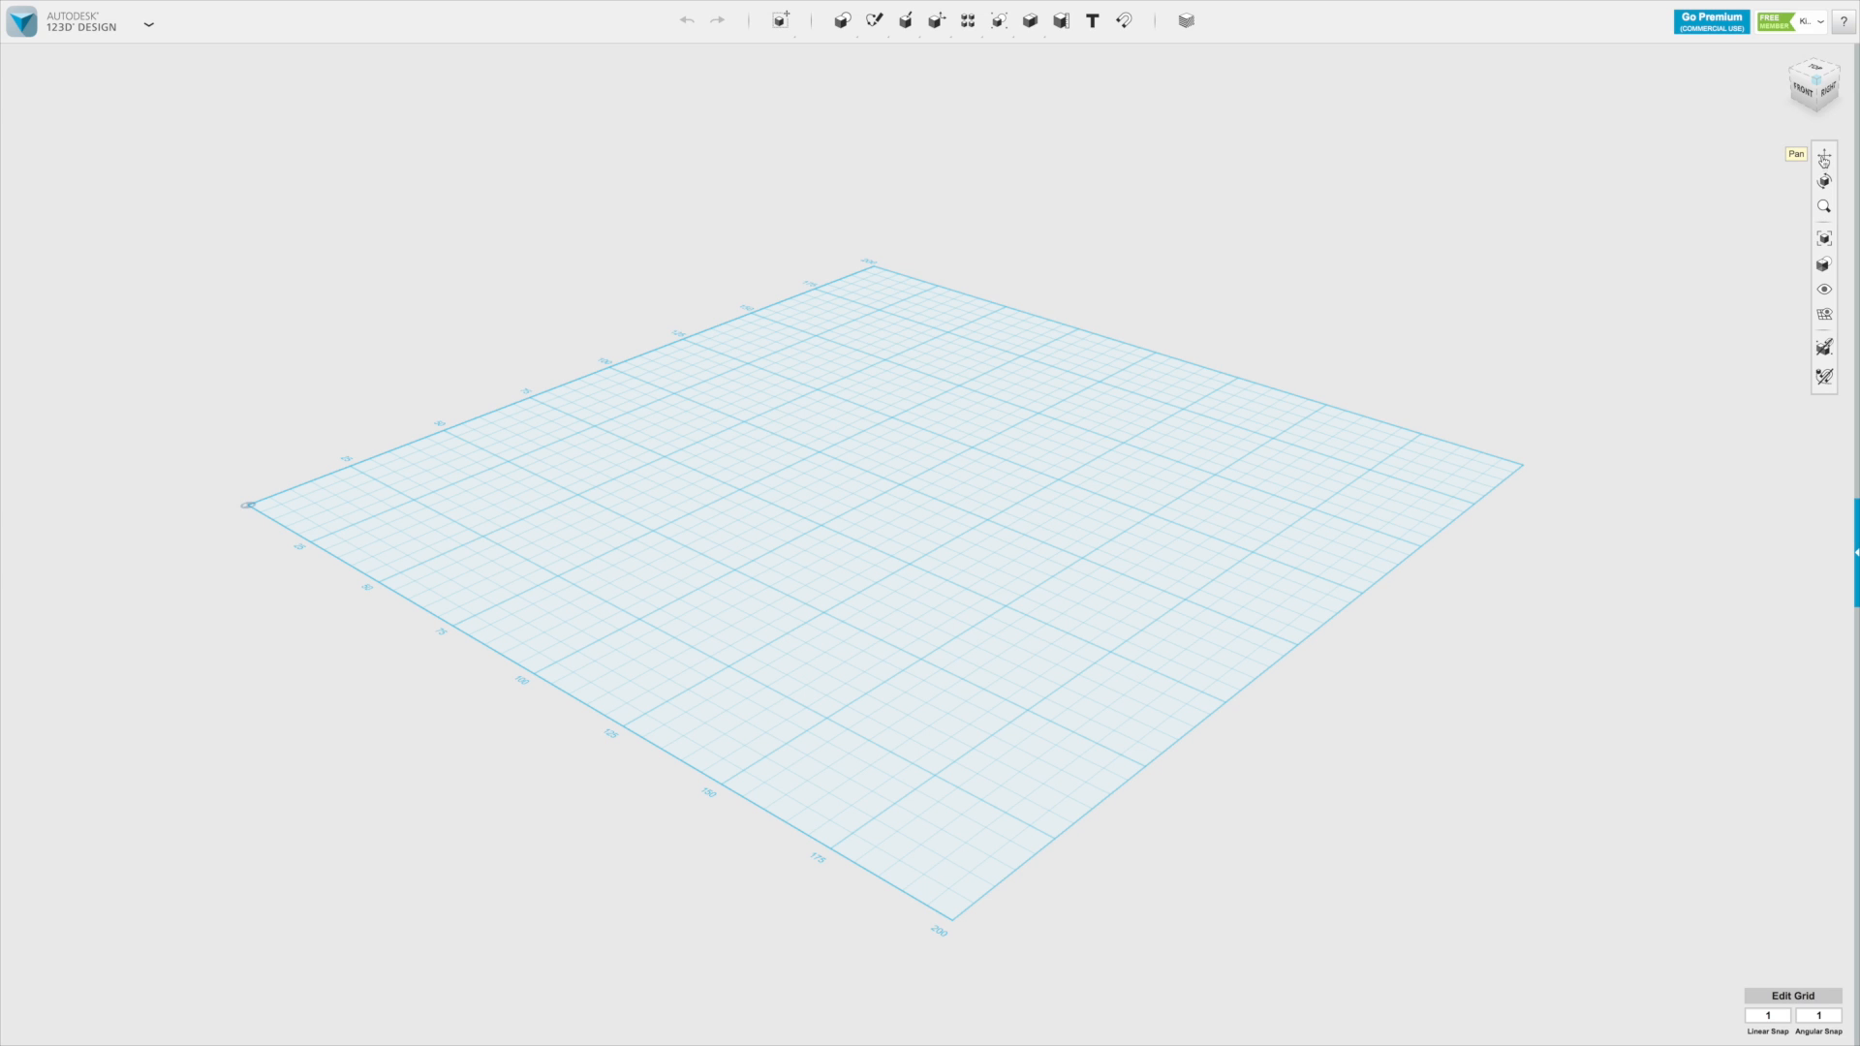
{"action": "mouse_move", "coordinate": [1800, 211]}
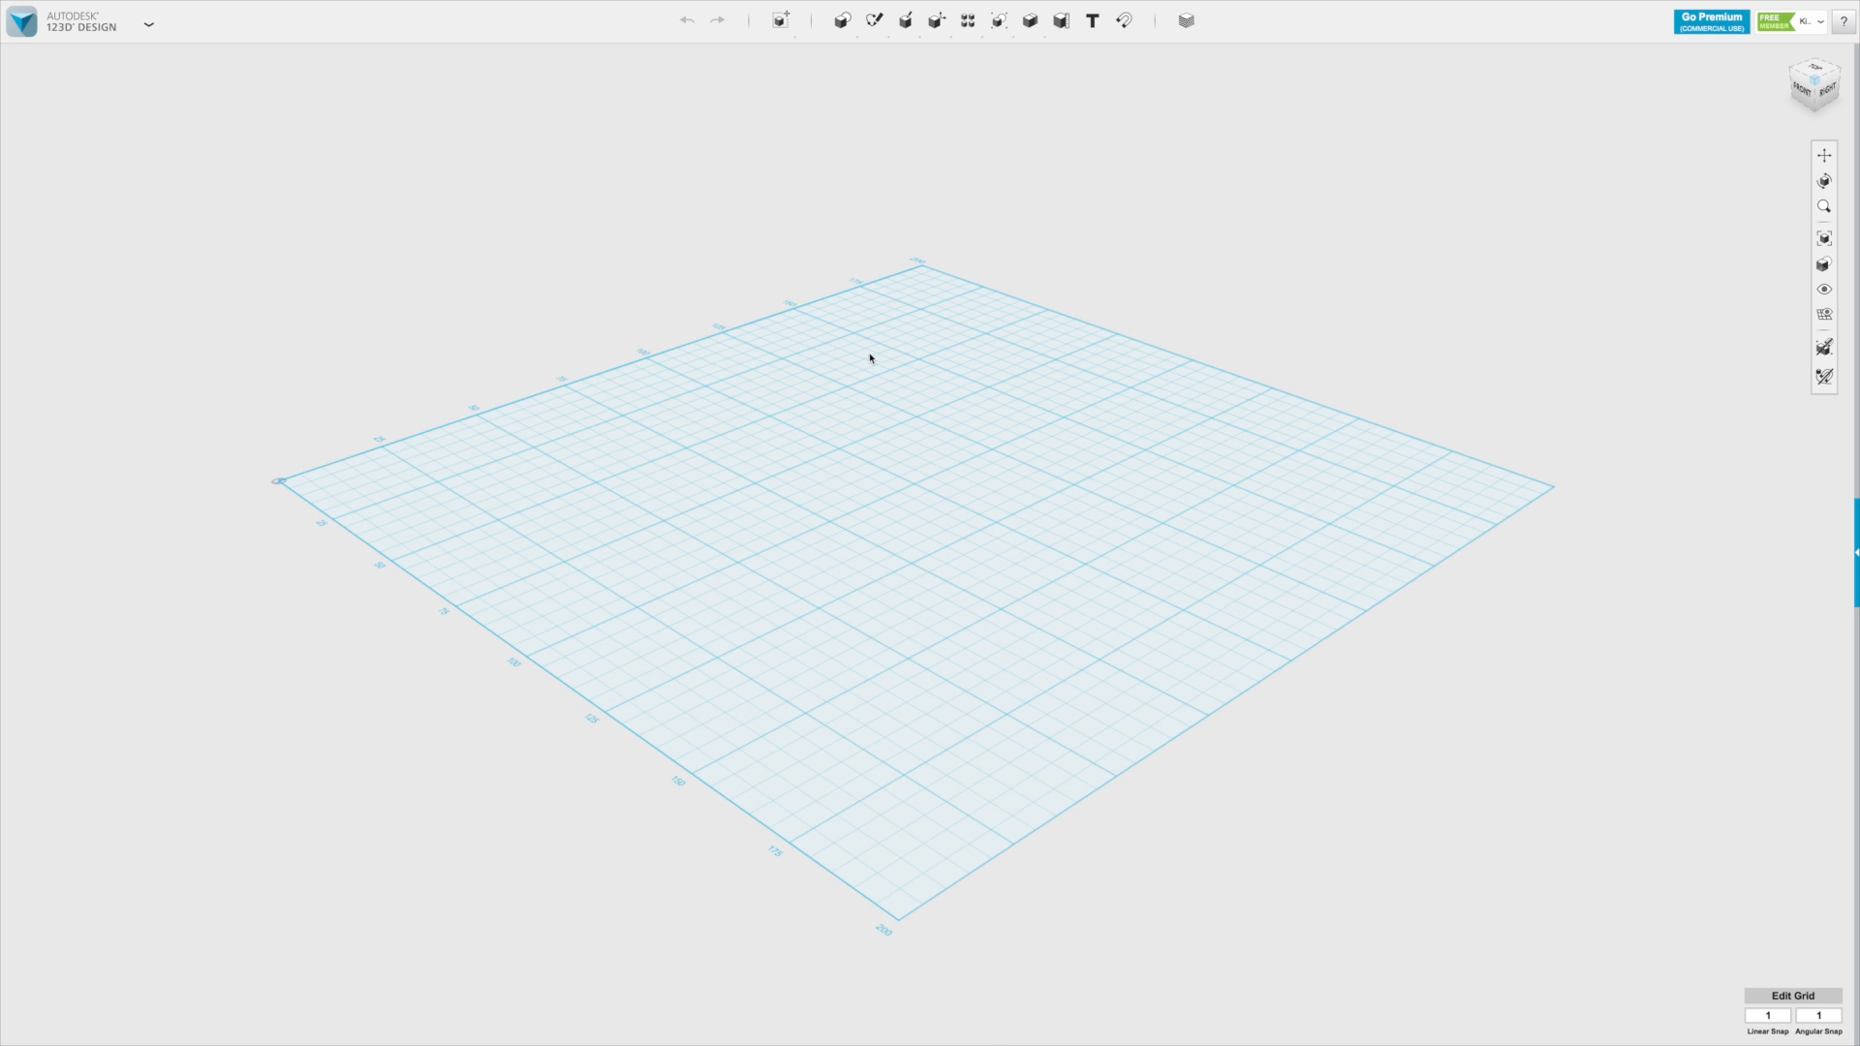
Place a 20×20×20 mm box at the grid centre, then begin a second box
{"action": "left_click", "coordinate": [841, 20]}
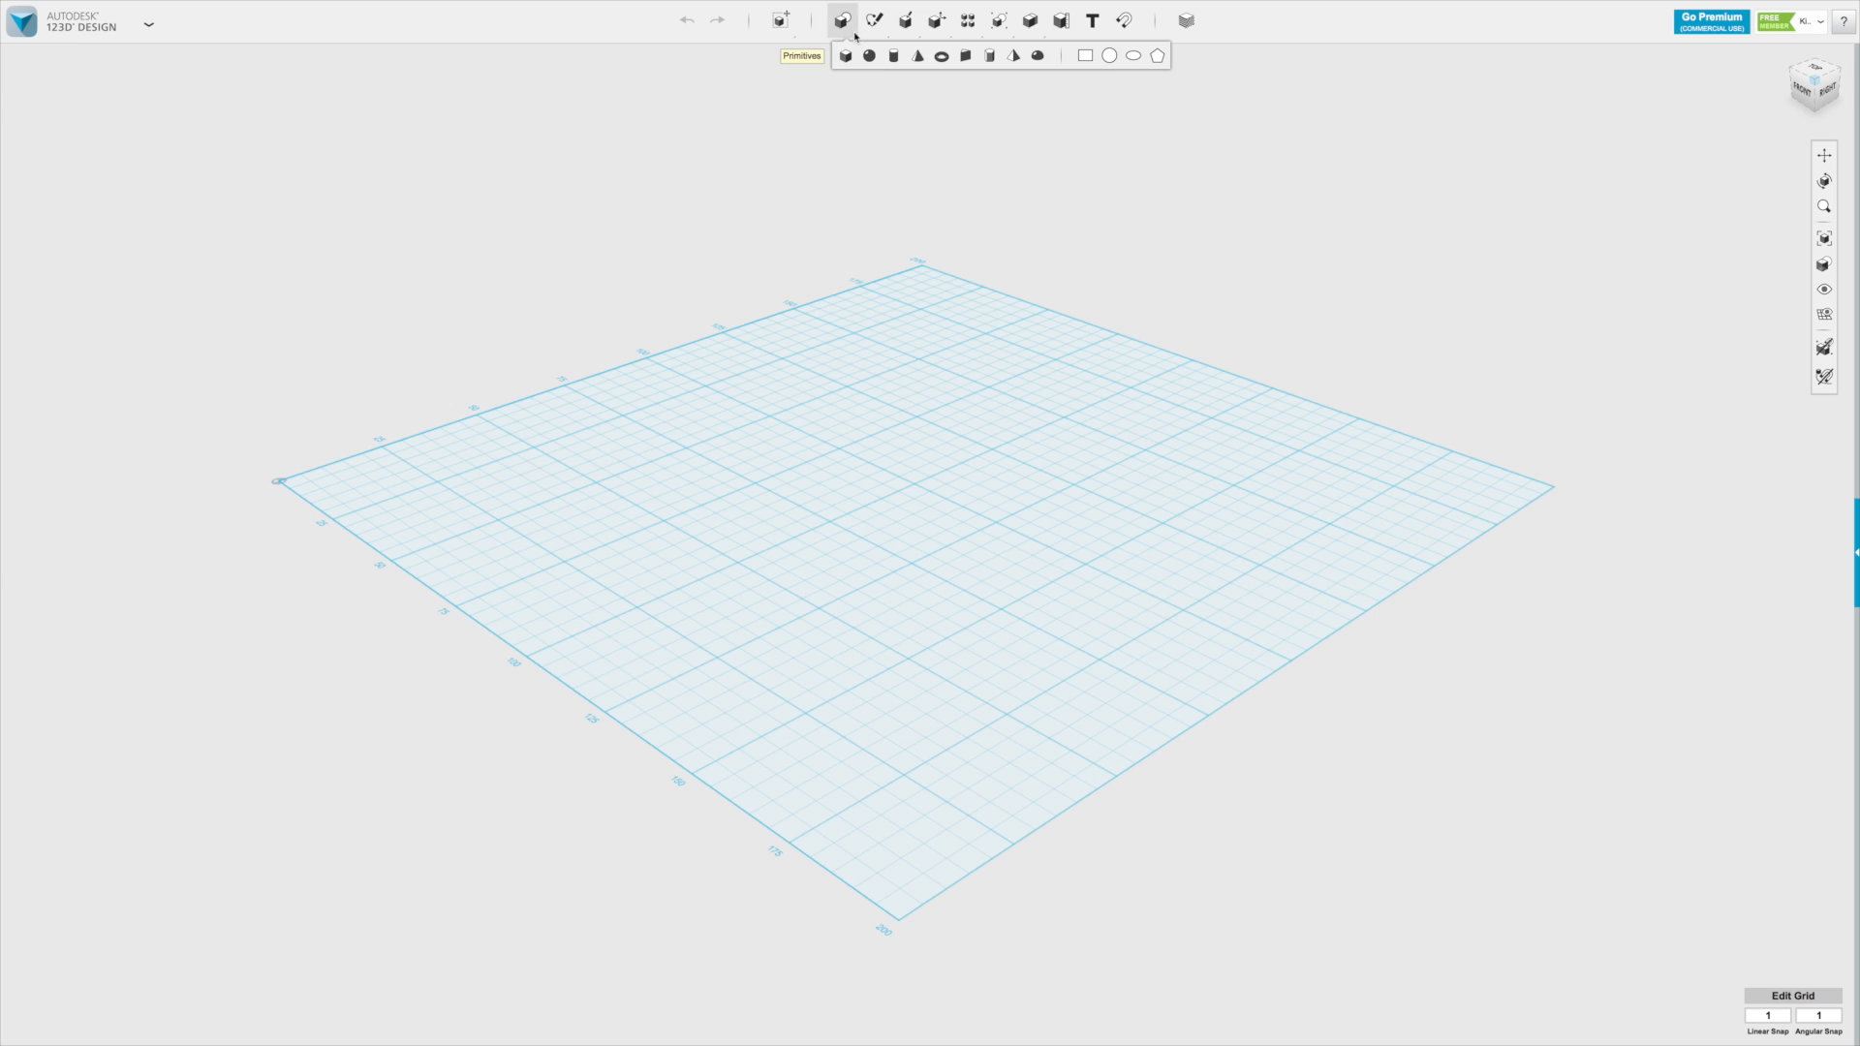
{"action": "left_click", "coordinate": [845, 55]}
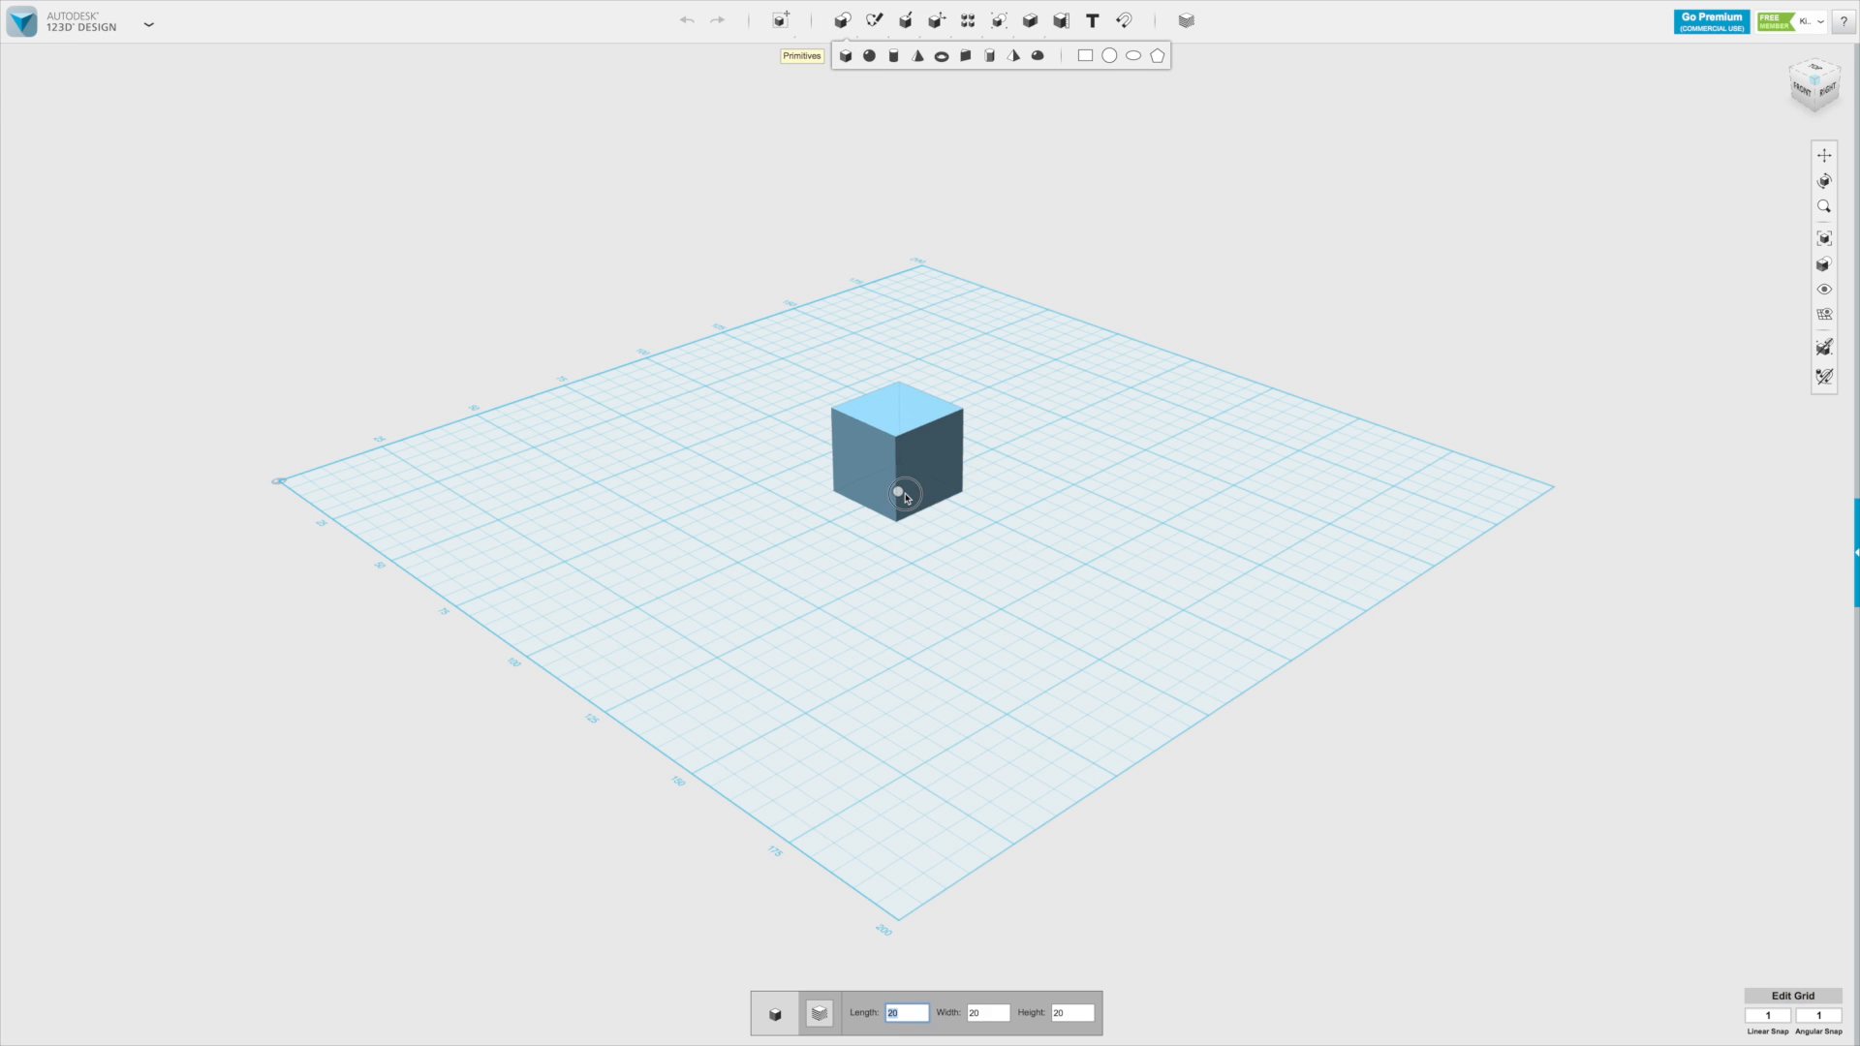
{"action": "left_click", "coordinate": [897, 480]}
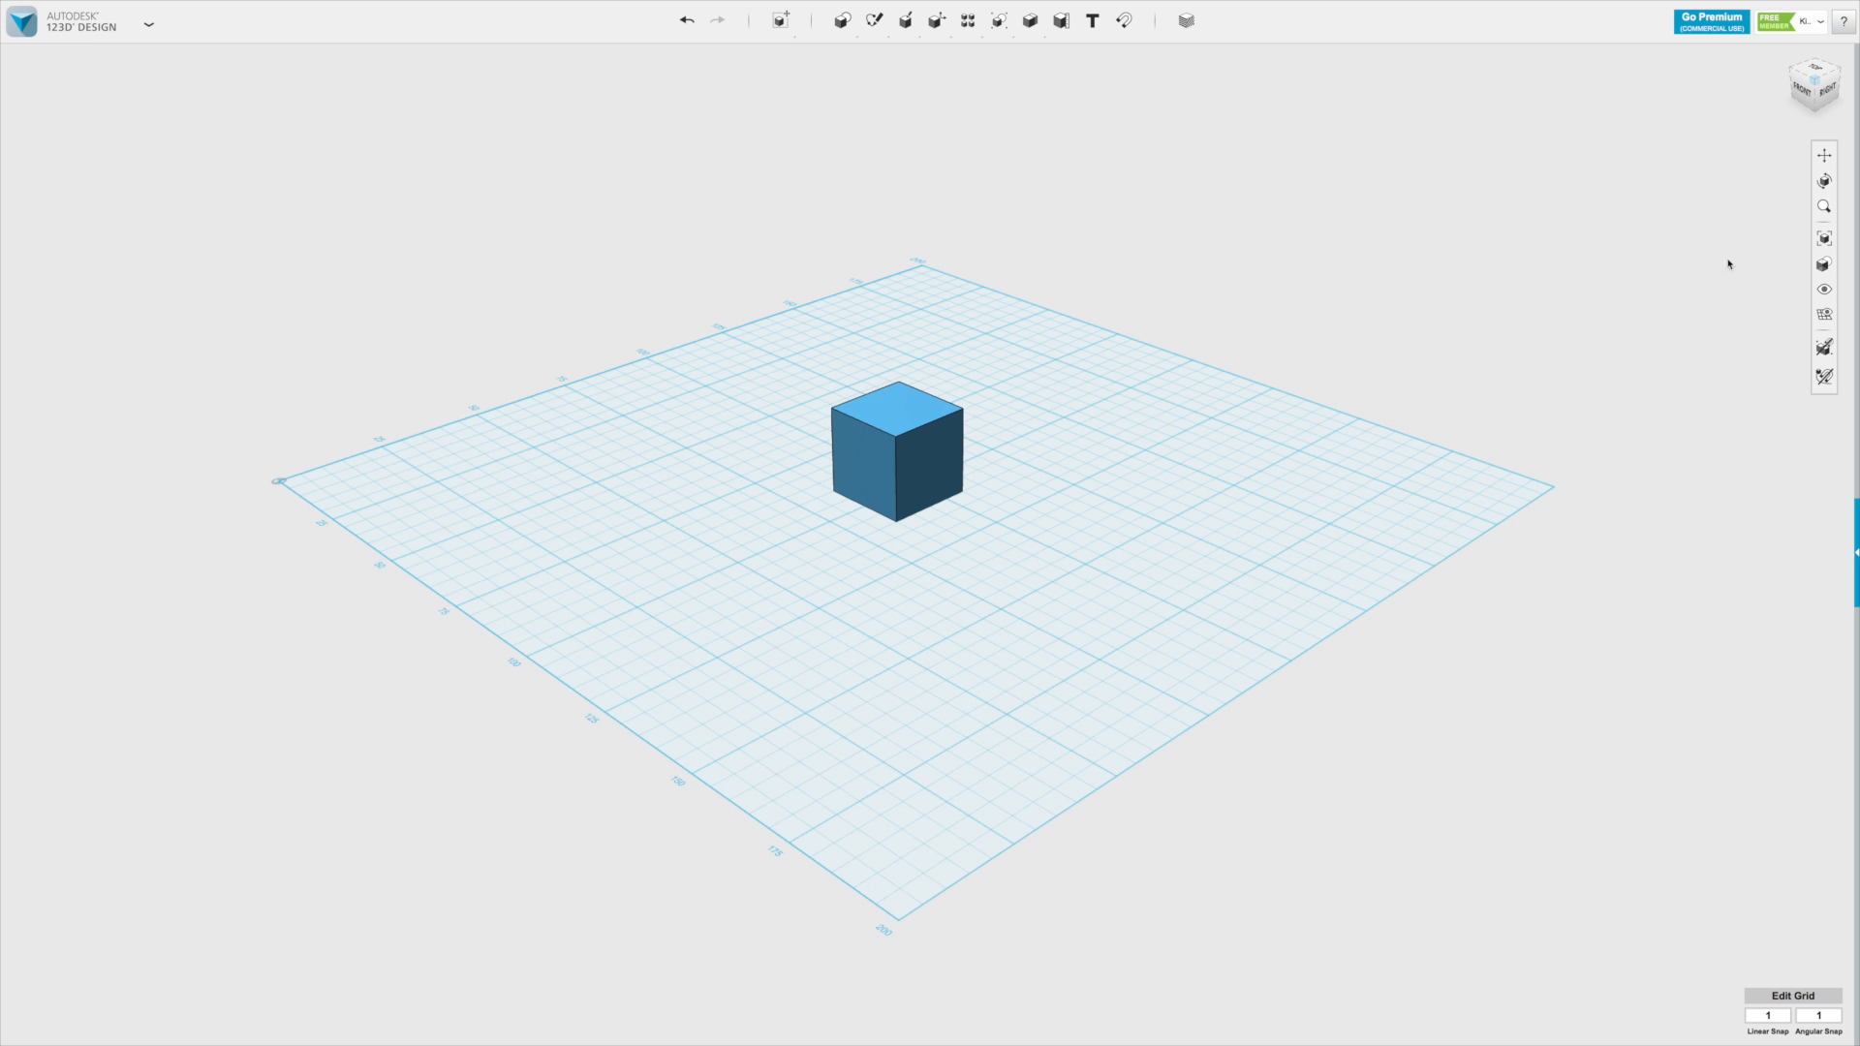
{"action": "left_click", "coordinate": [1824, 238]}
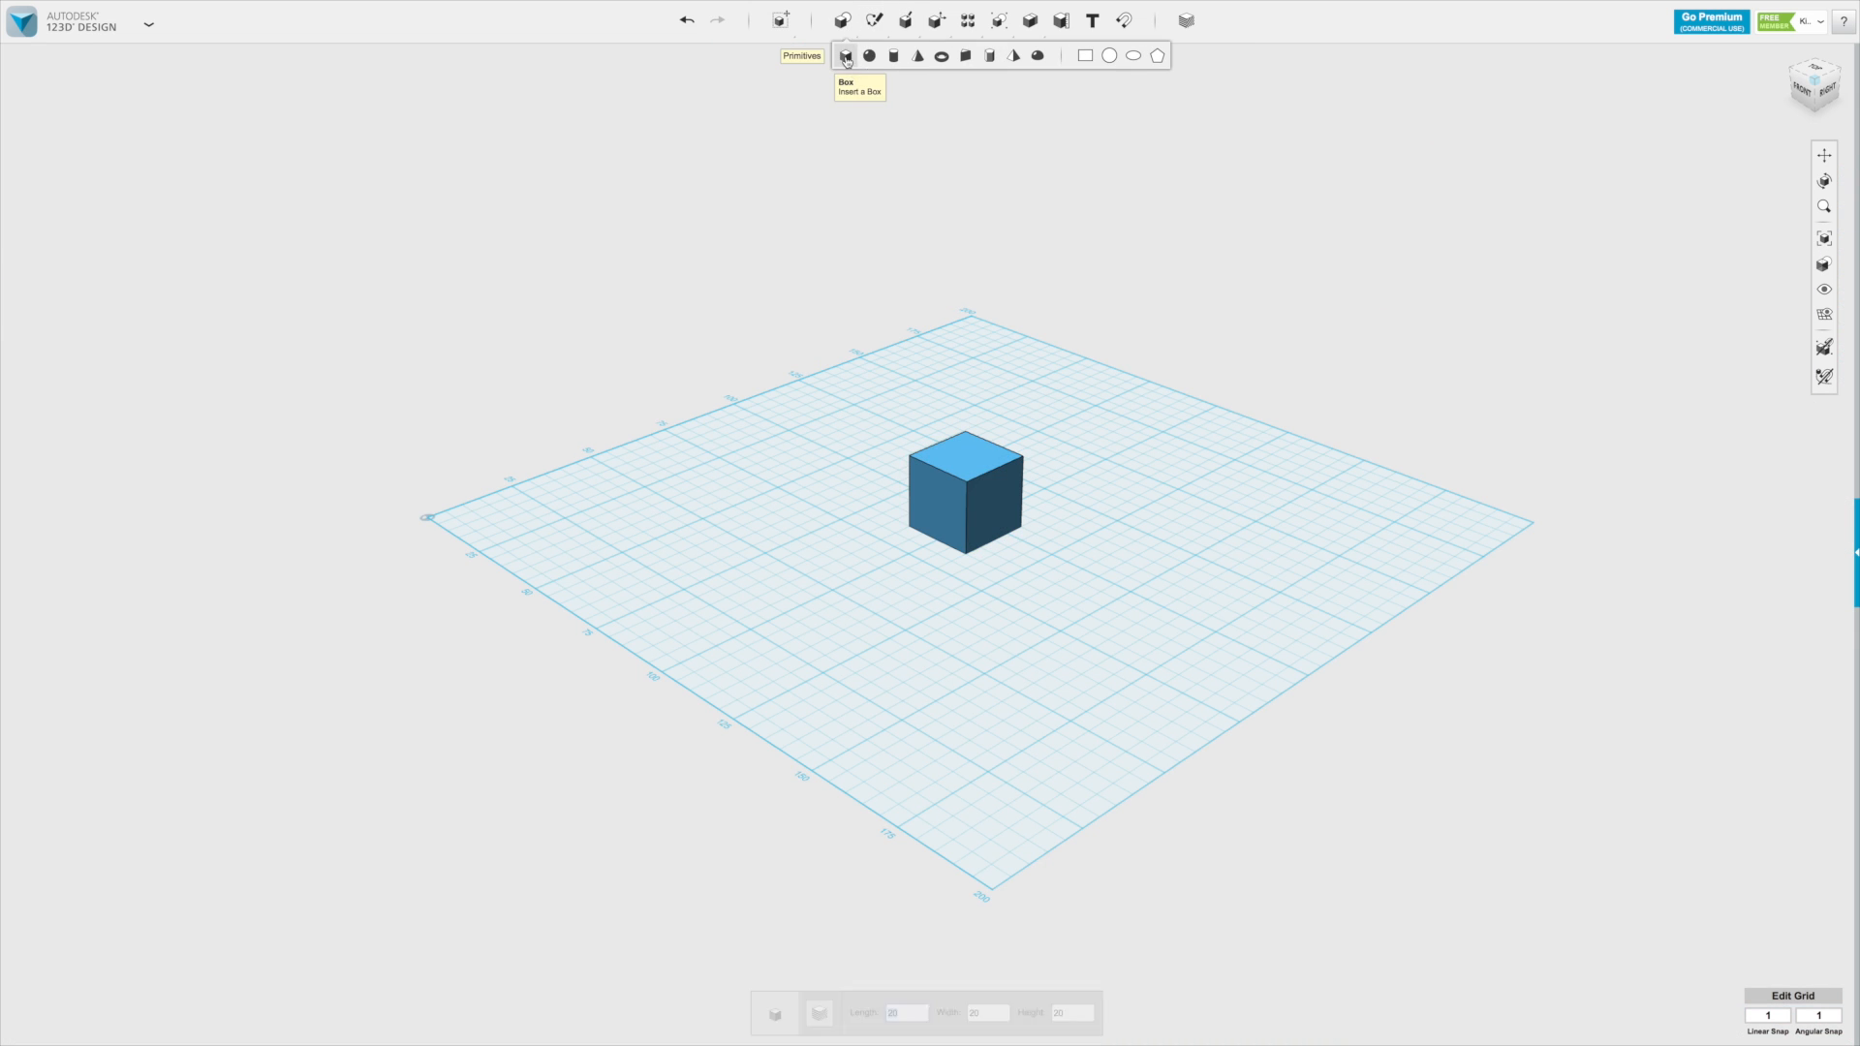
{"action": "left_click", "coordinate": [1448, 525]}
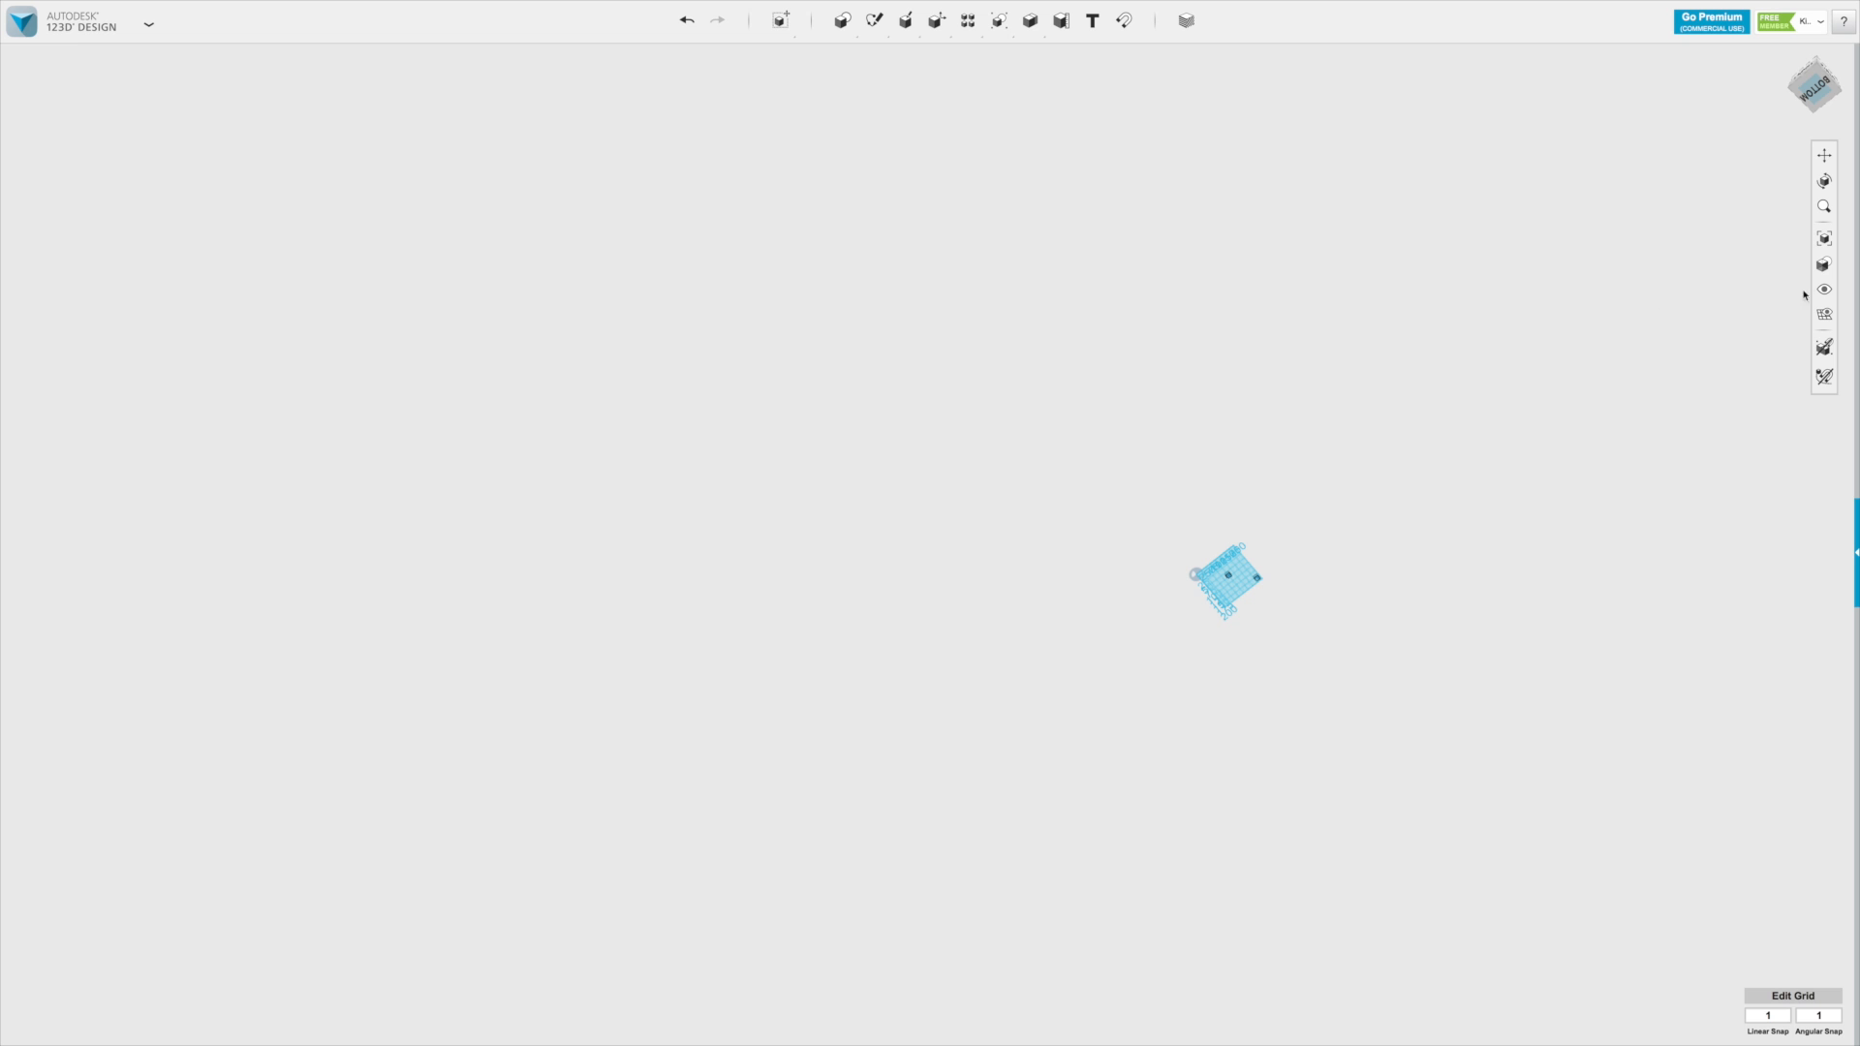
Fit both cubes into the view
{"action": "left_click", "coordinate": [1823, 238]}
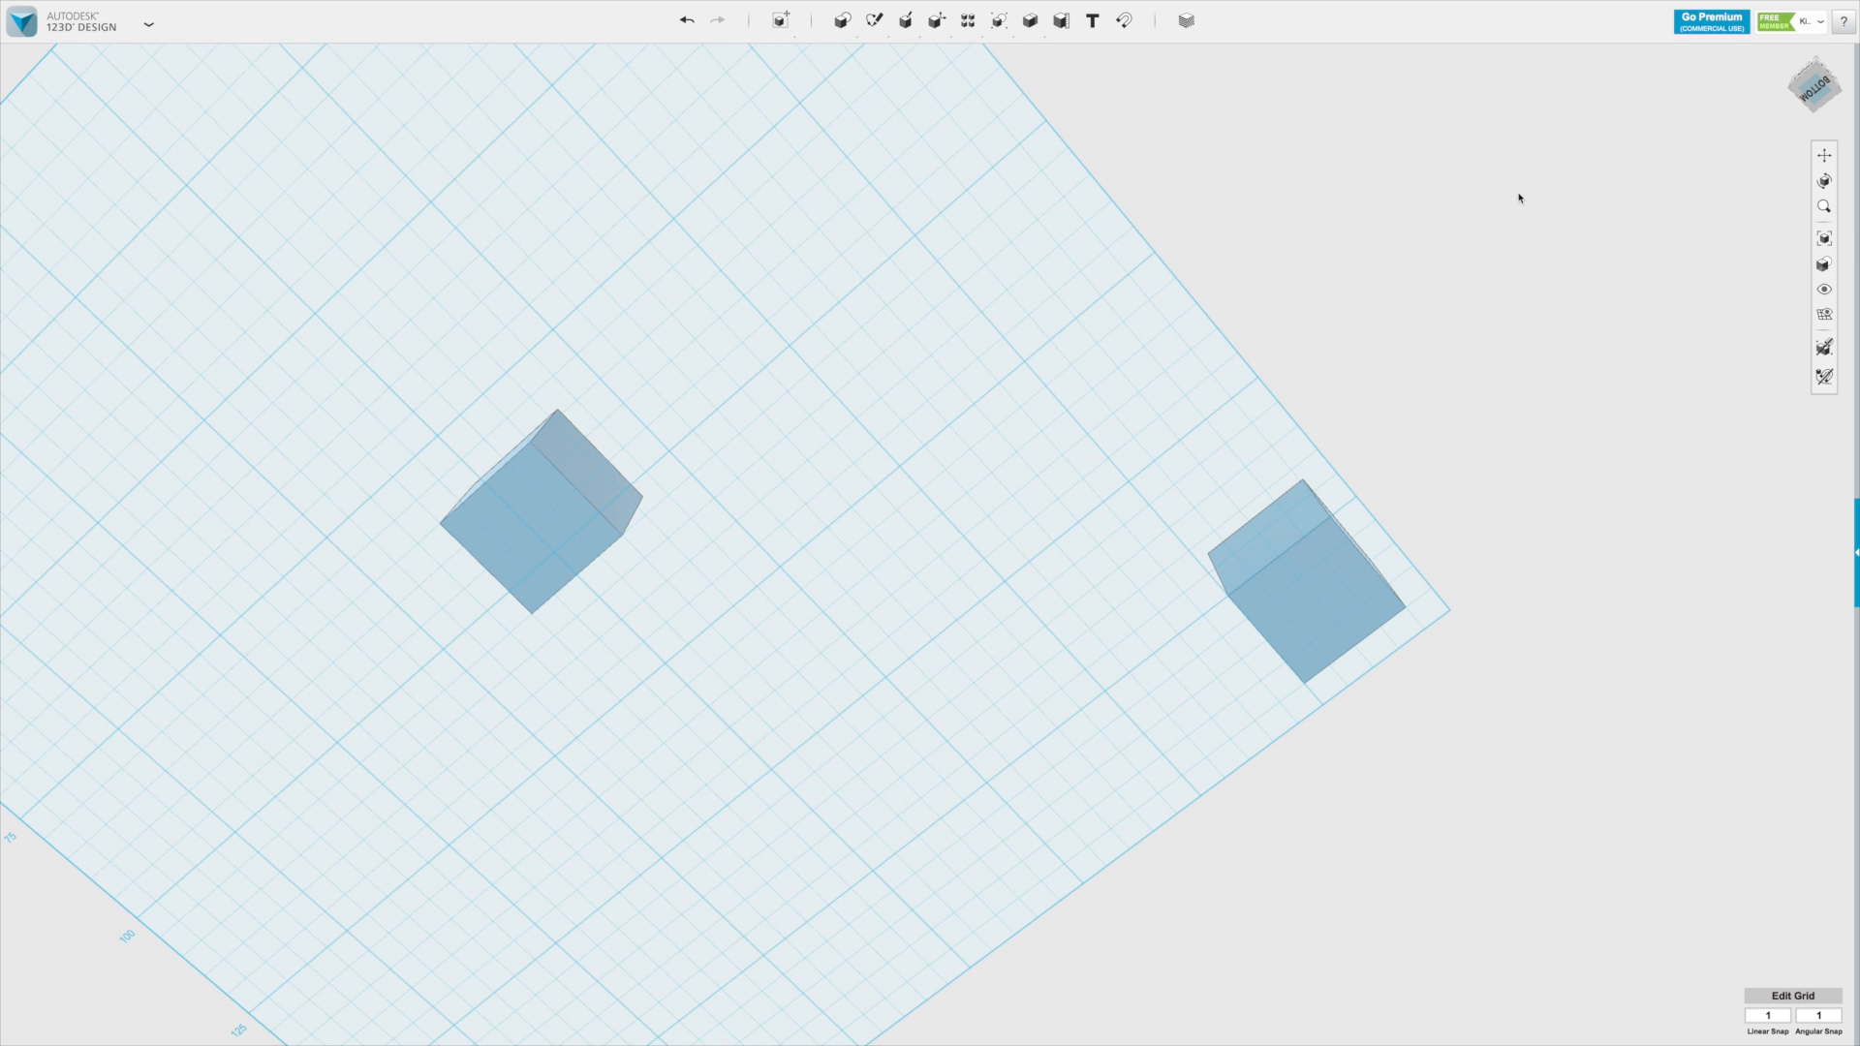
{"action": "mouse_move", "coordinate": [1606, 170]}
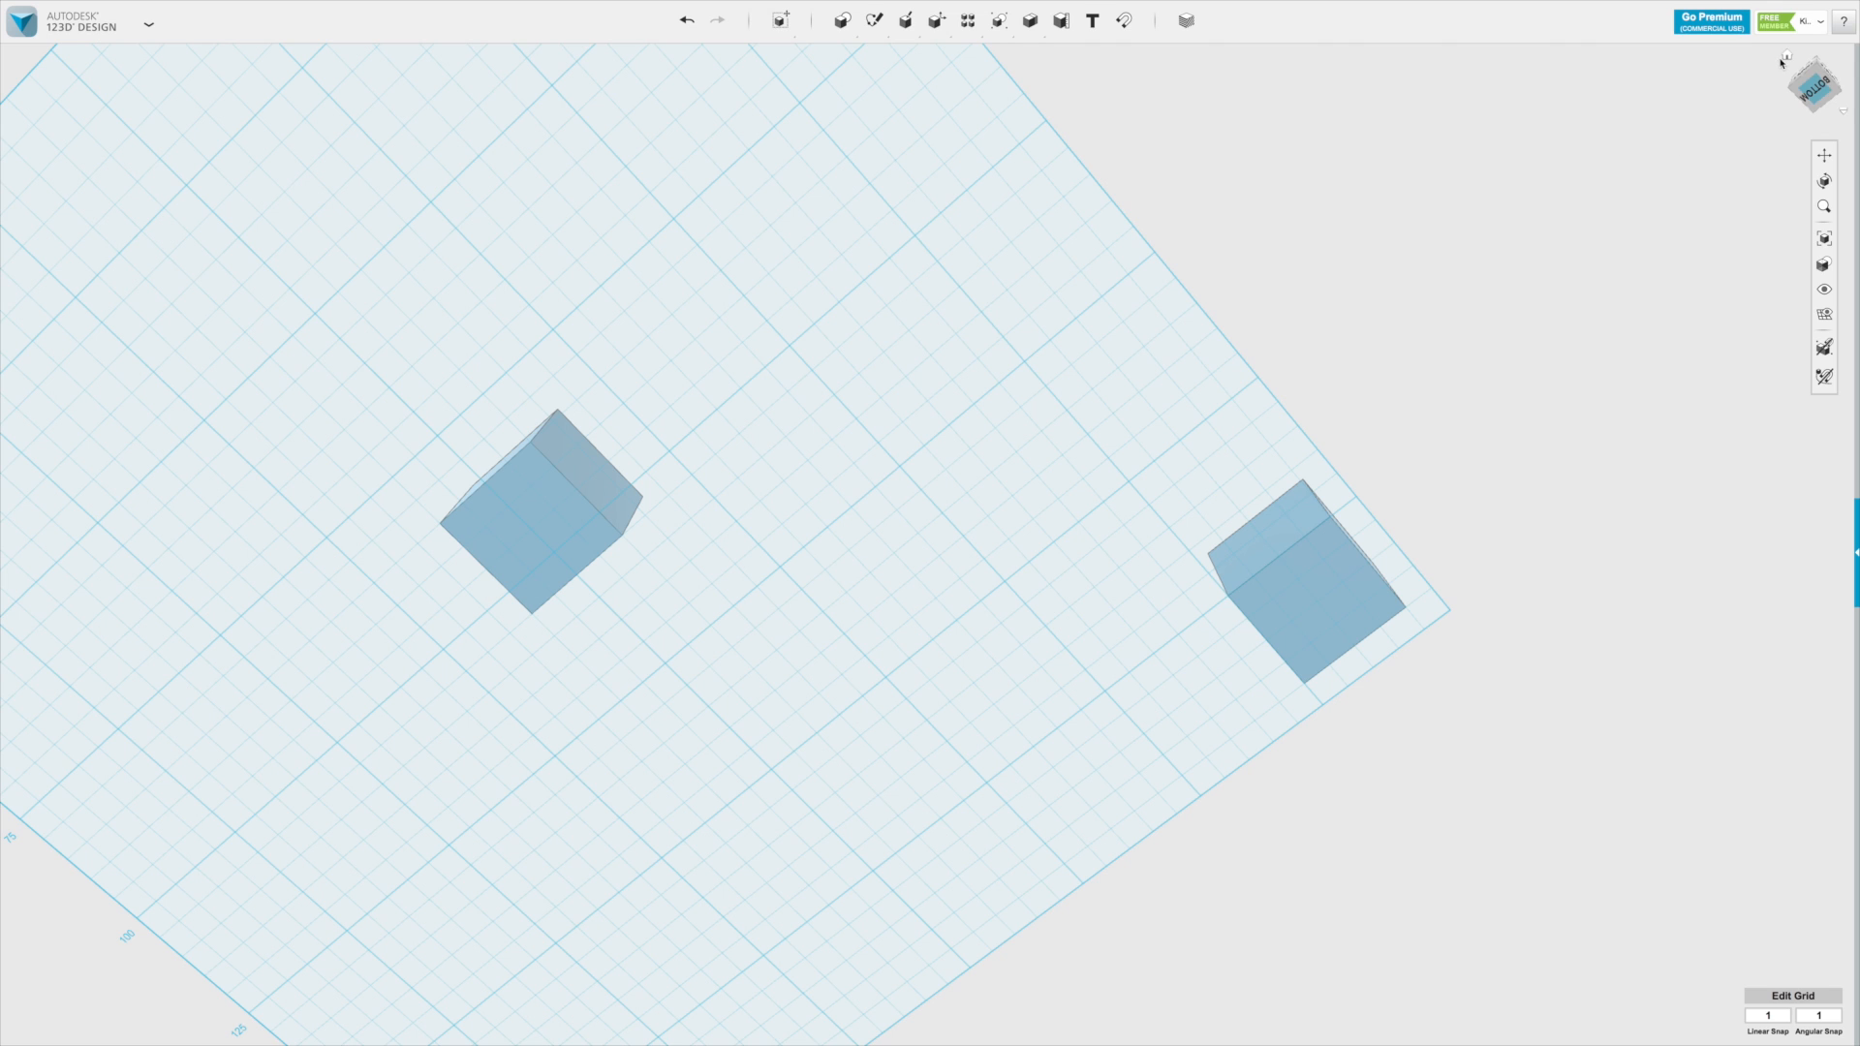
{"action": "mouse_move", "coordinate": [1785, 57]}
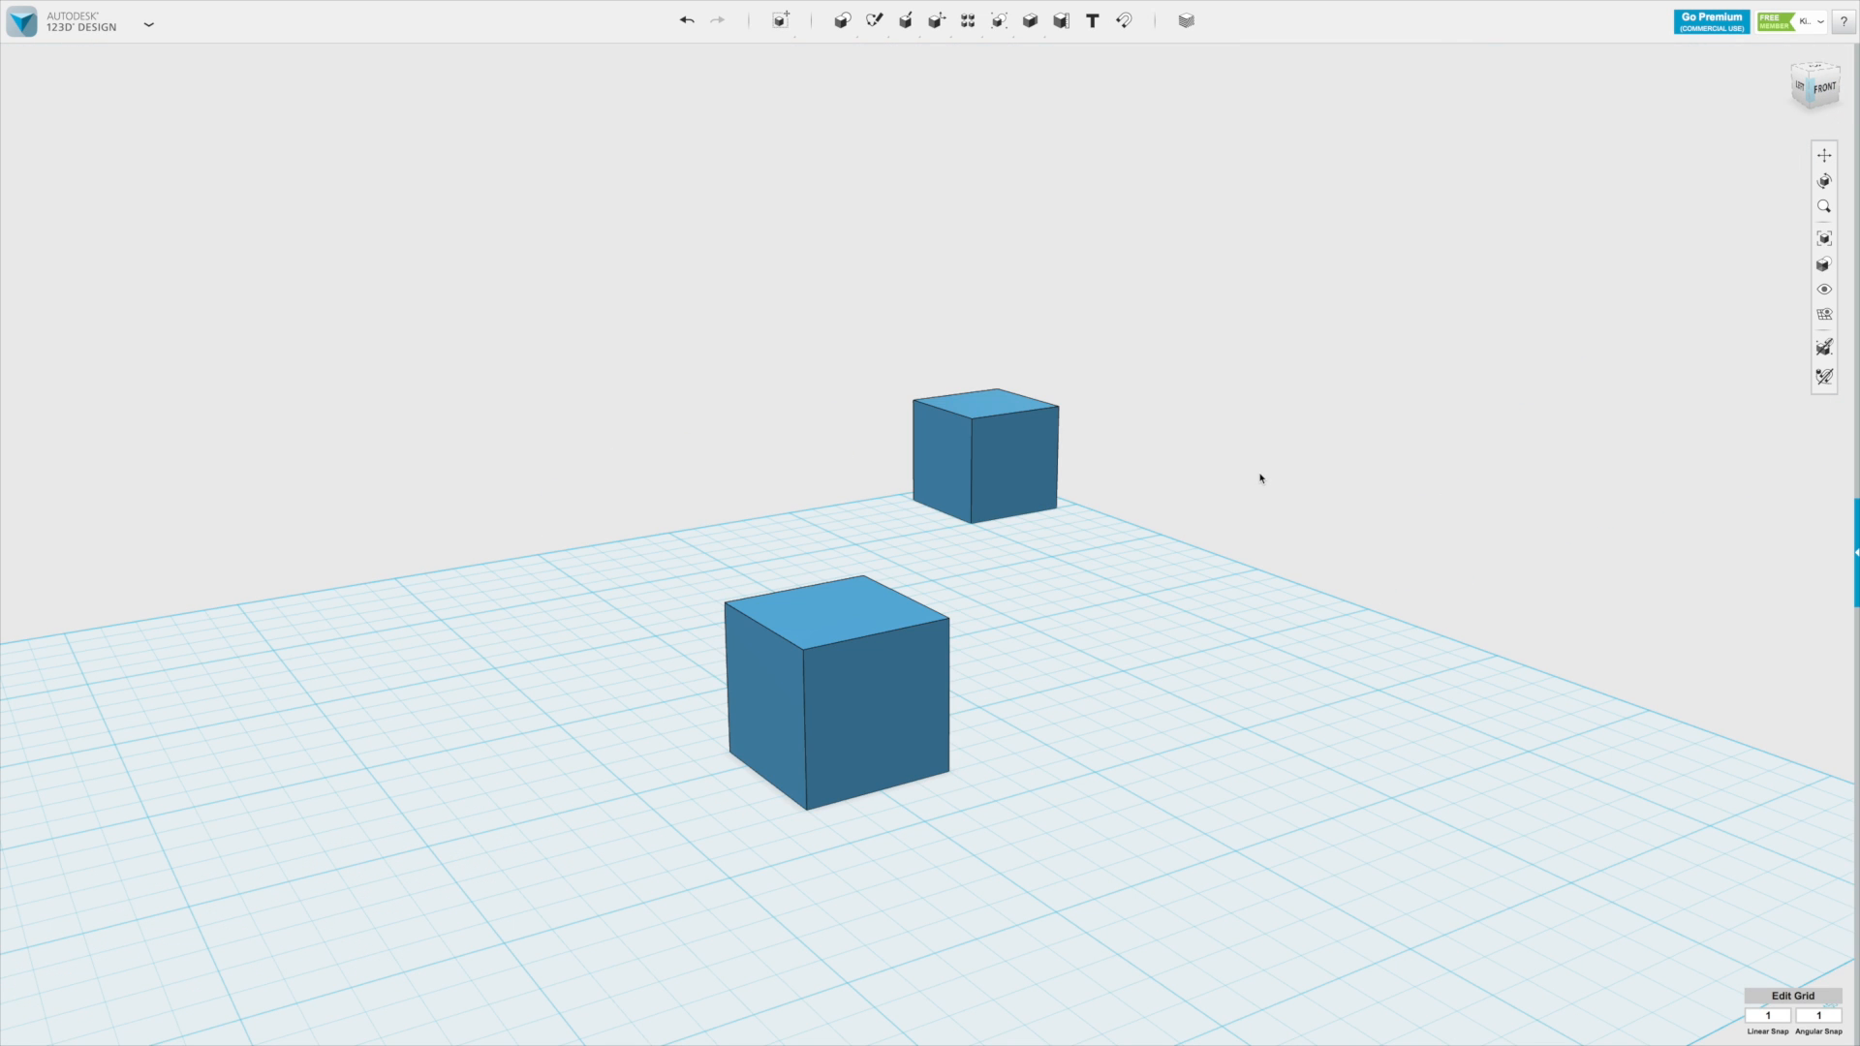
{"action": "mouse_move", "coordinate": [1174, 516]}
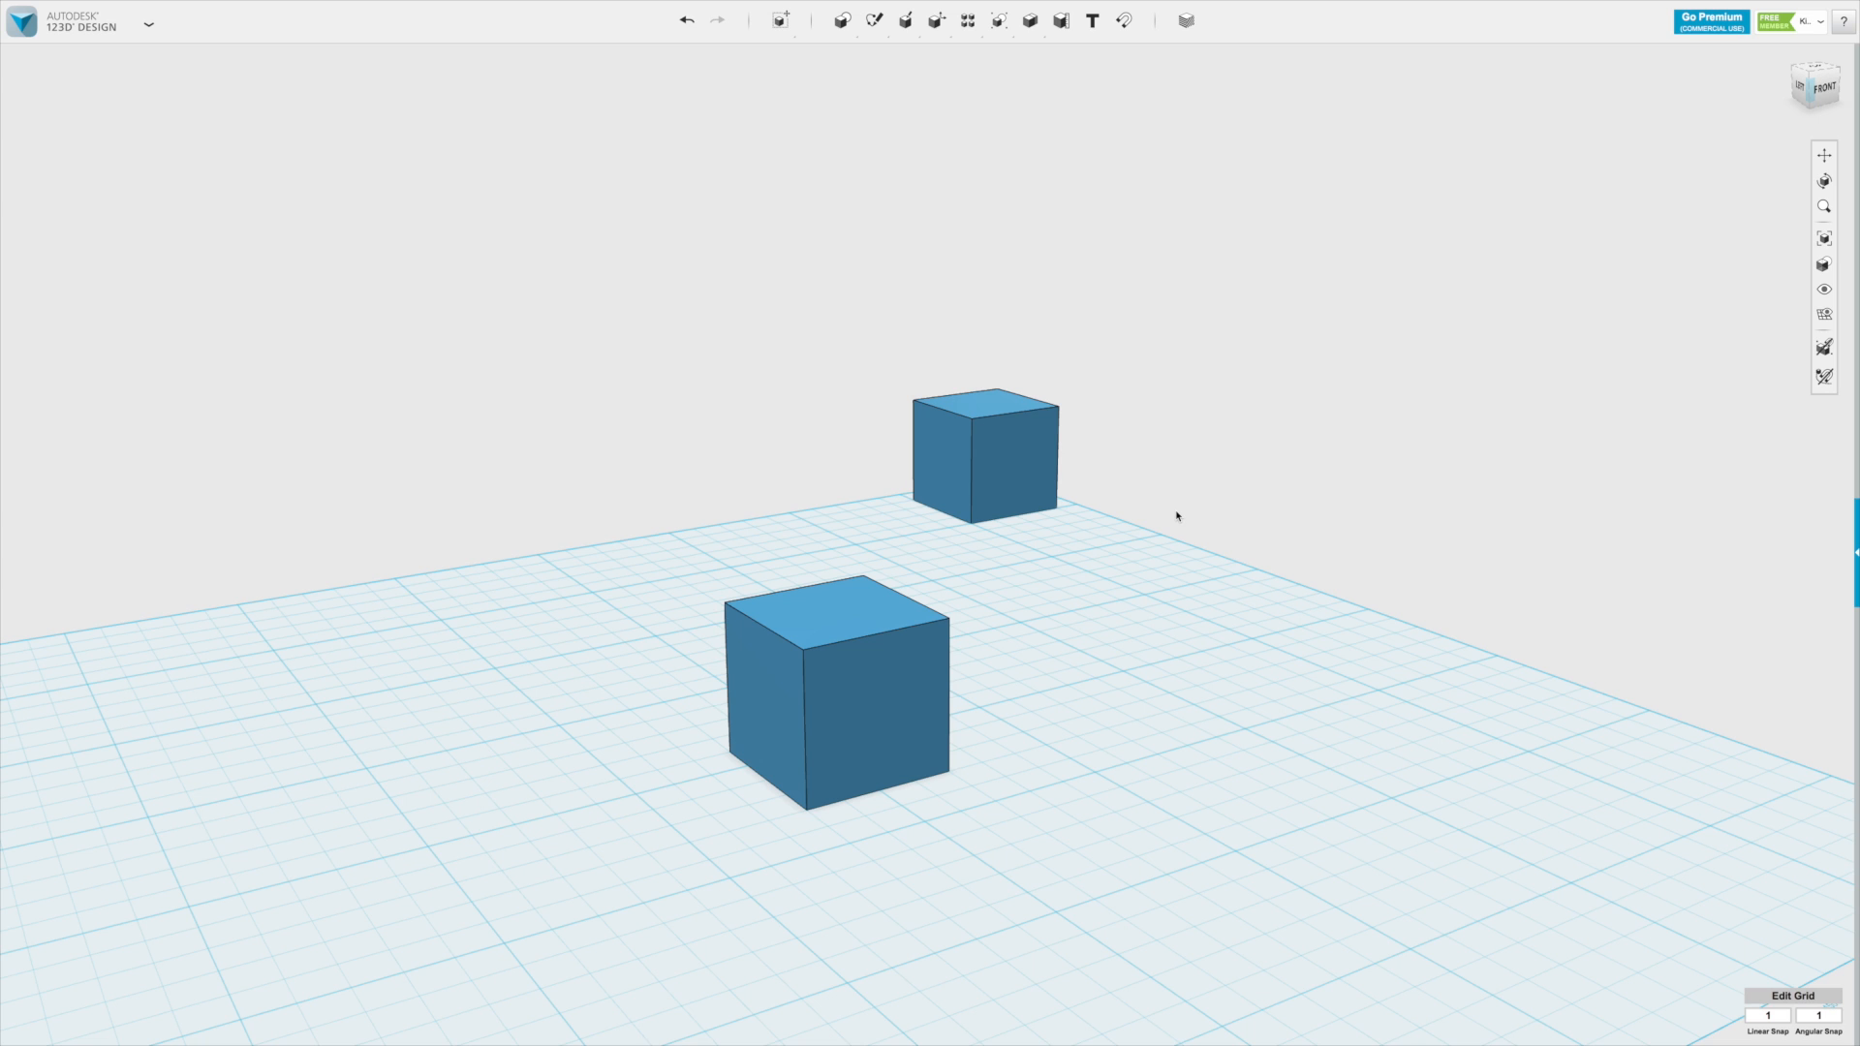
{"action": "mouse_move", "coordinate": [1684, 330]}
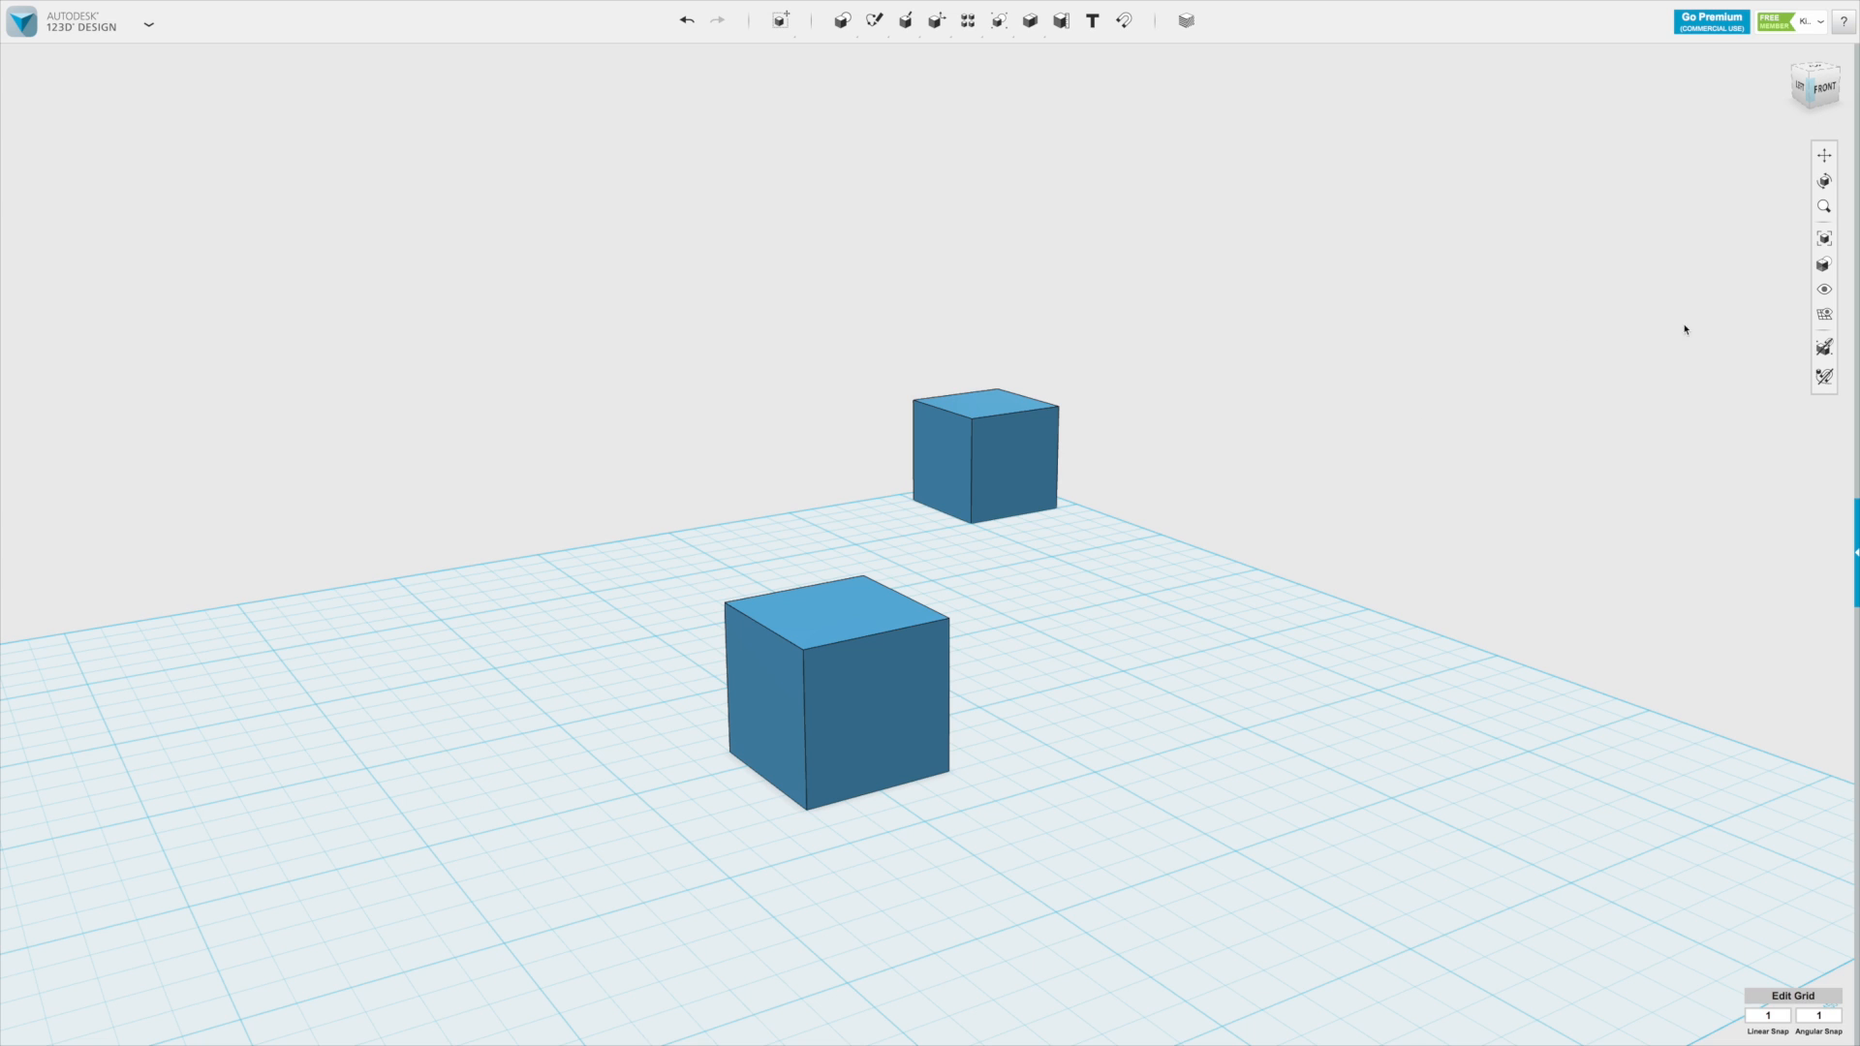
Switch the visual style to Outlines Only, then back to Materials Only
{"action": "left_click", "coordinate": [1824, 264]}
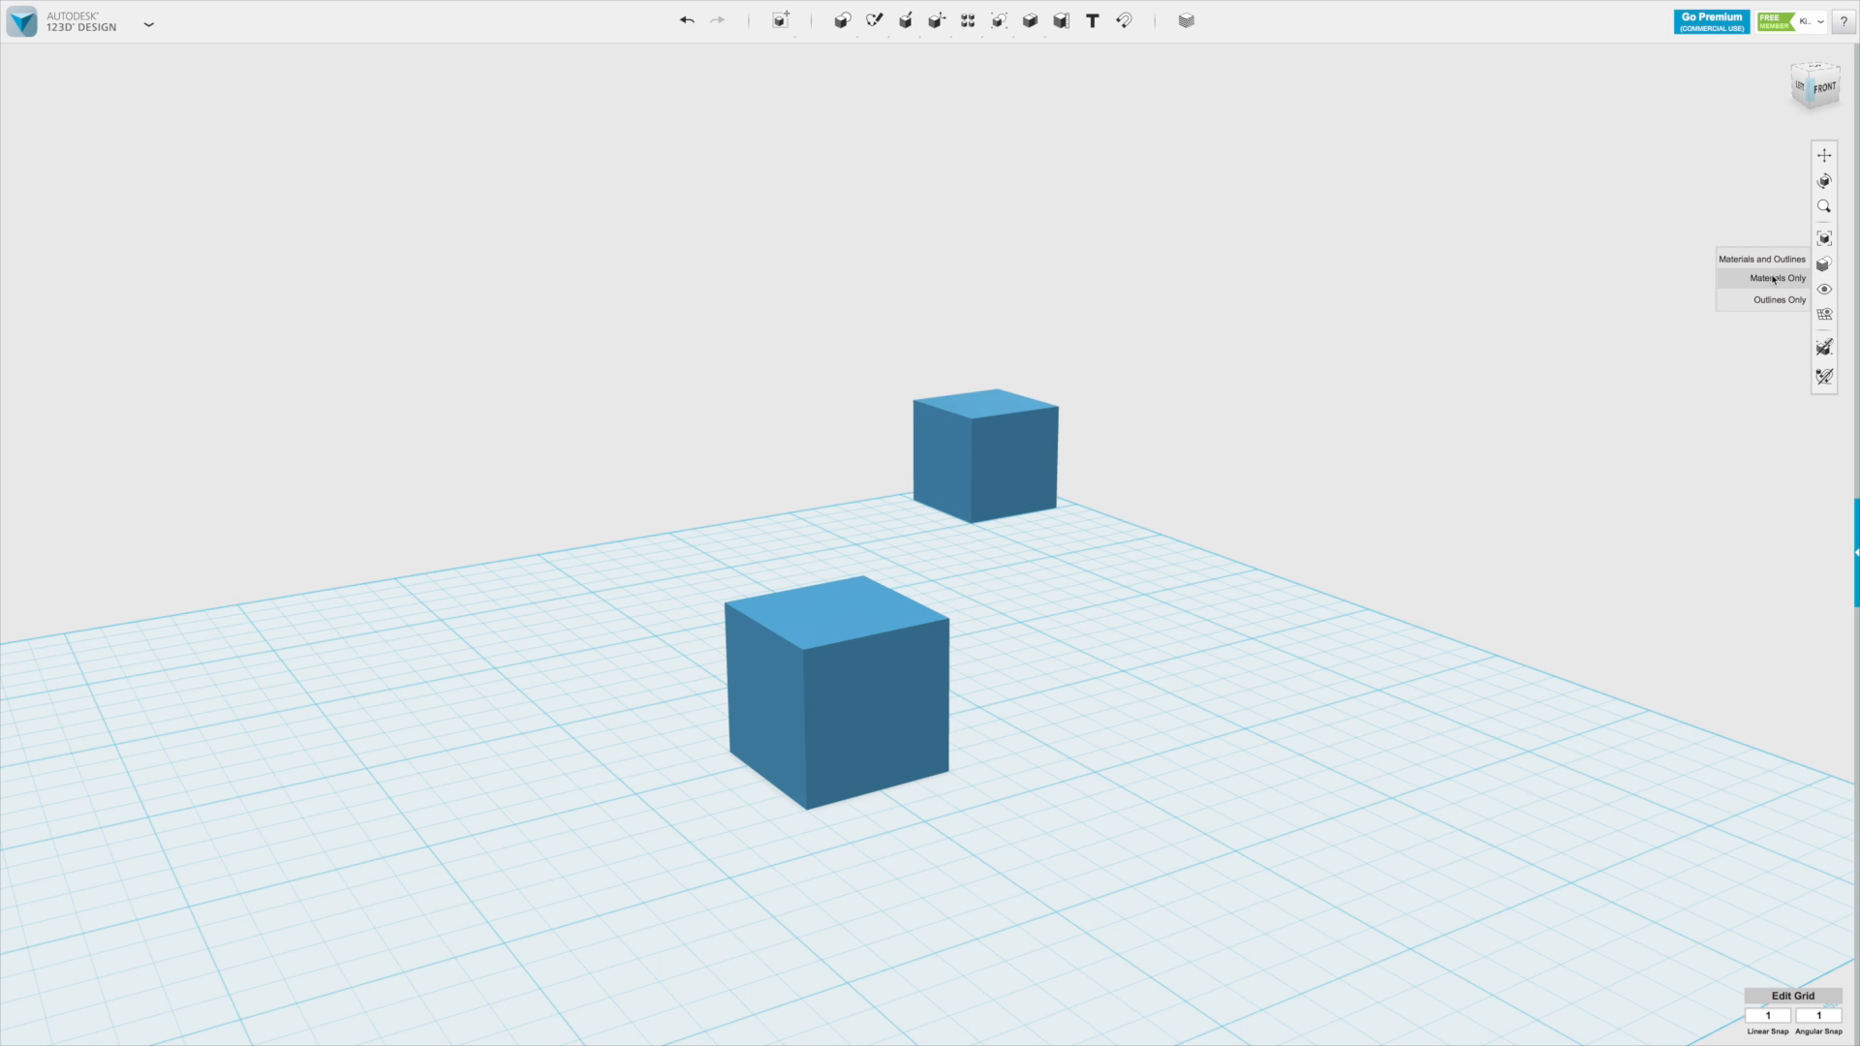
{"action": "mouse_move", "coordinate": [1778, 299]}
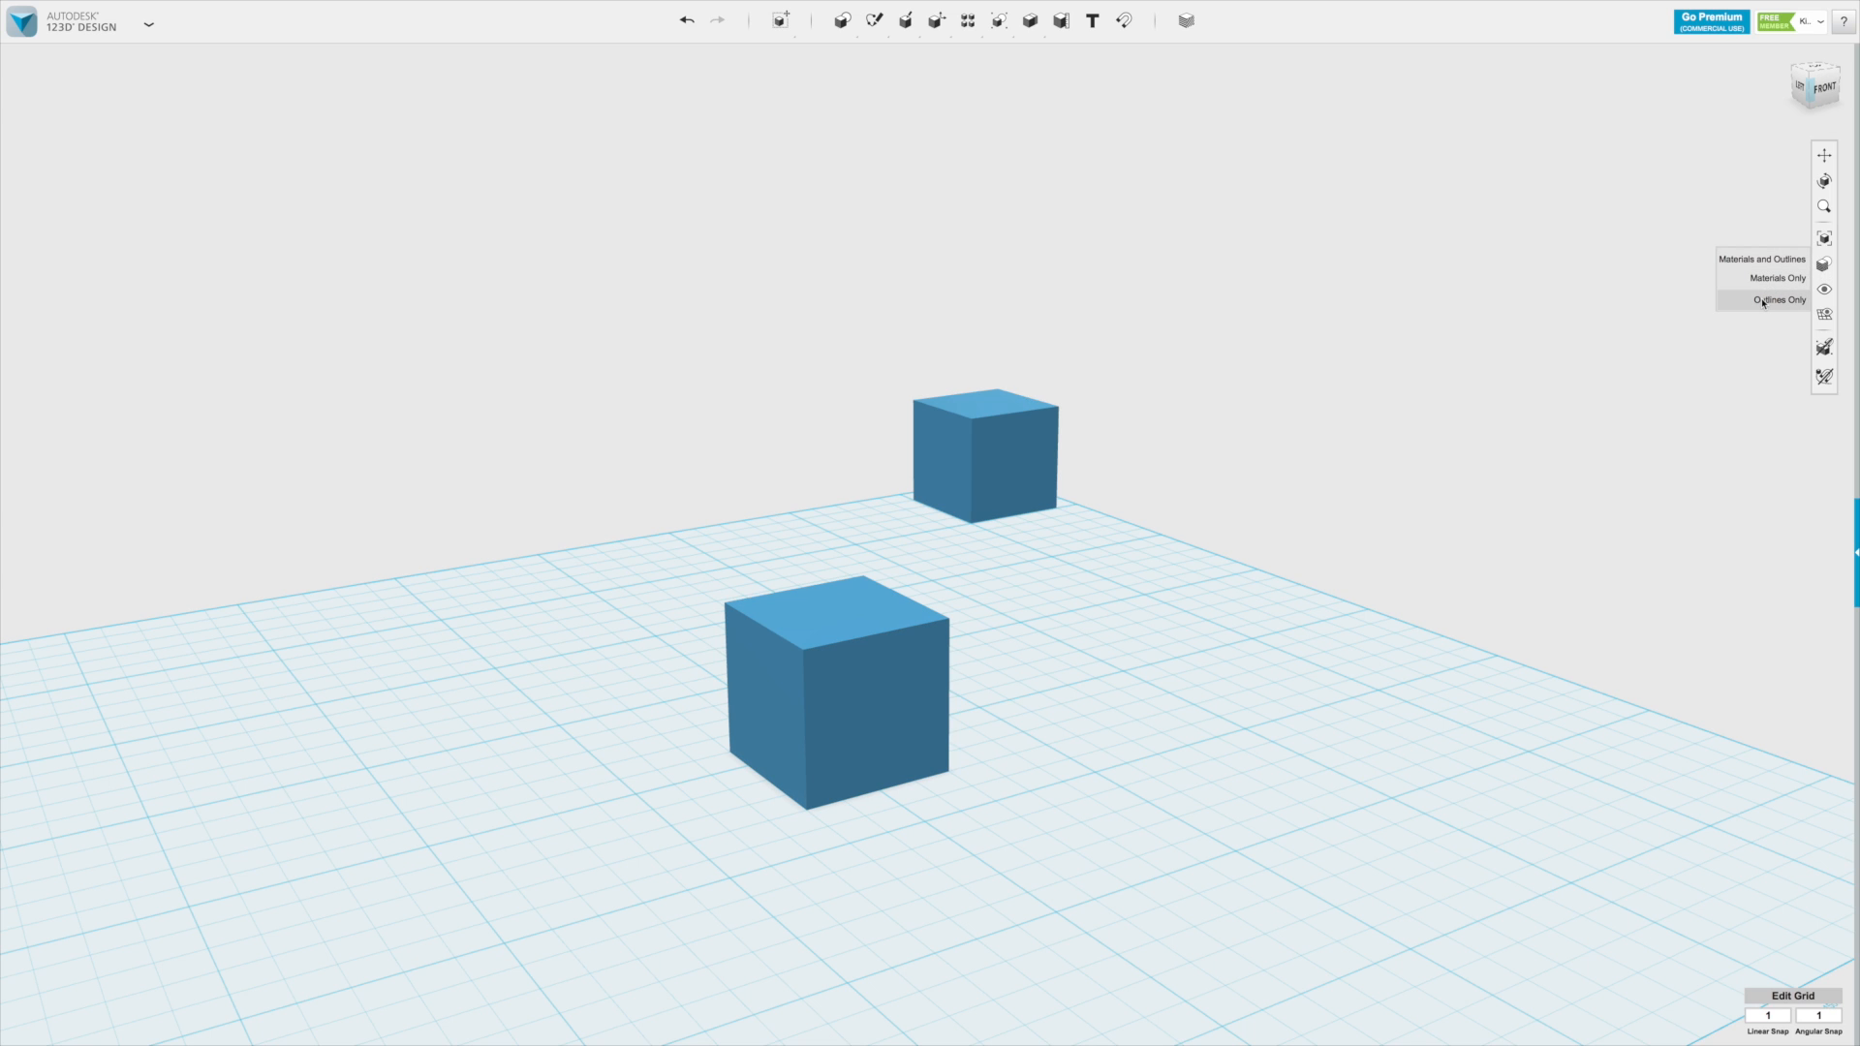
{"action": "left_click", "coordinate": [1779, 299]}
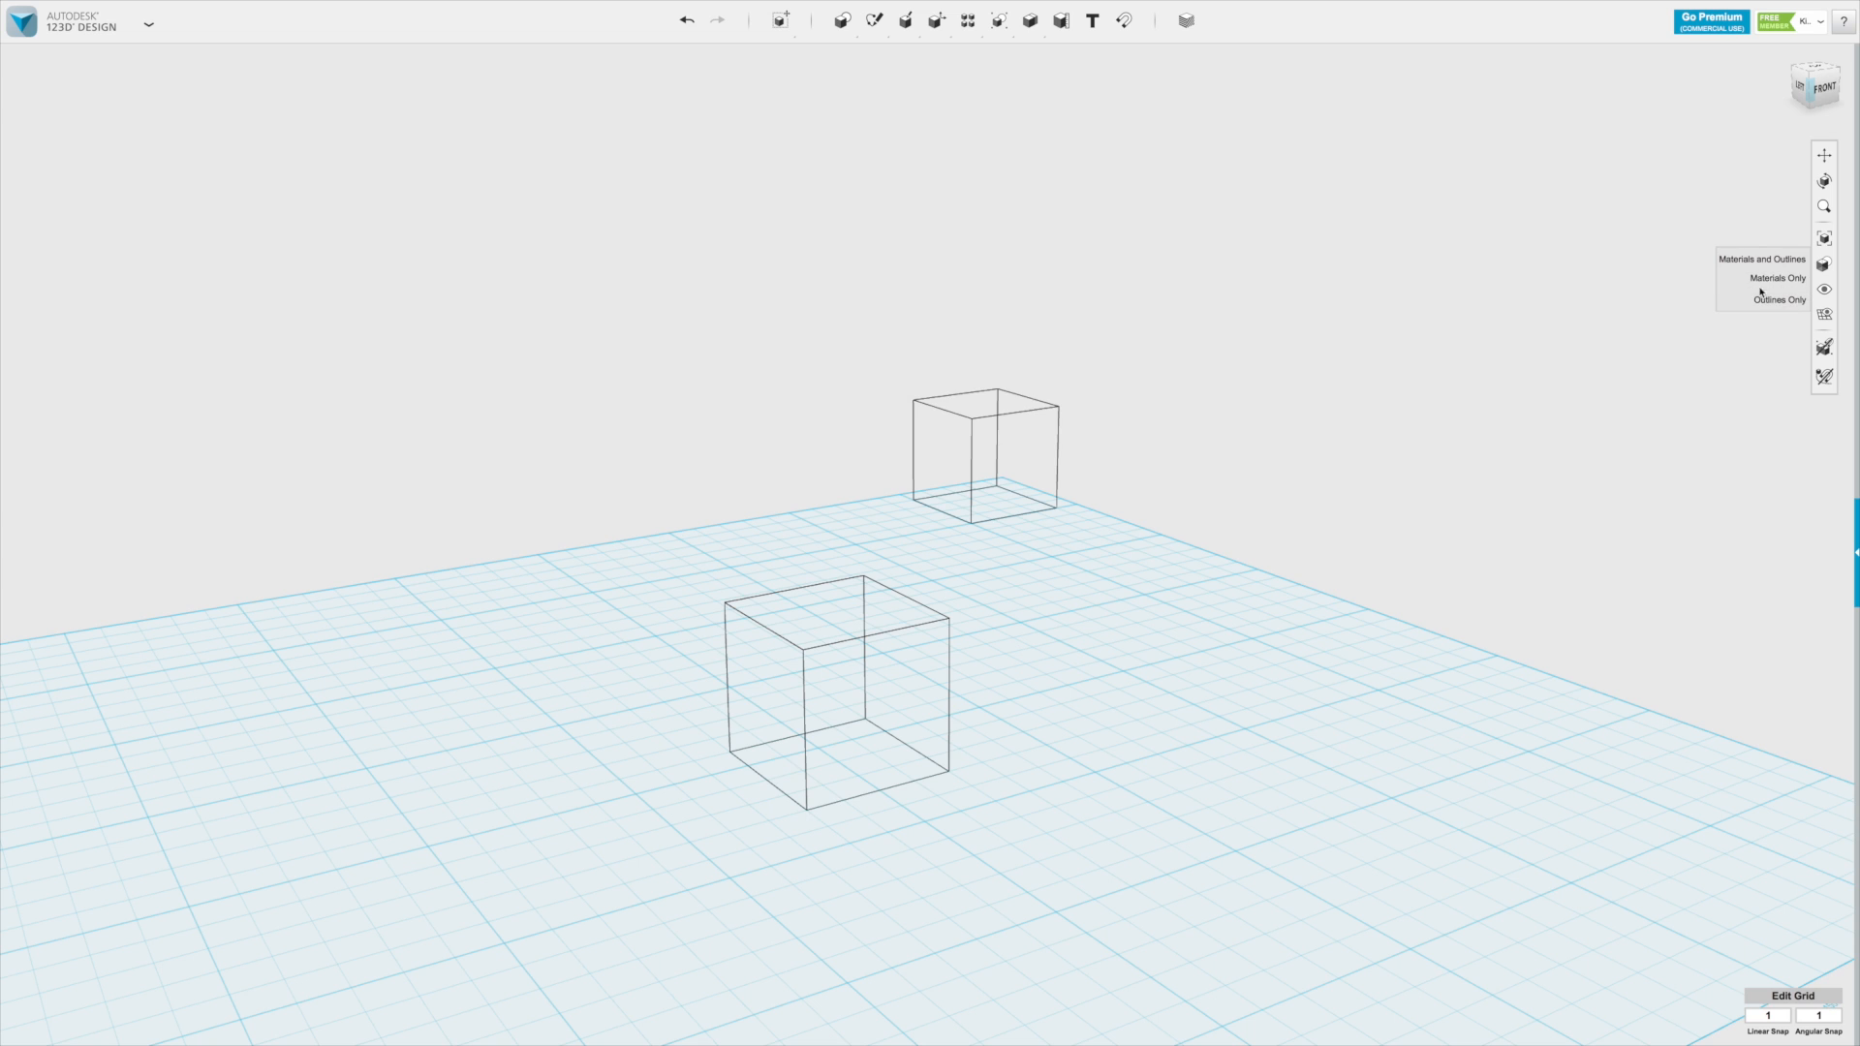
{"action": "left_click", "coordinate": [1764, 258]}
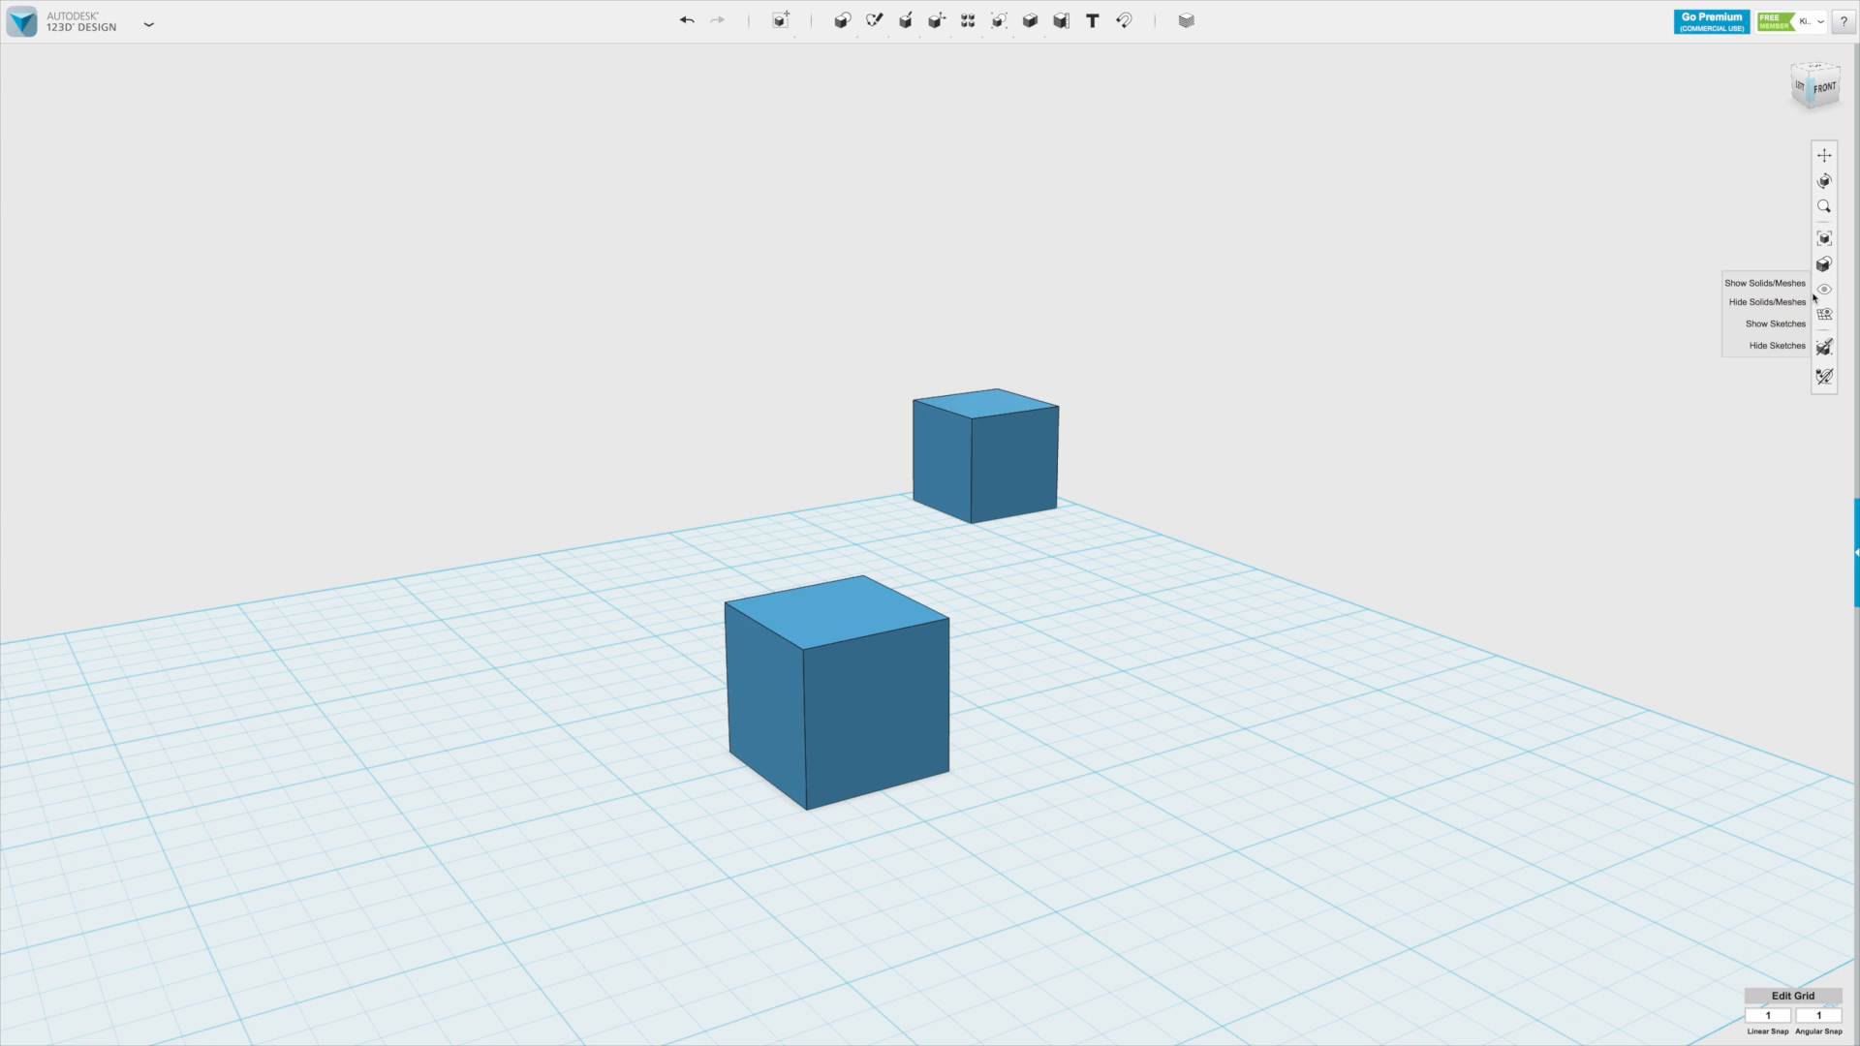
{"action": "mouse_move", "coordinate": [1764, 284]}
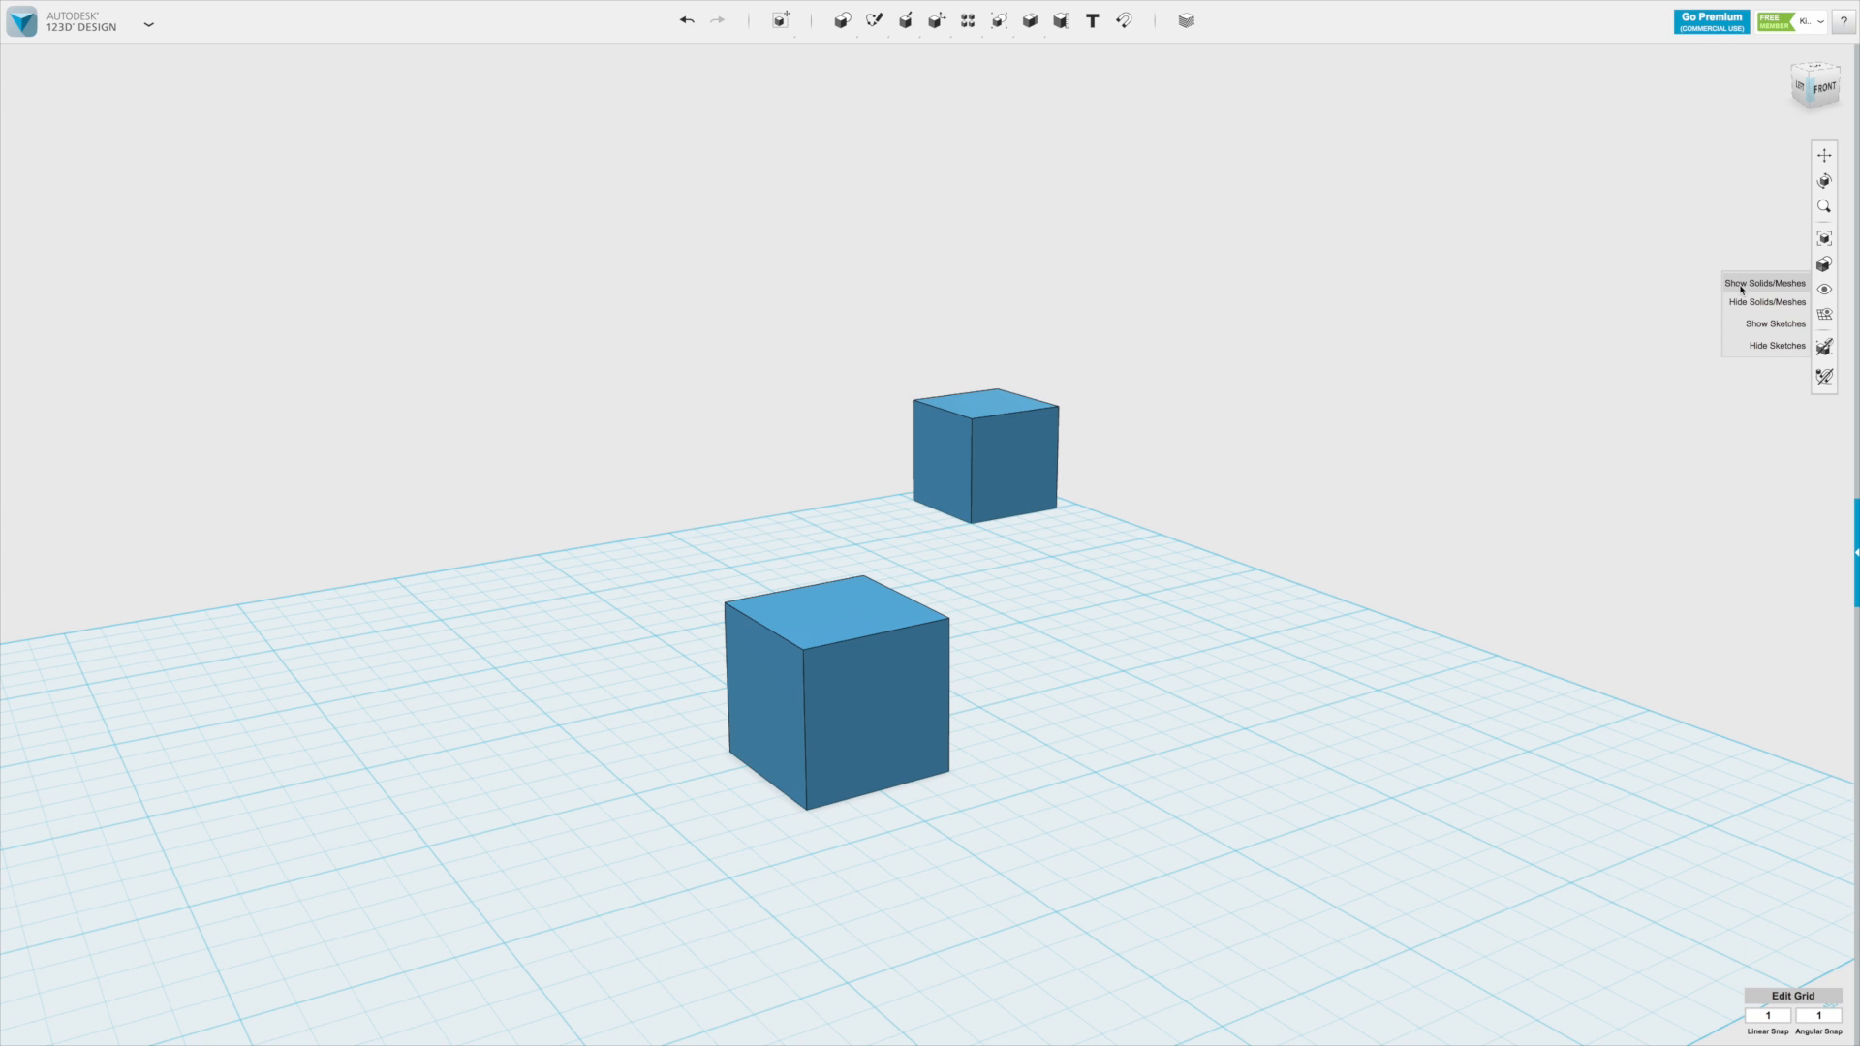
{"action": "mouse_move", "coordinate": [1393, 380]}
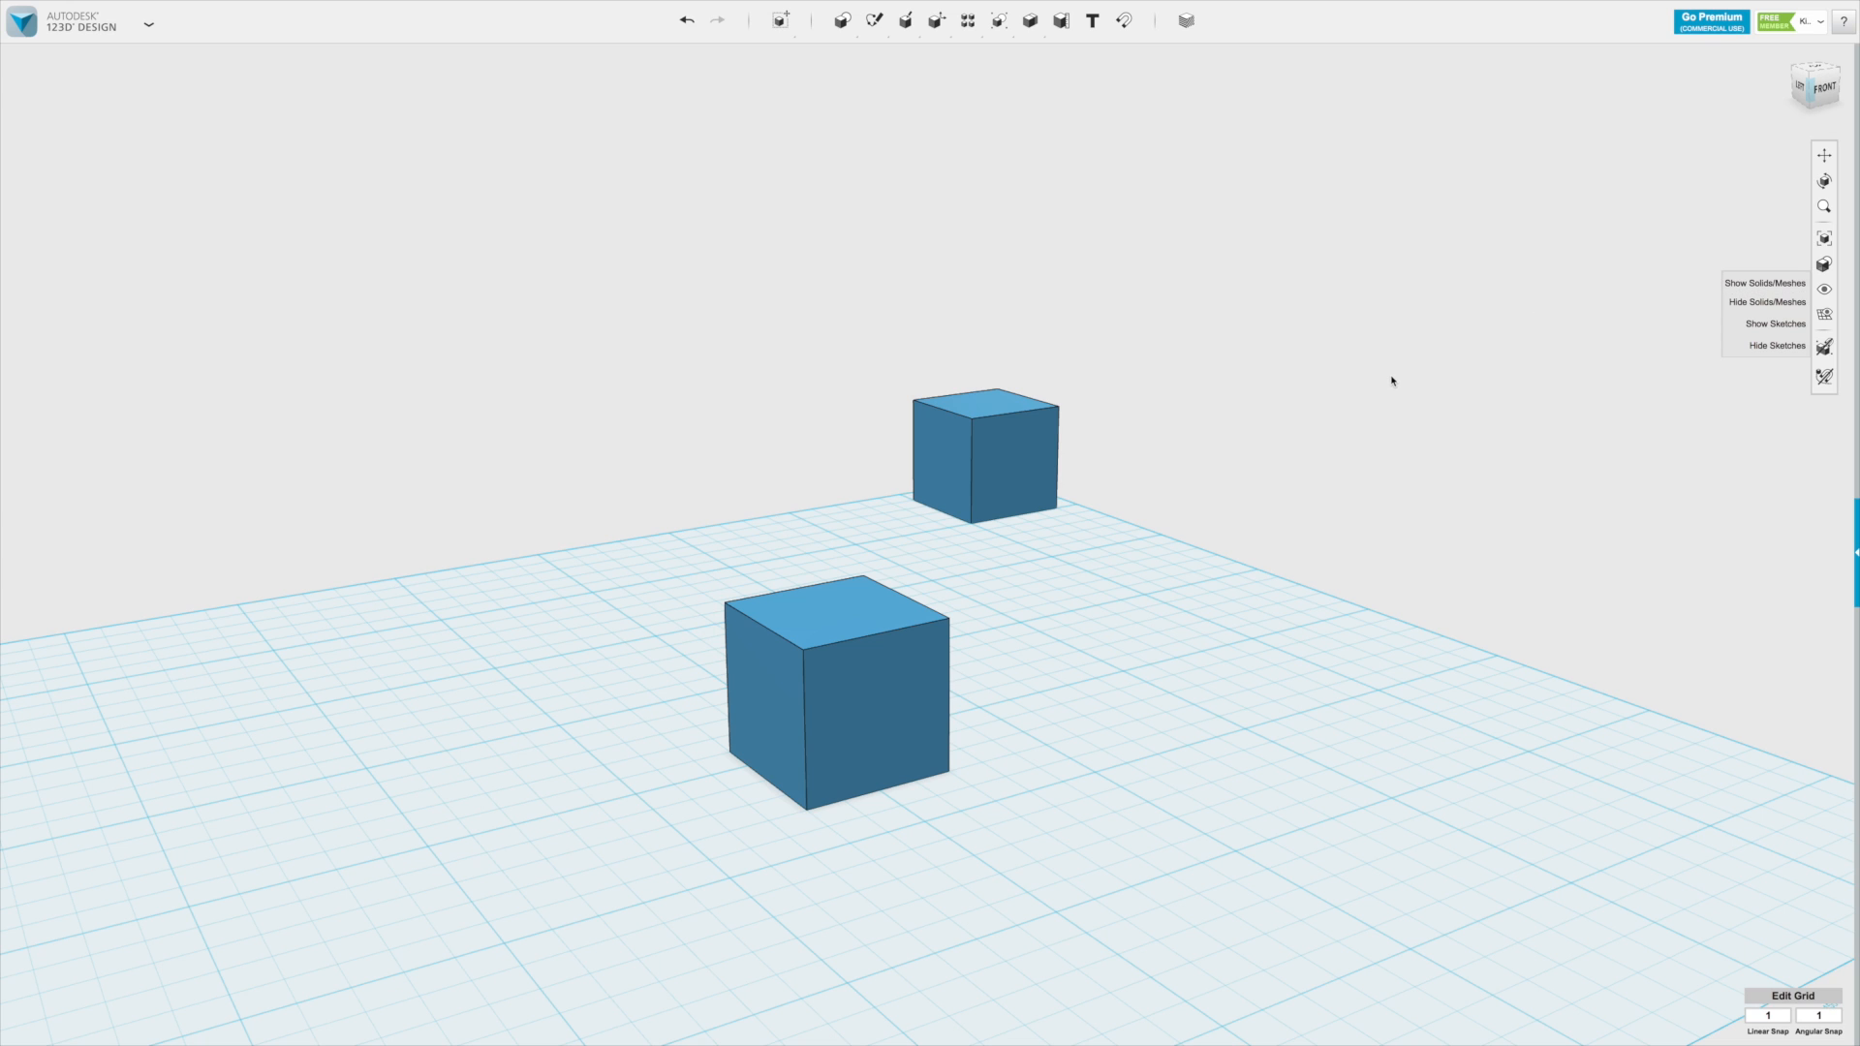